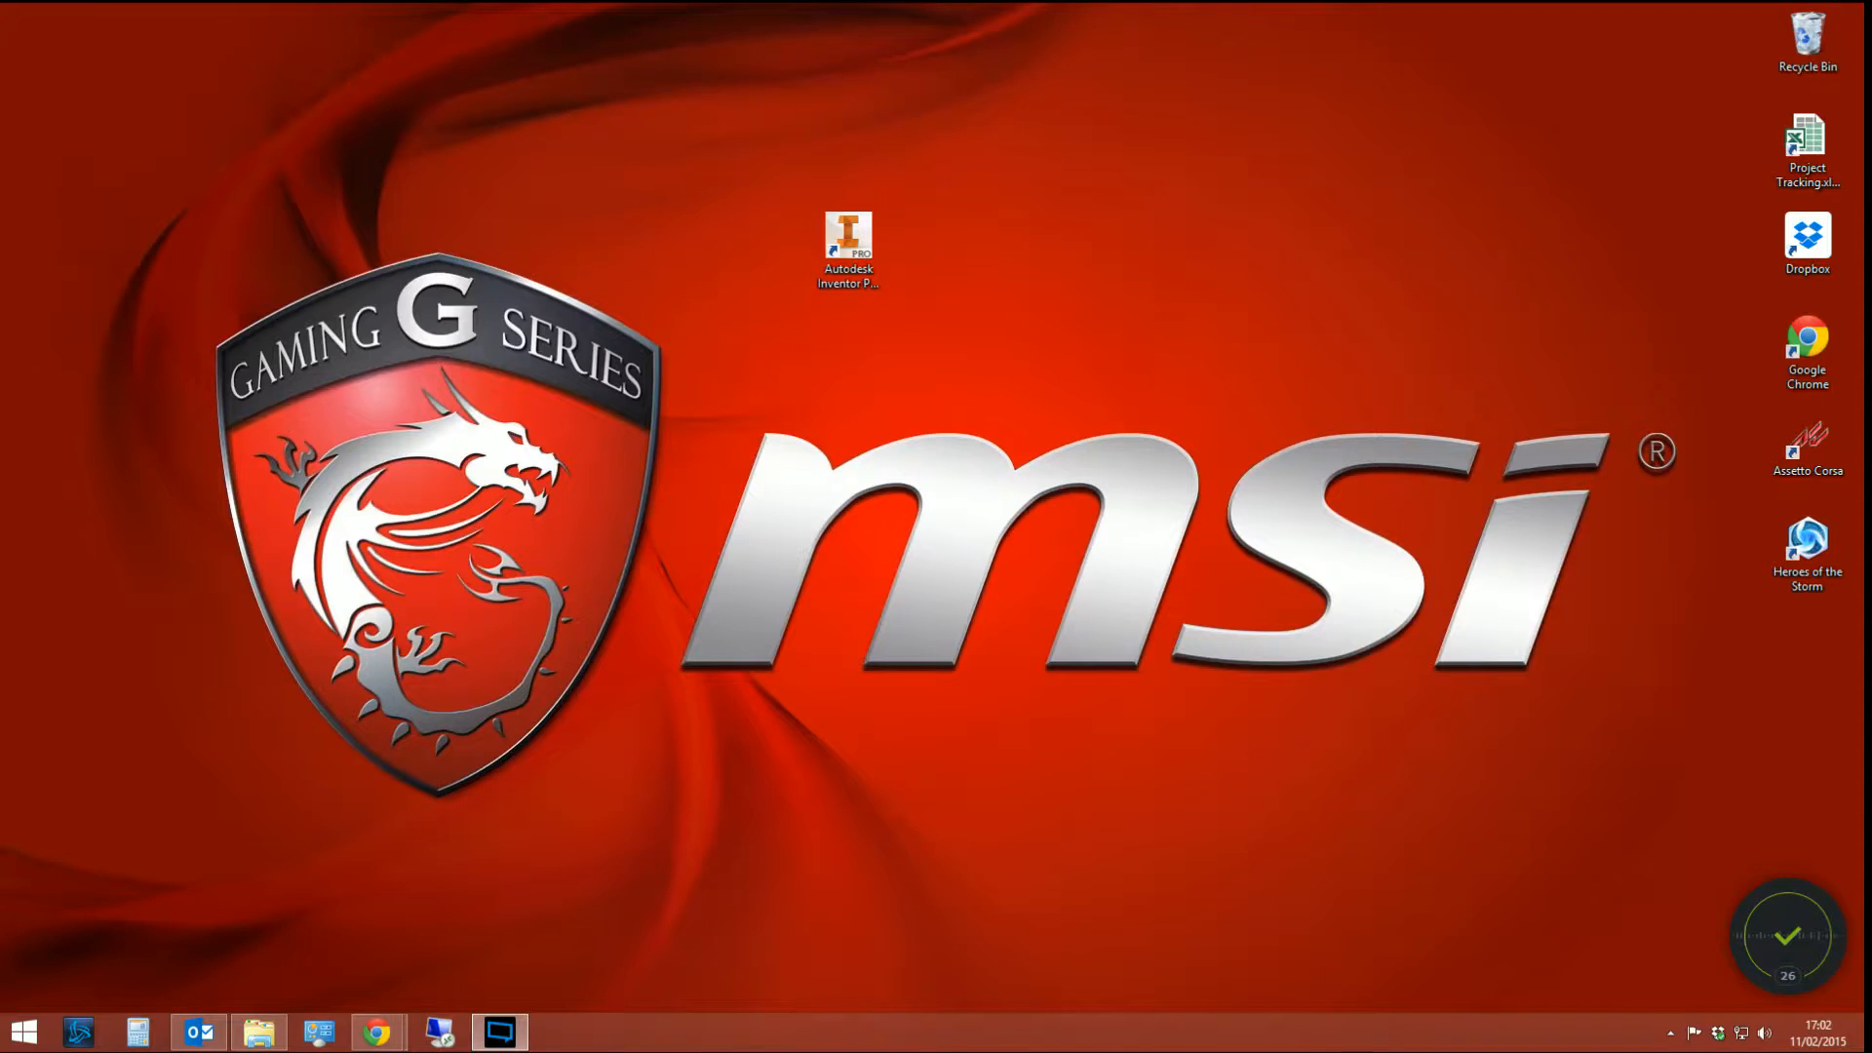
# - Launch Autodesk Inventor Professional 2015 from its desktop shortcut
pyautogui.click(847, 245)
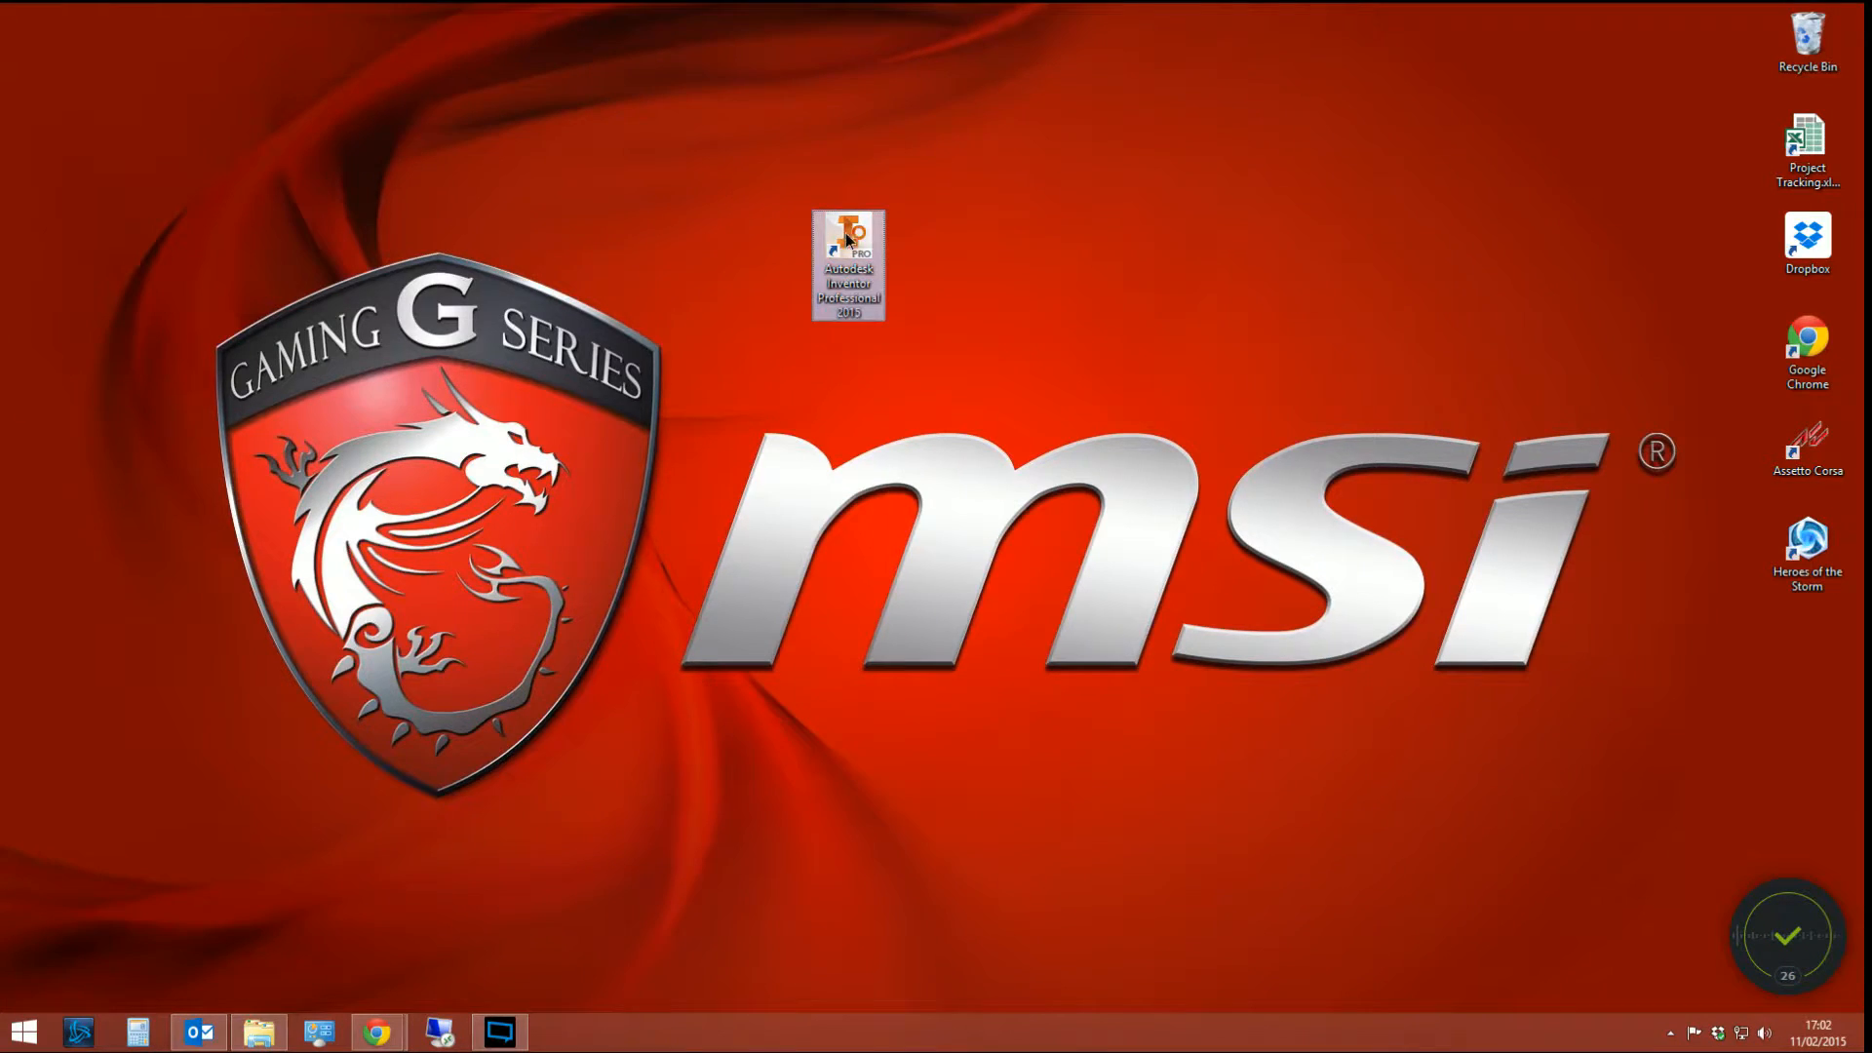
pyautogui.doubleClick(848, 263)
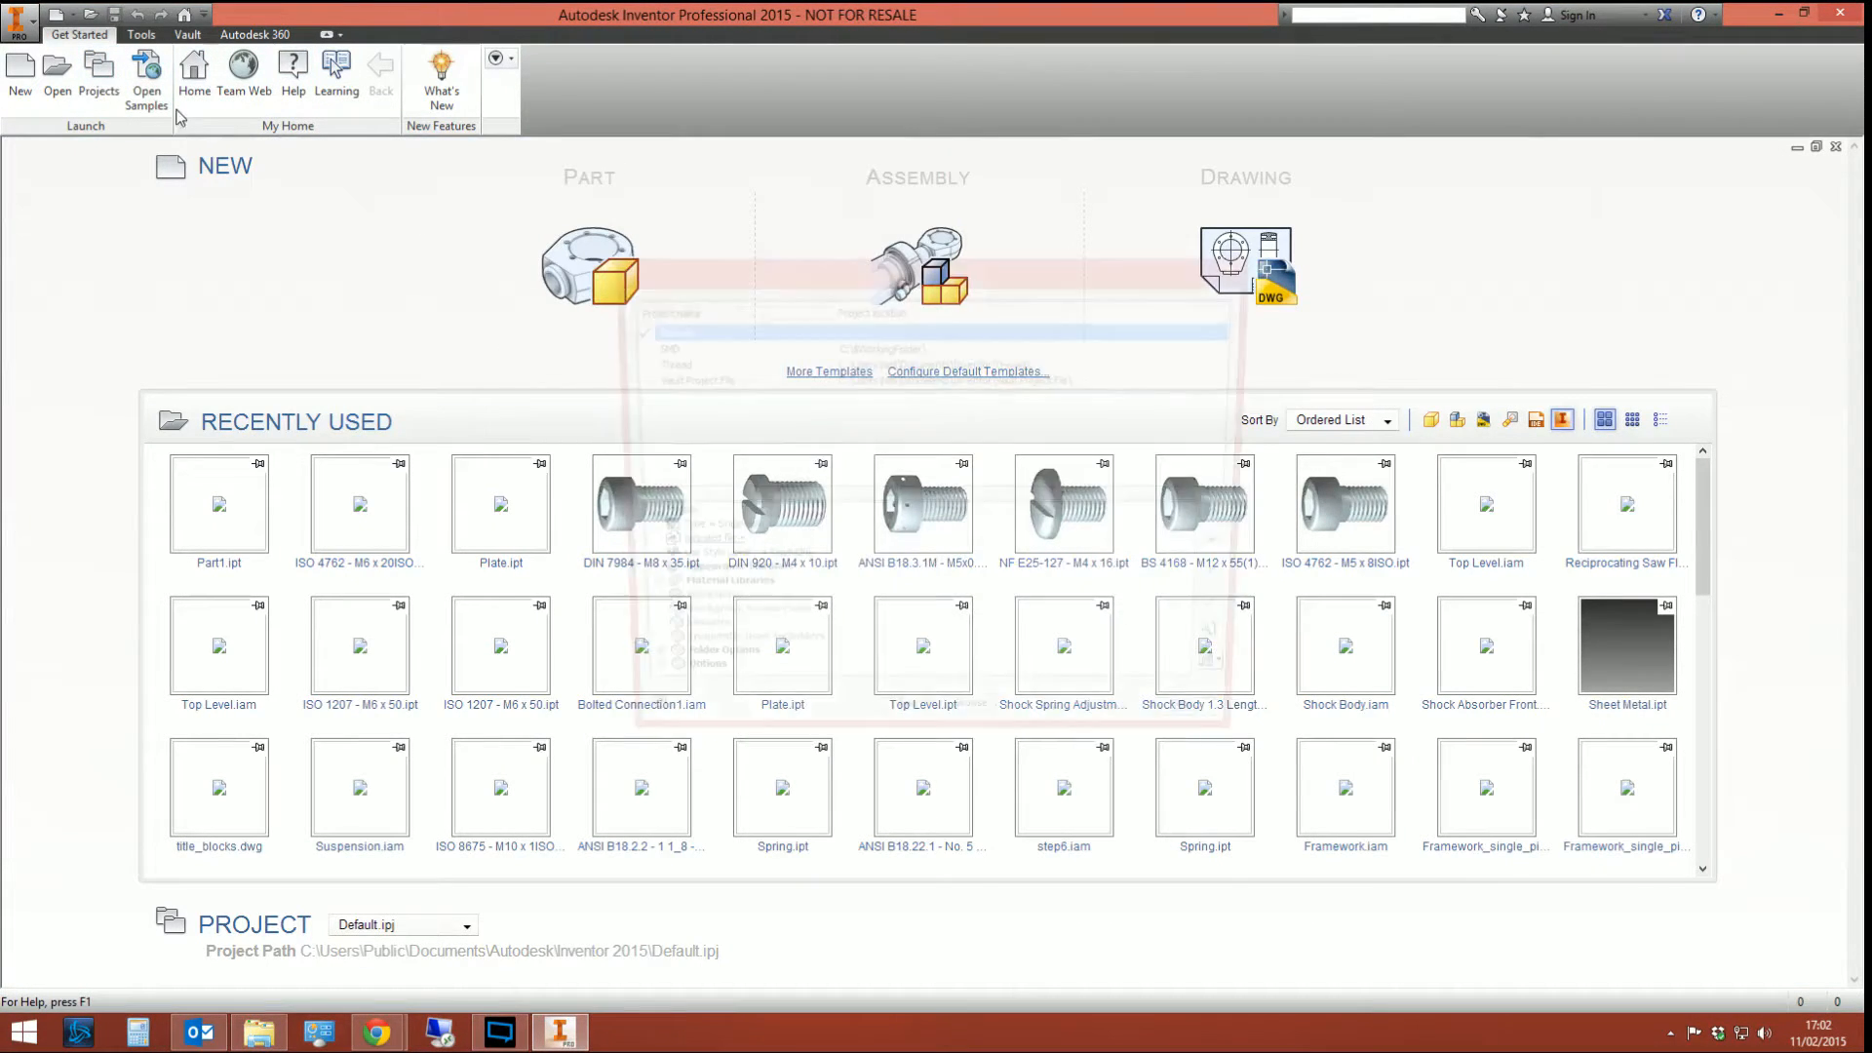
pyautogui.click(97, 74)
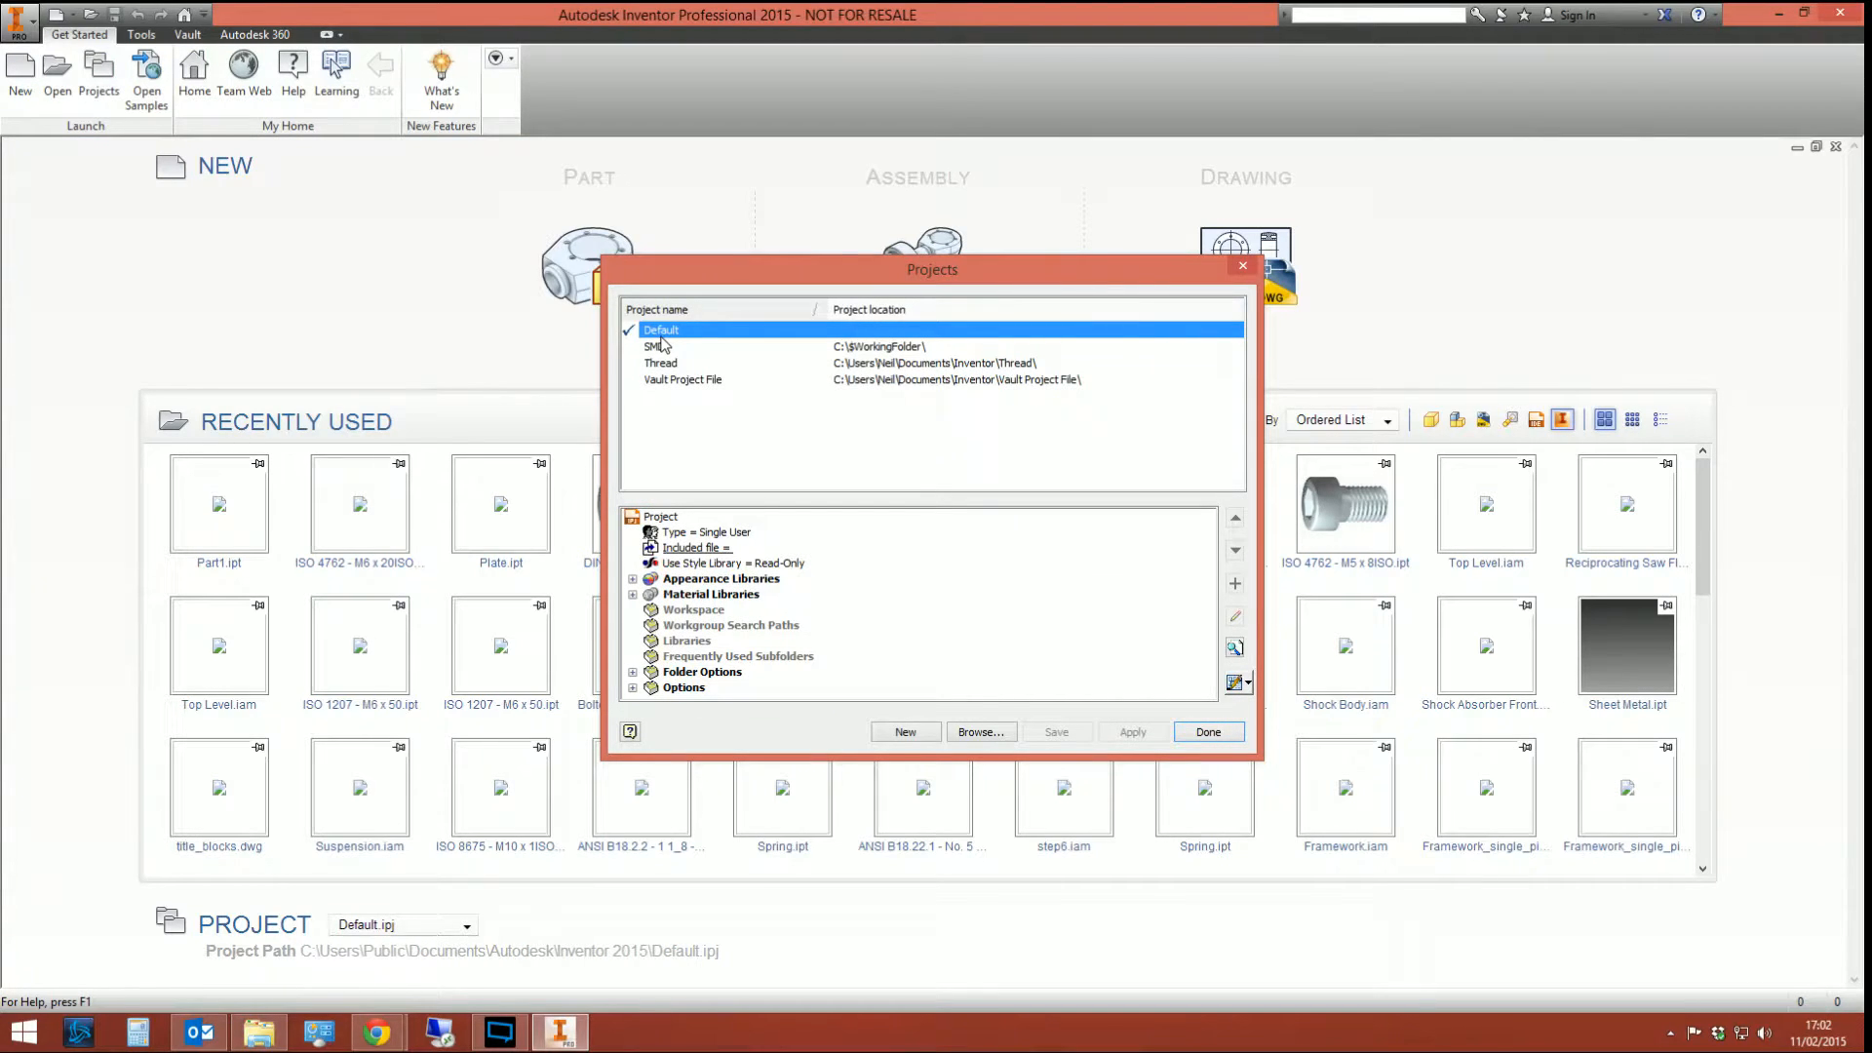
pyautogui.click(660, 363)
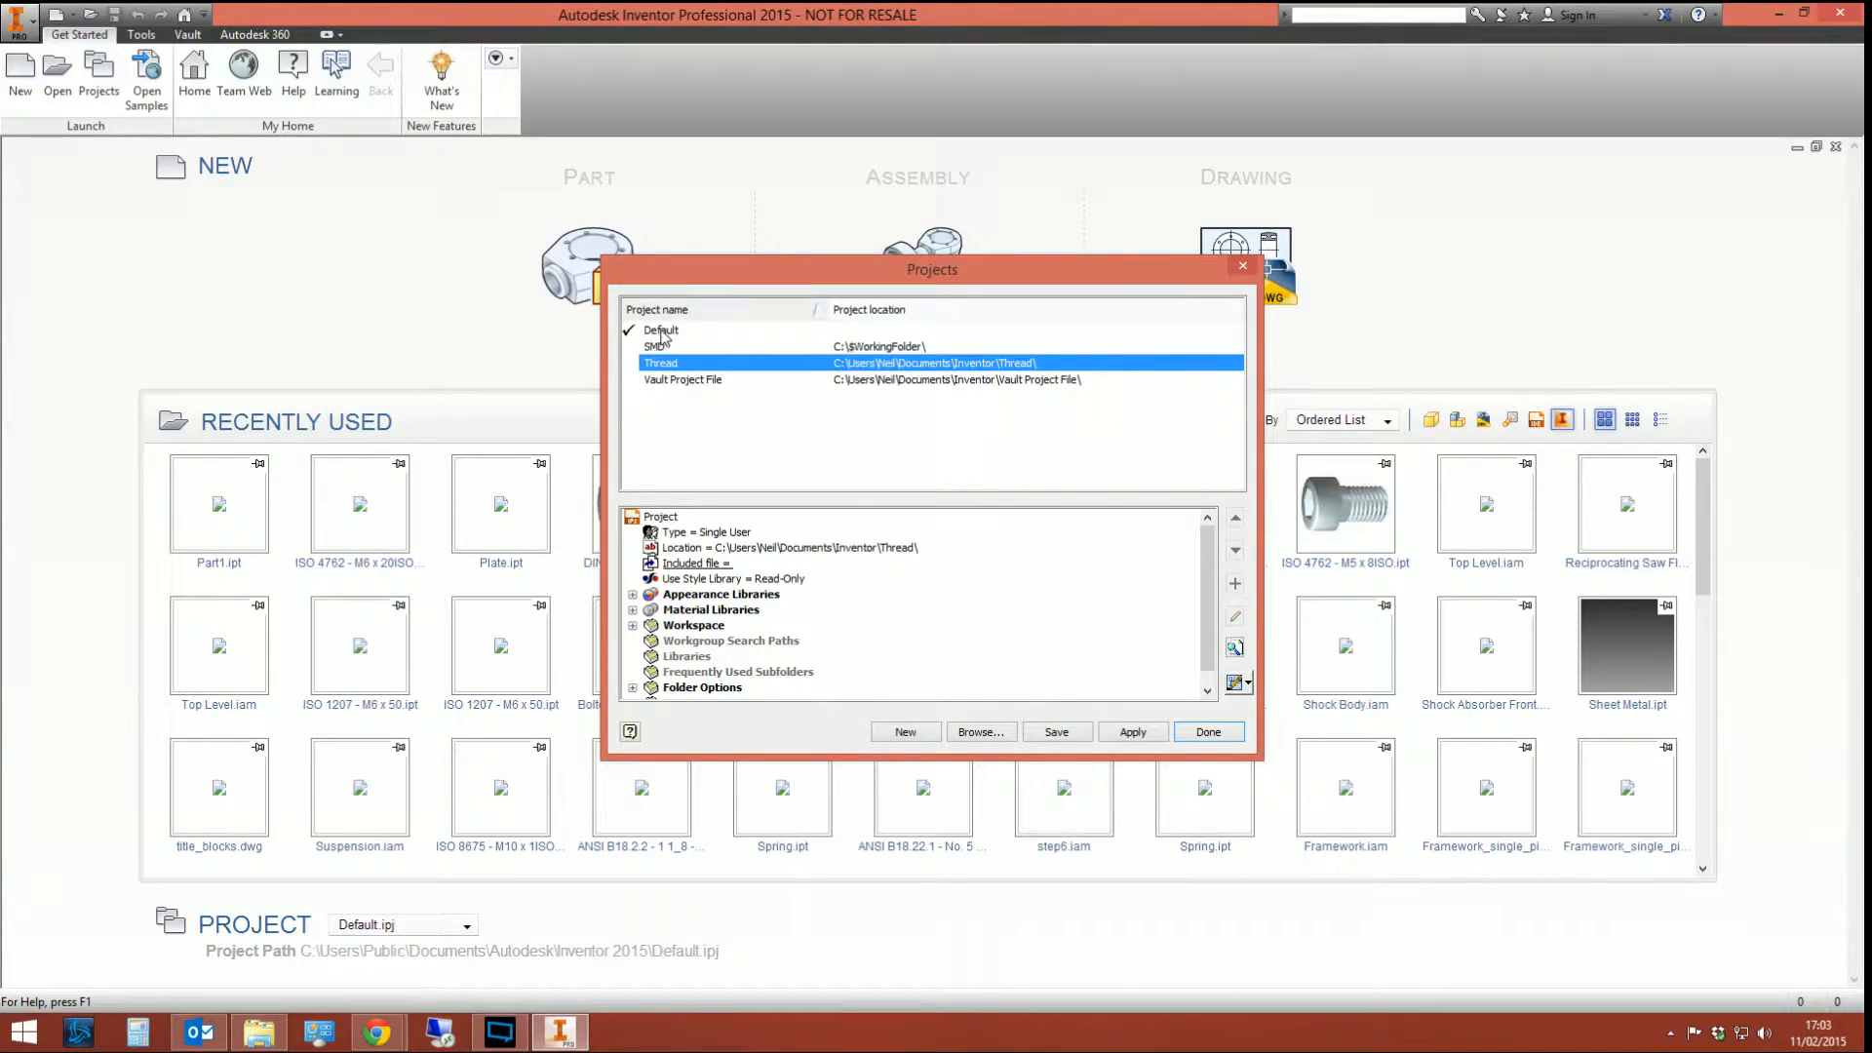
pyautogui.click(661, 329)
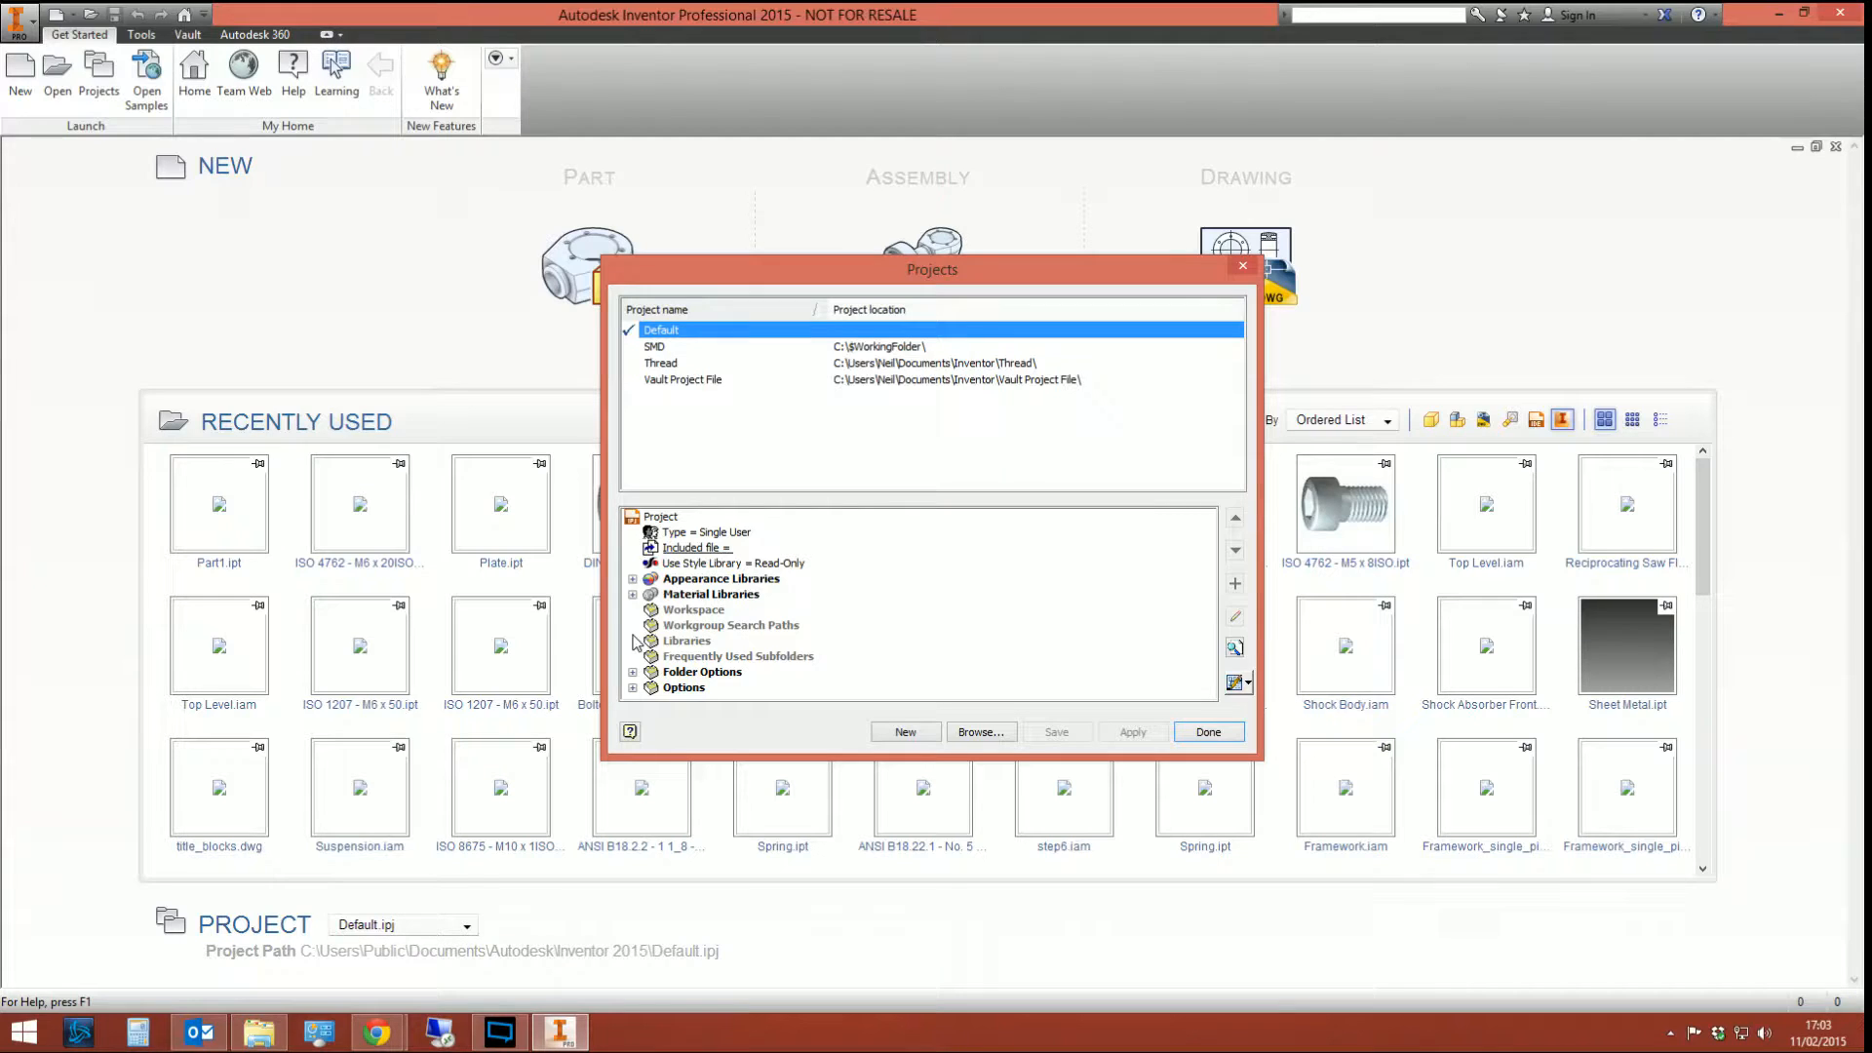
pyautogui.moveTo(850, 798)
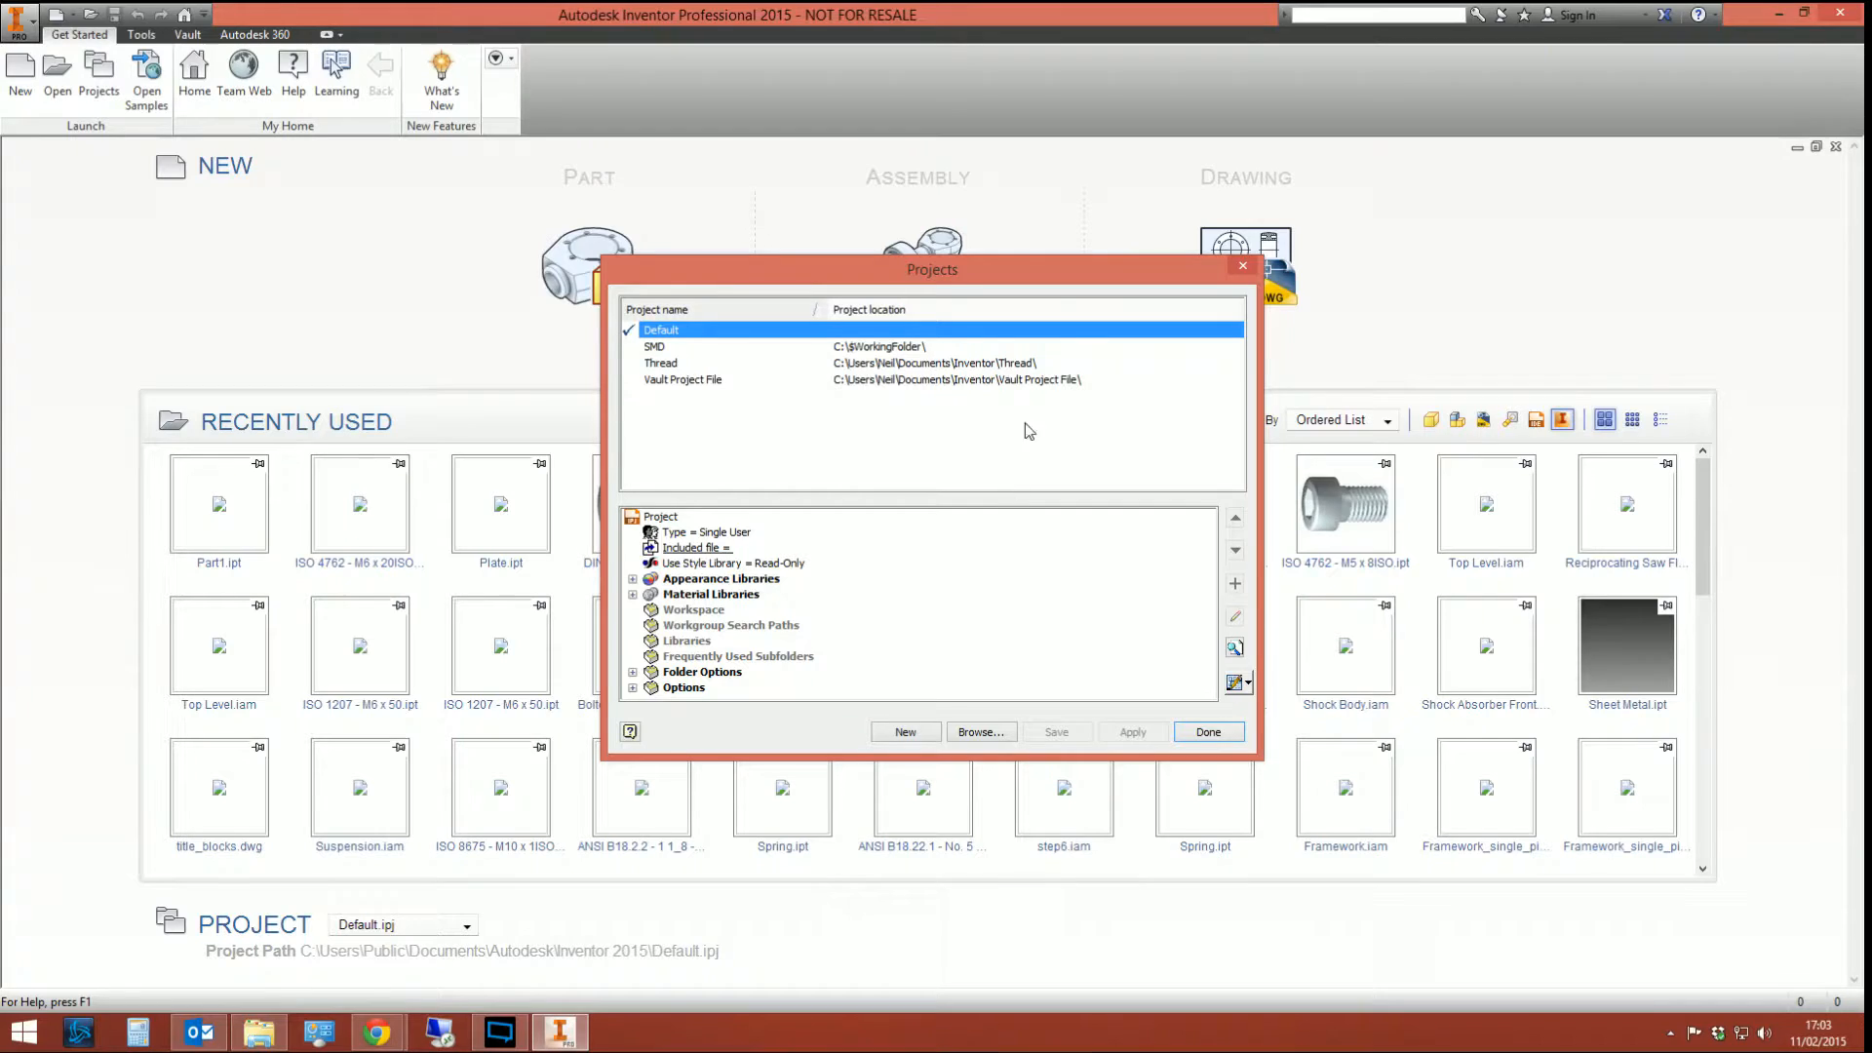
pyautogui.moveTo(1213, 355)
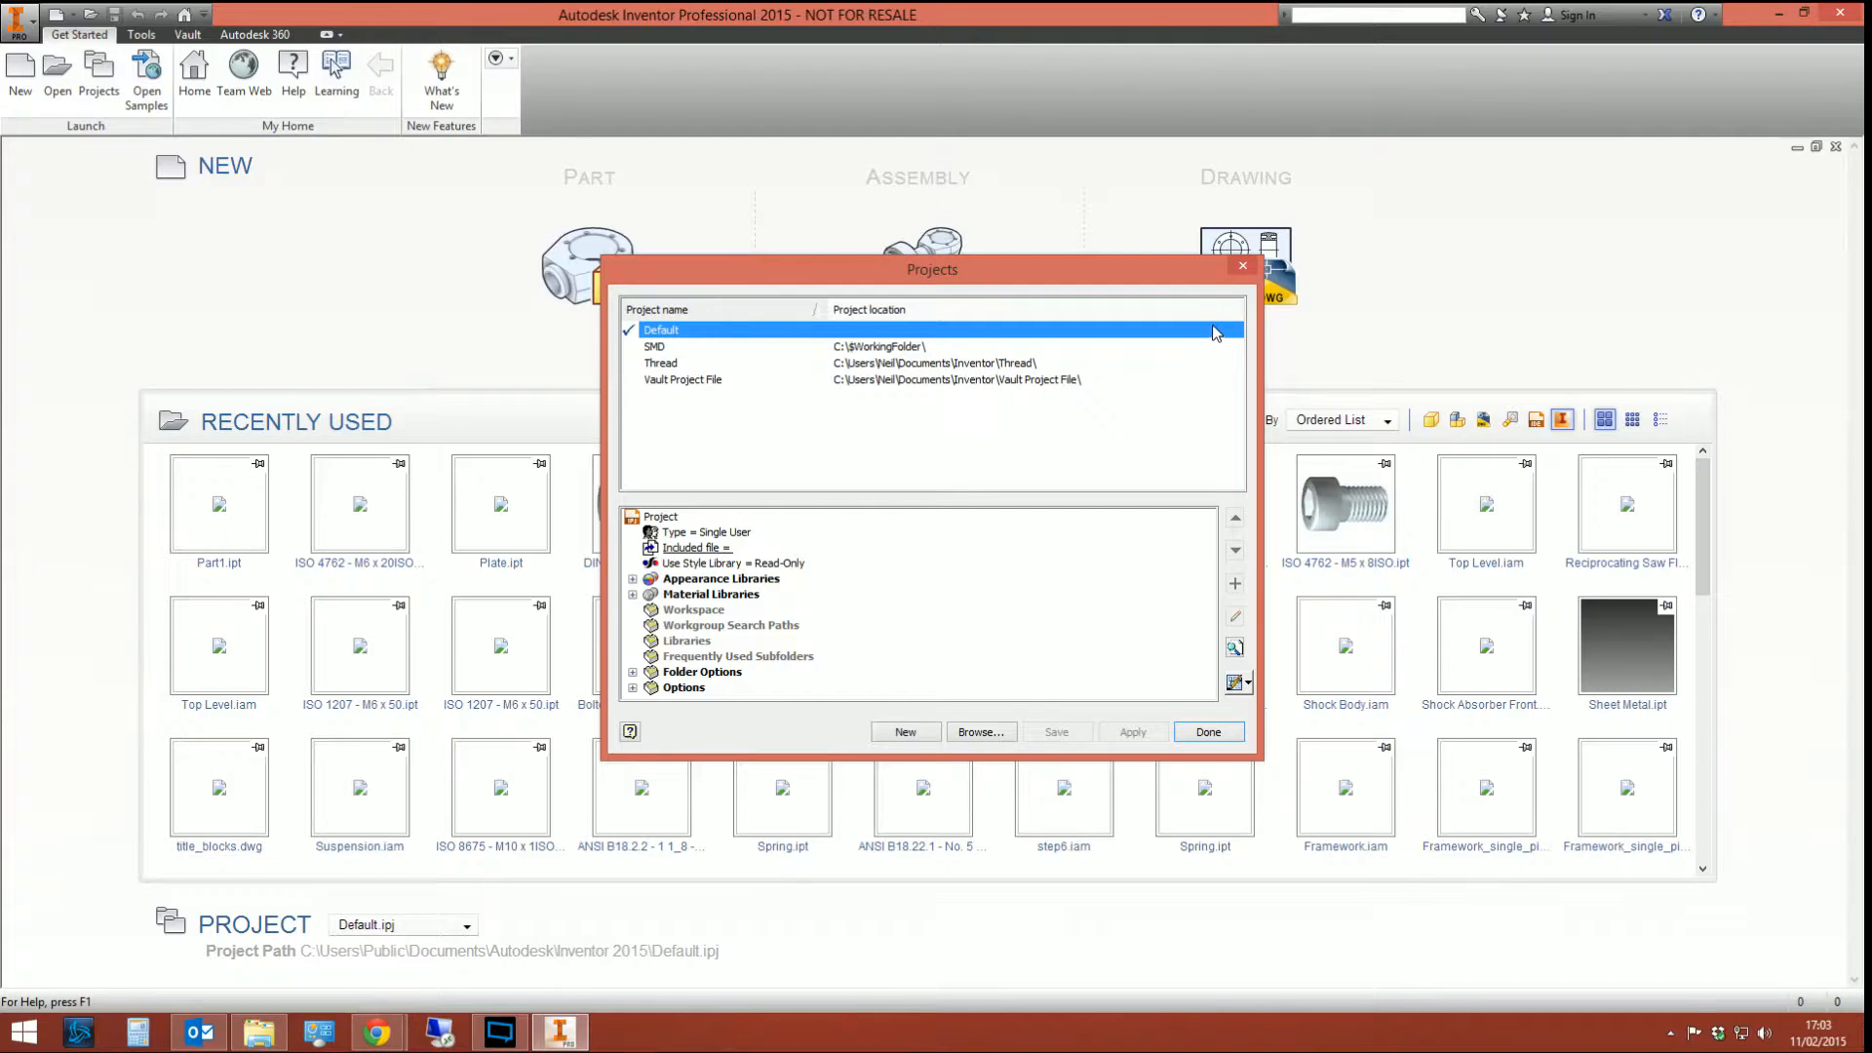
pyautogui.click(1206, 733)
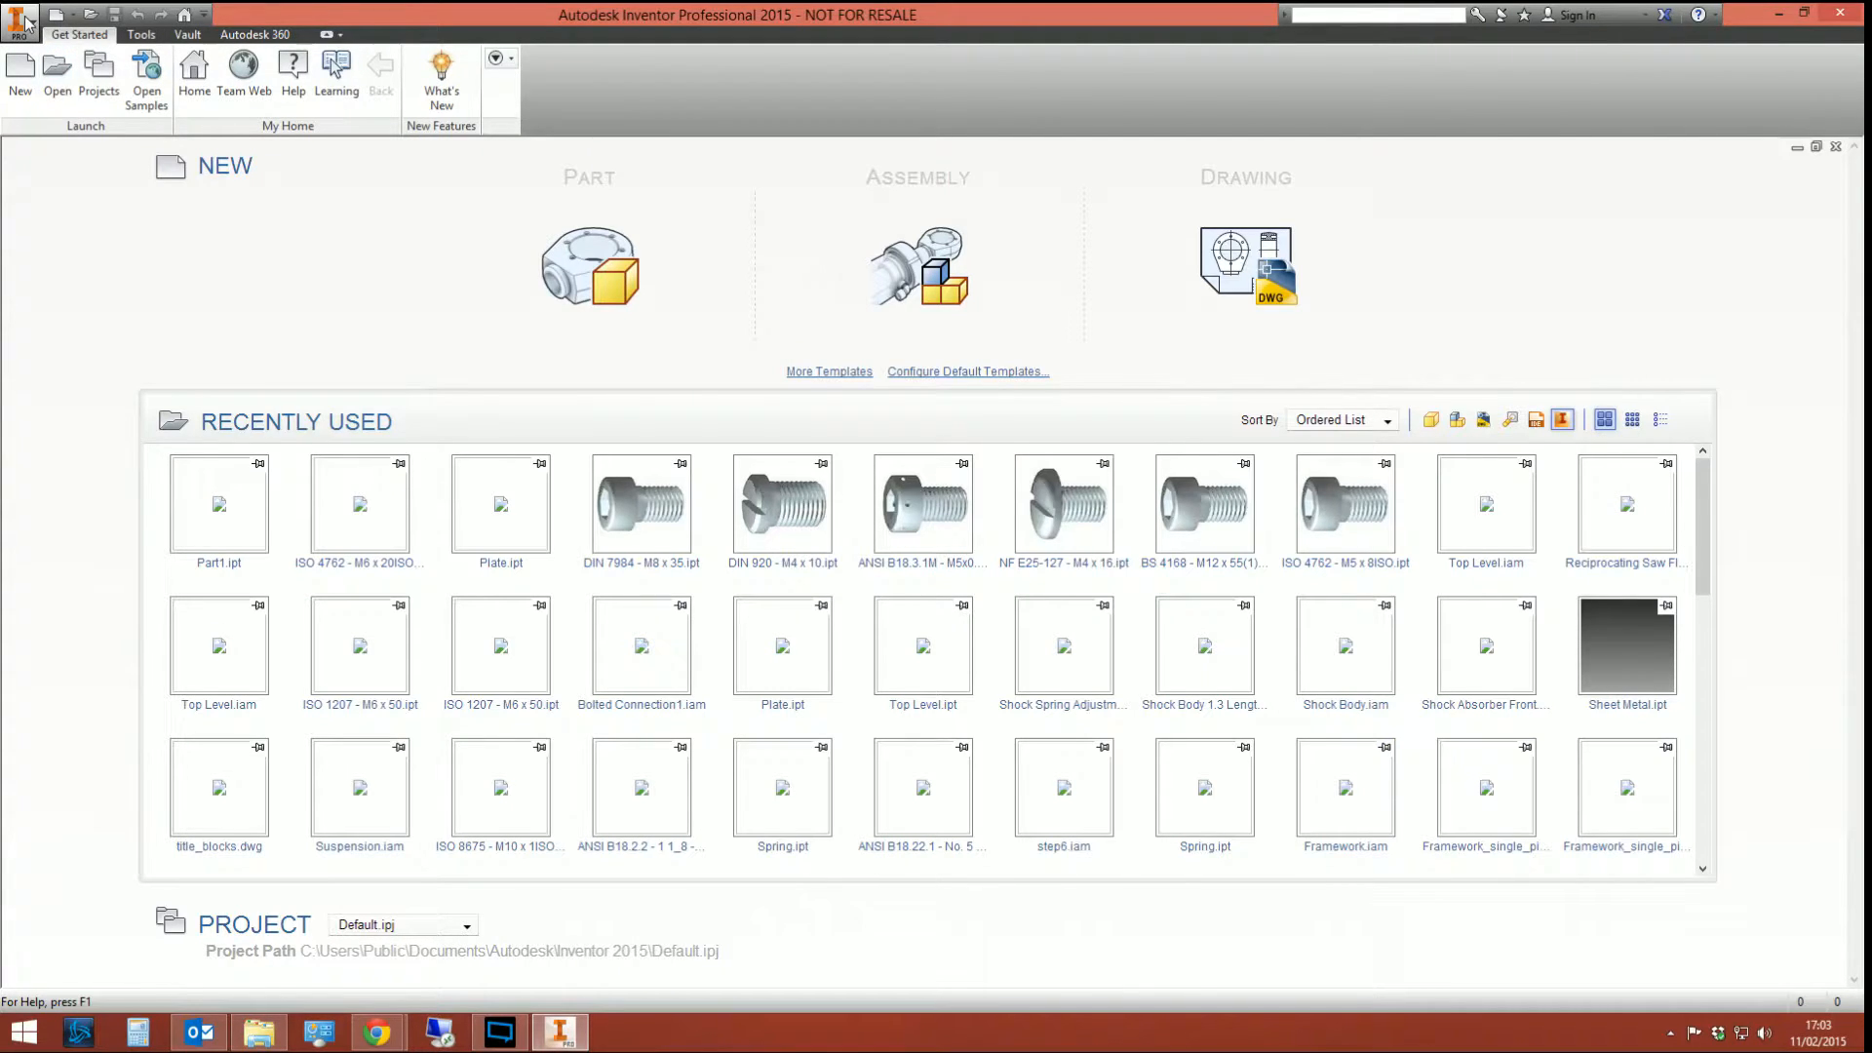
pyautogui.click(20, 21)
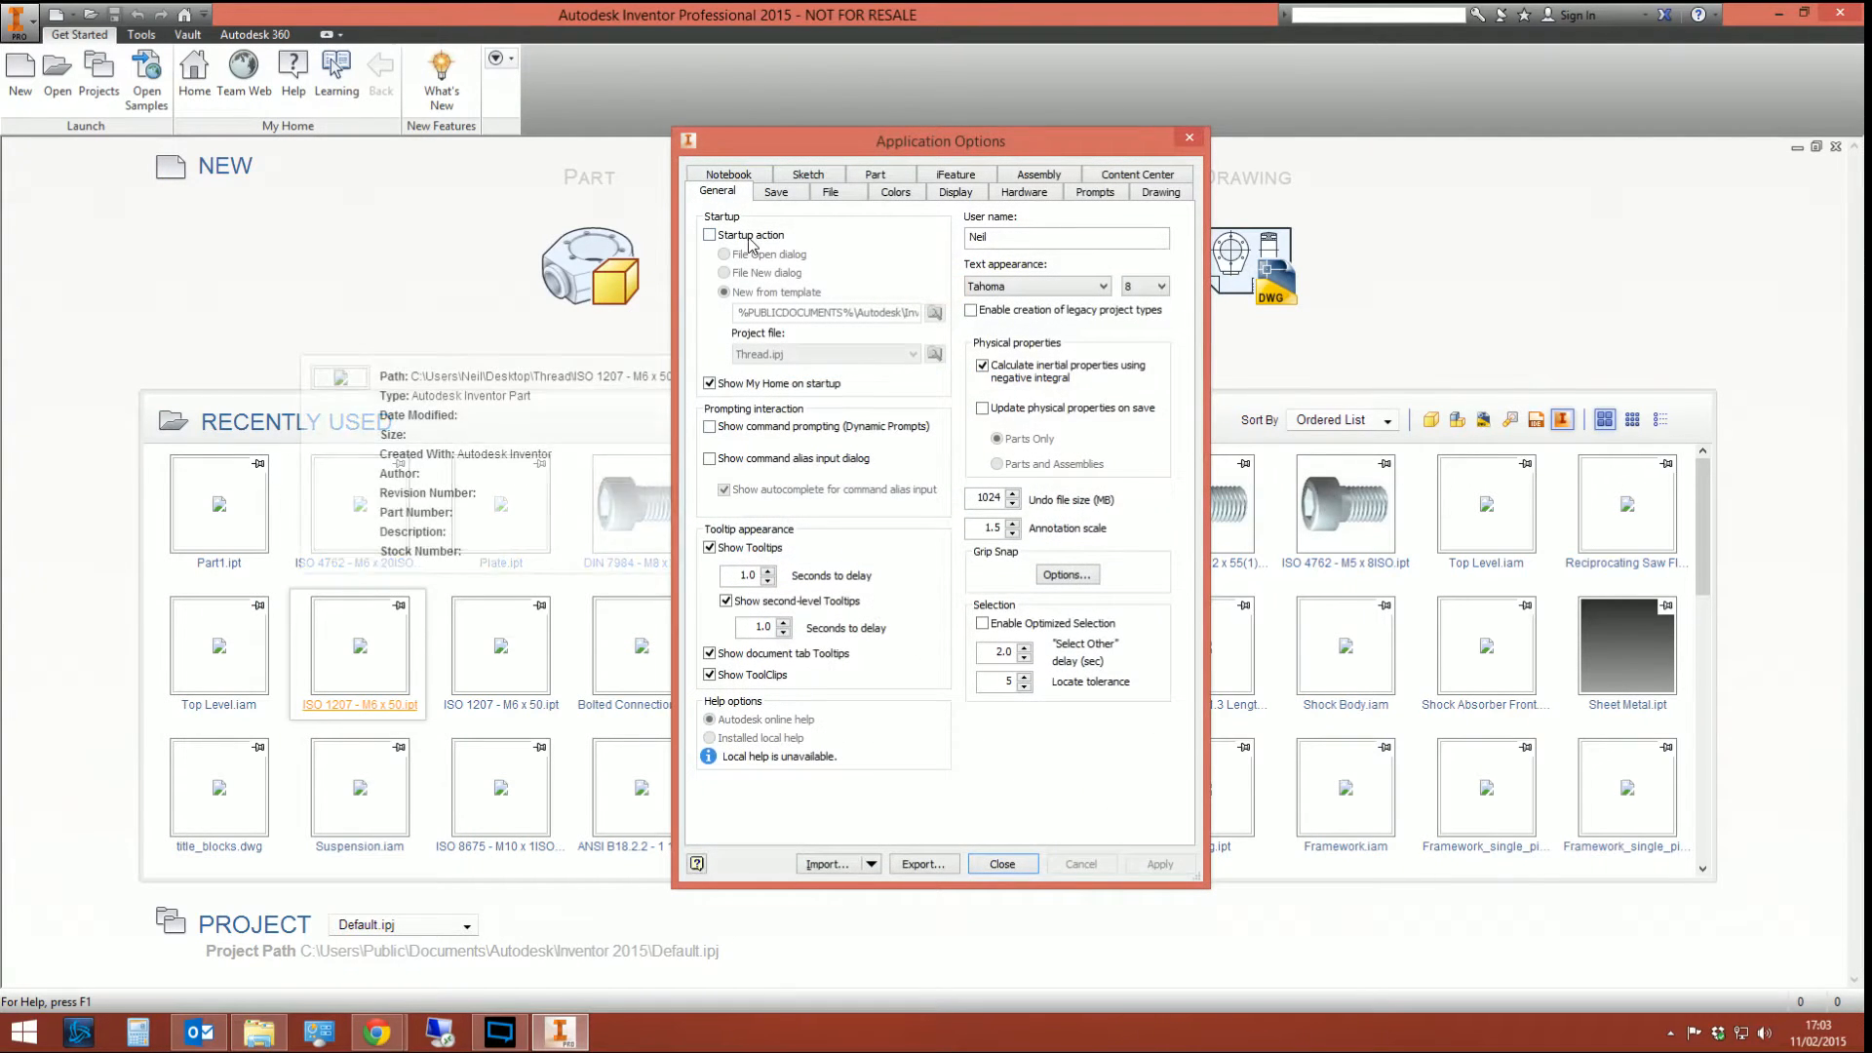
pyautogui.click(709, 234)
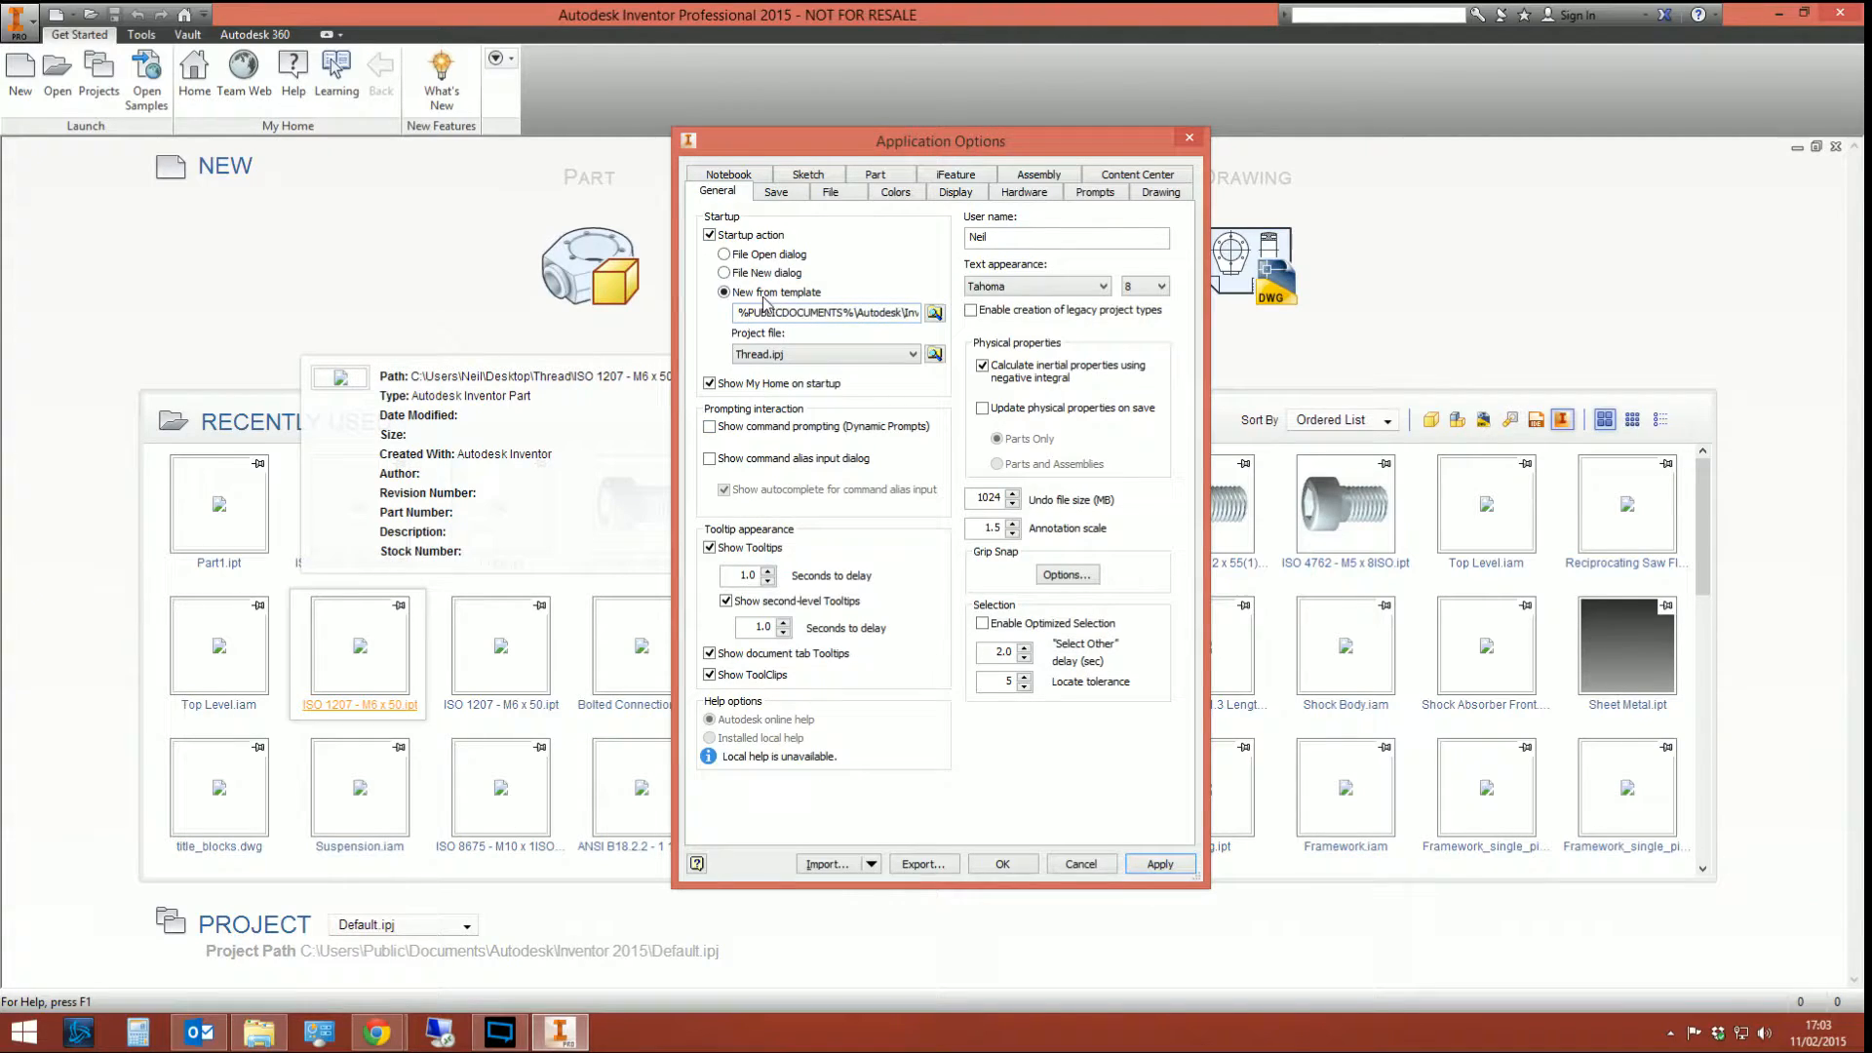
pyautogui.tripleClick(824, 312)
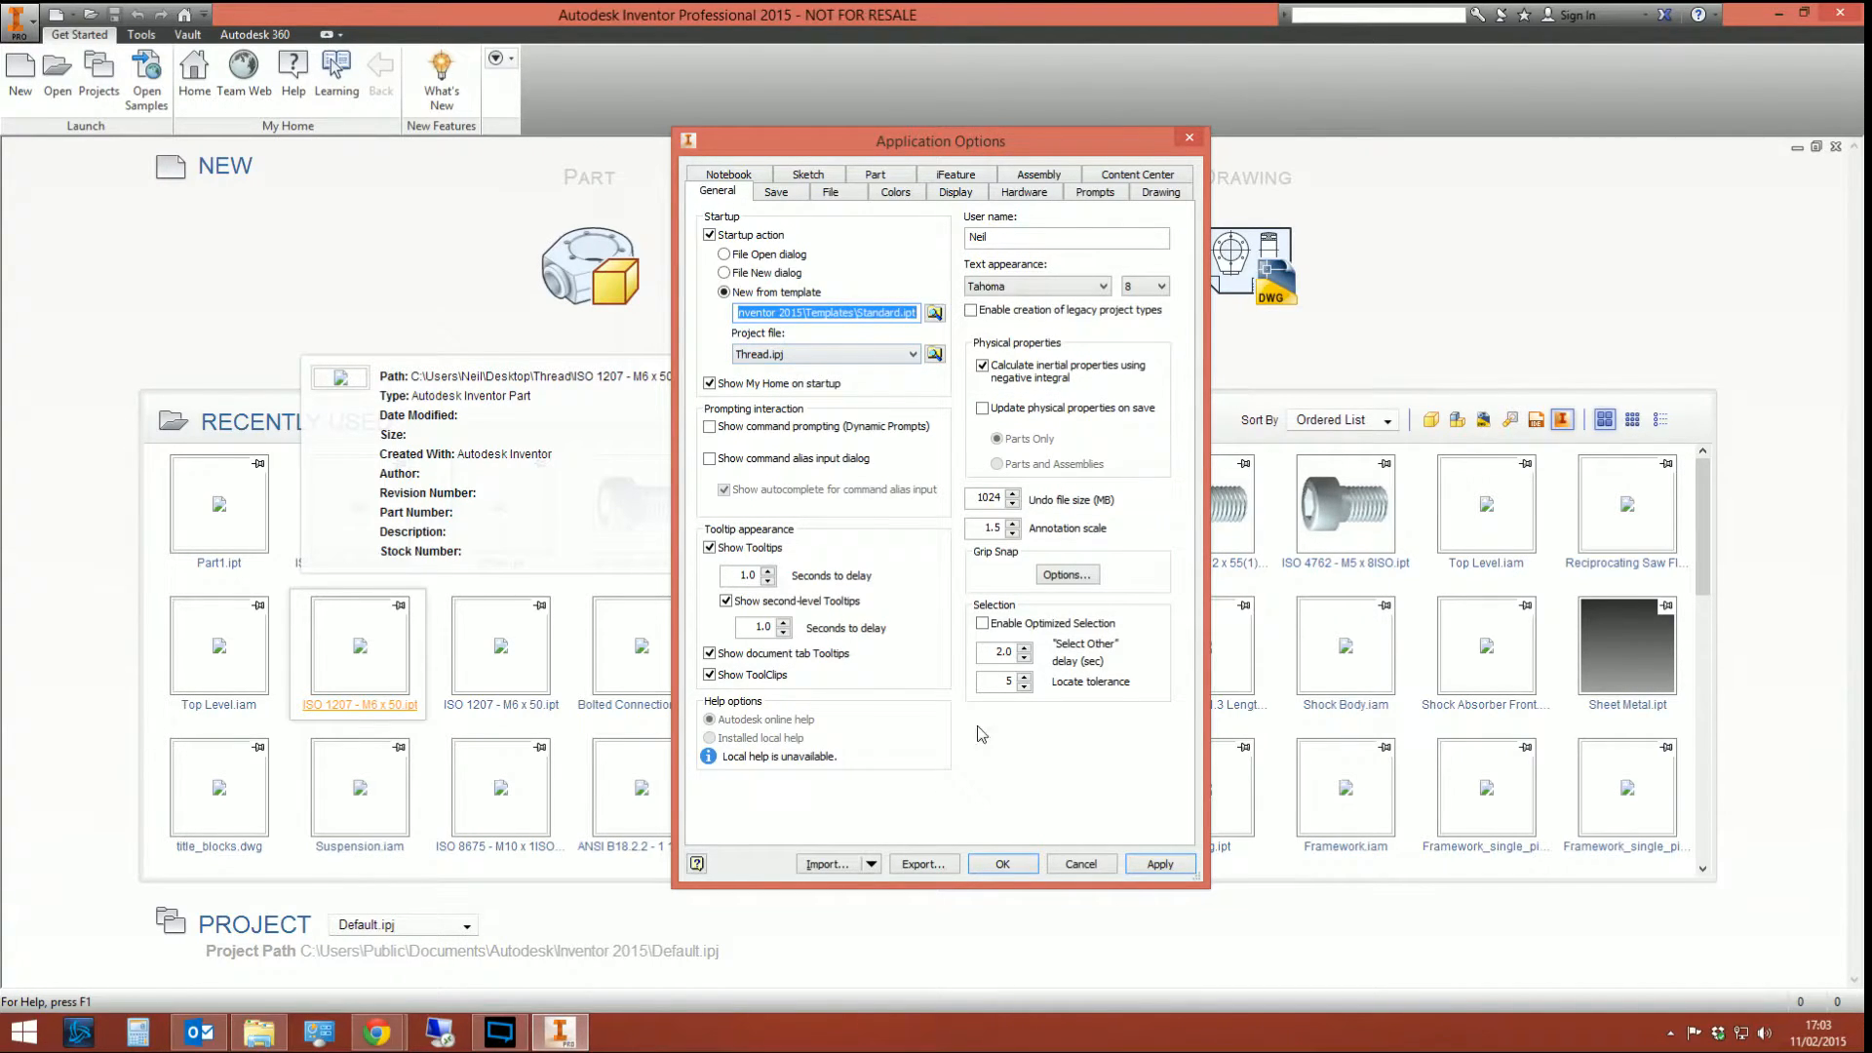
pyautogui.click(709, 234)
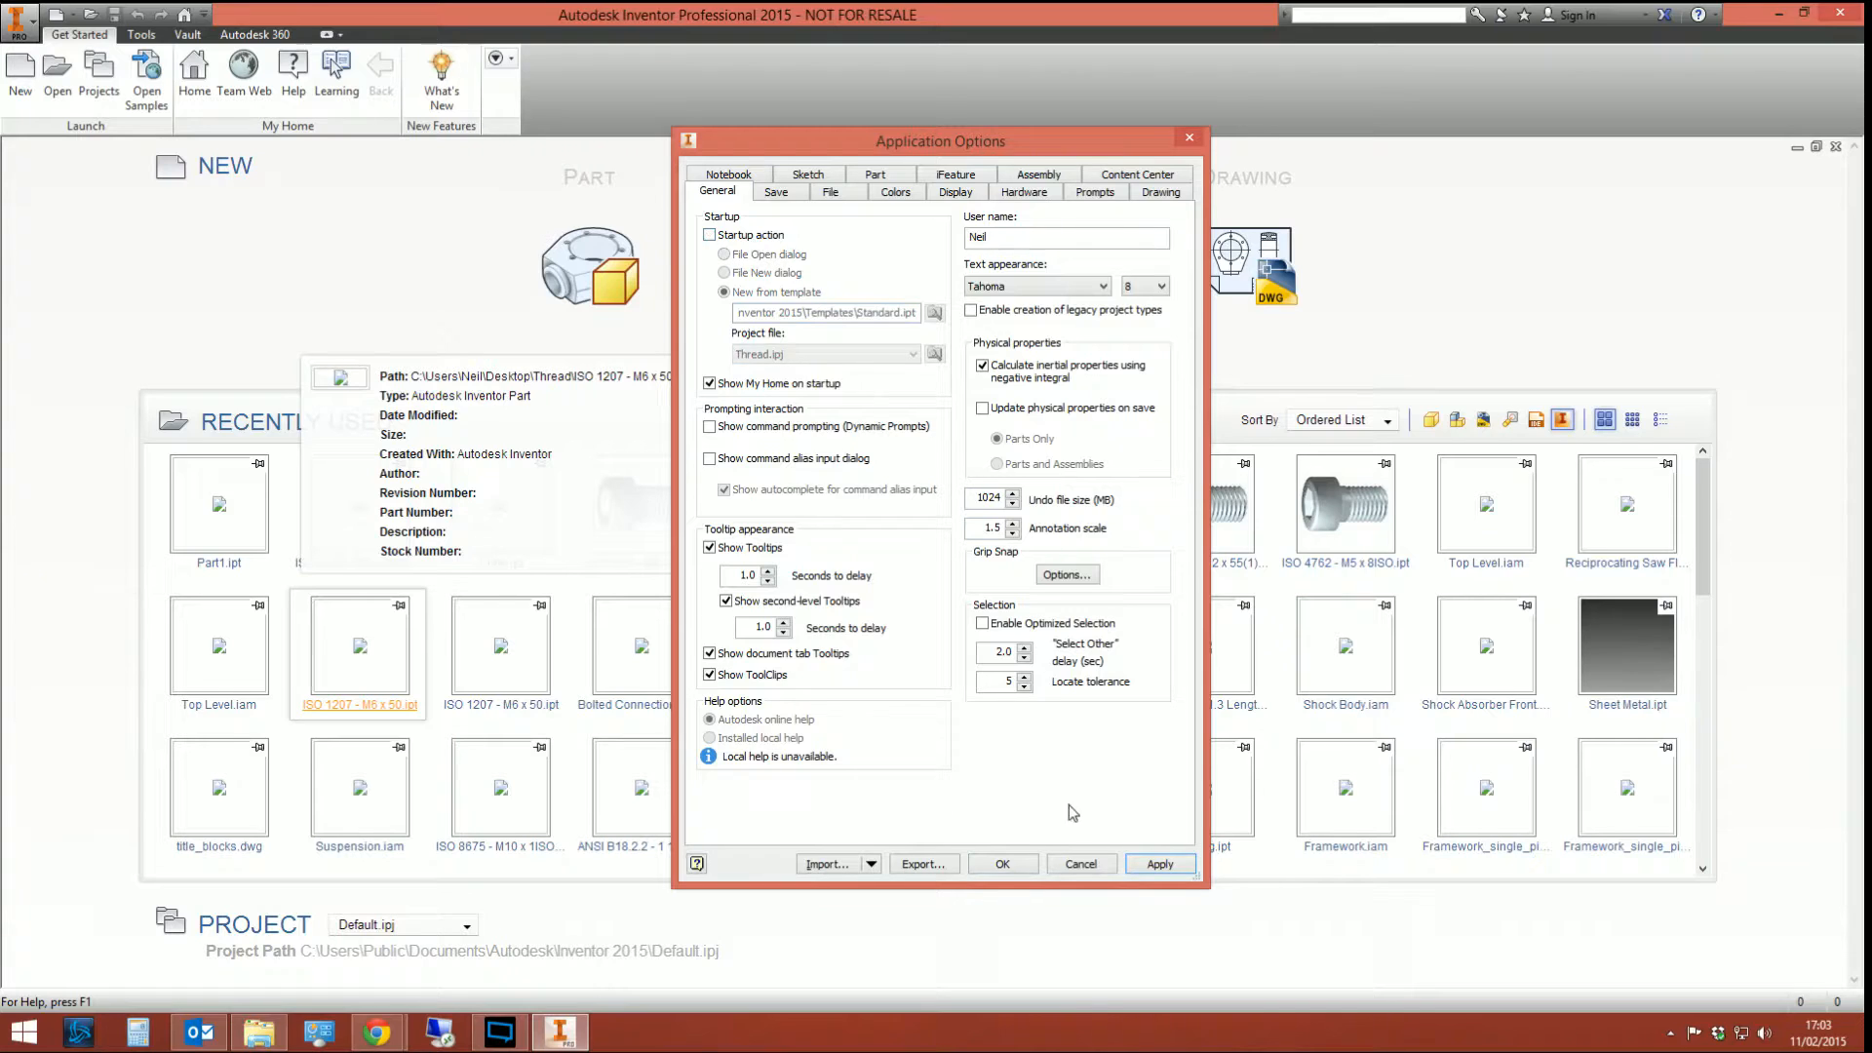
pyautogui.click(1158, 863)
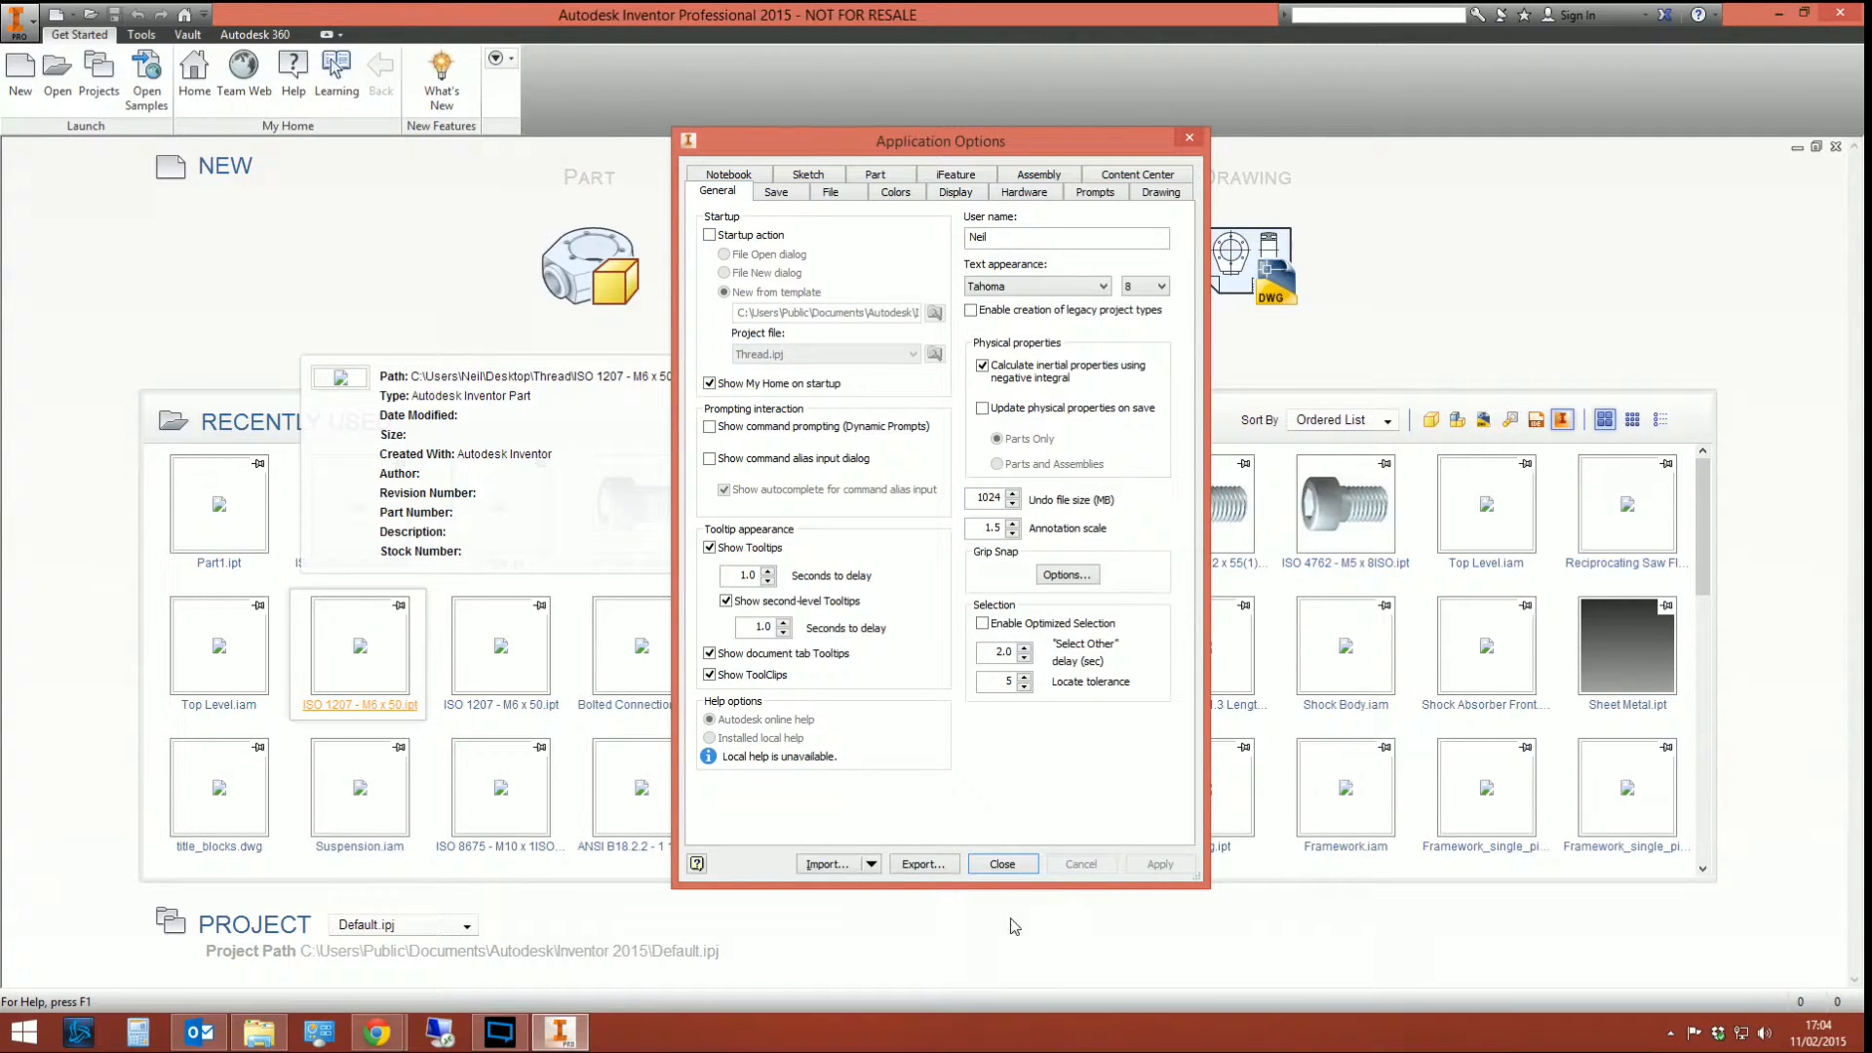
pyautogui.click(1001, 863)
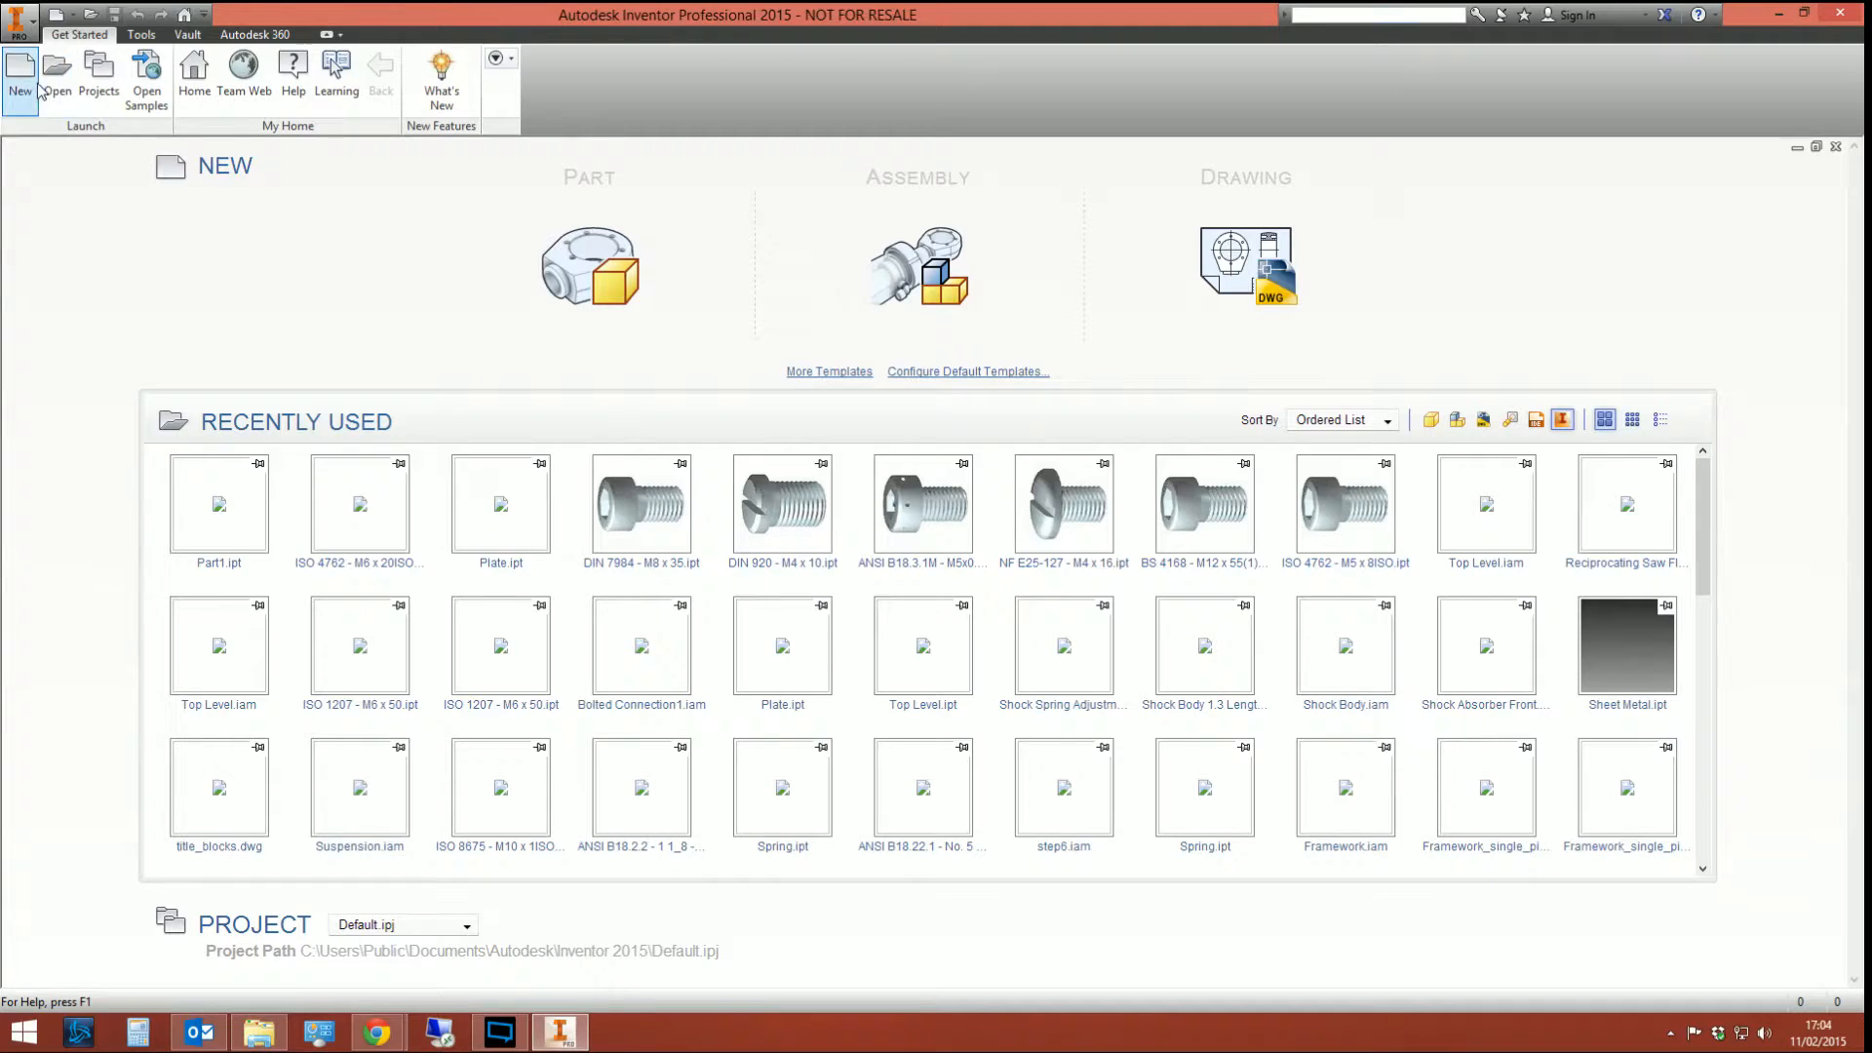
# - Reopen the Projects list, then exit Inventor back to the desktop
pyautogui.click(100, 78)
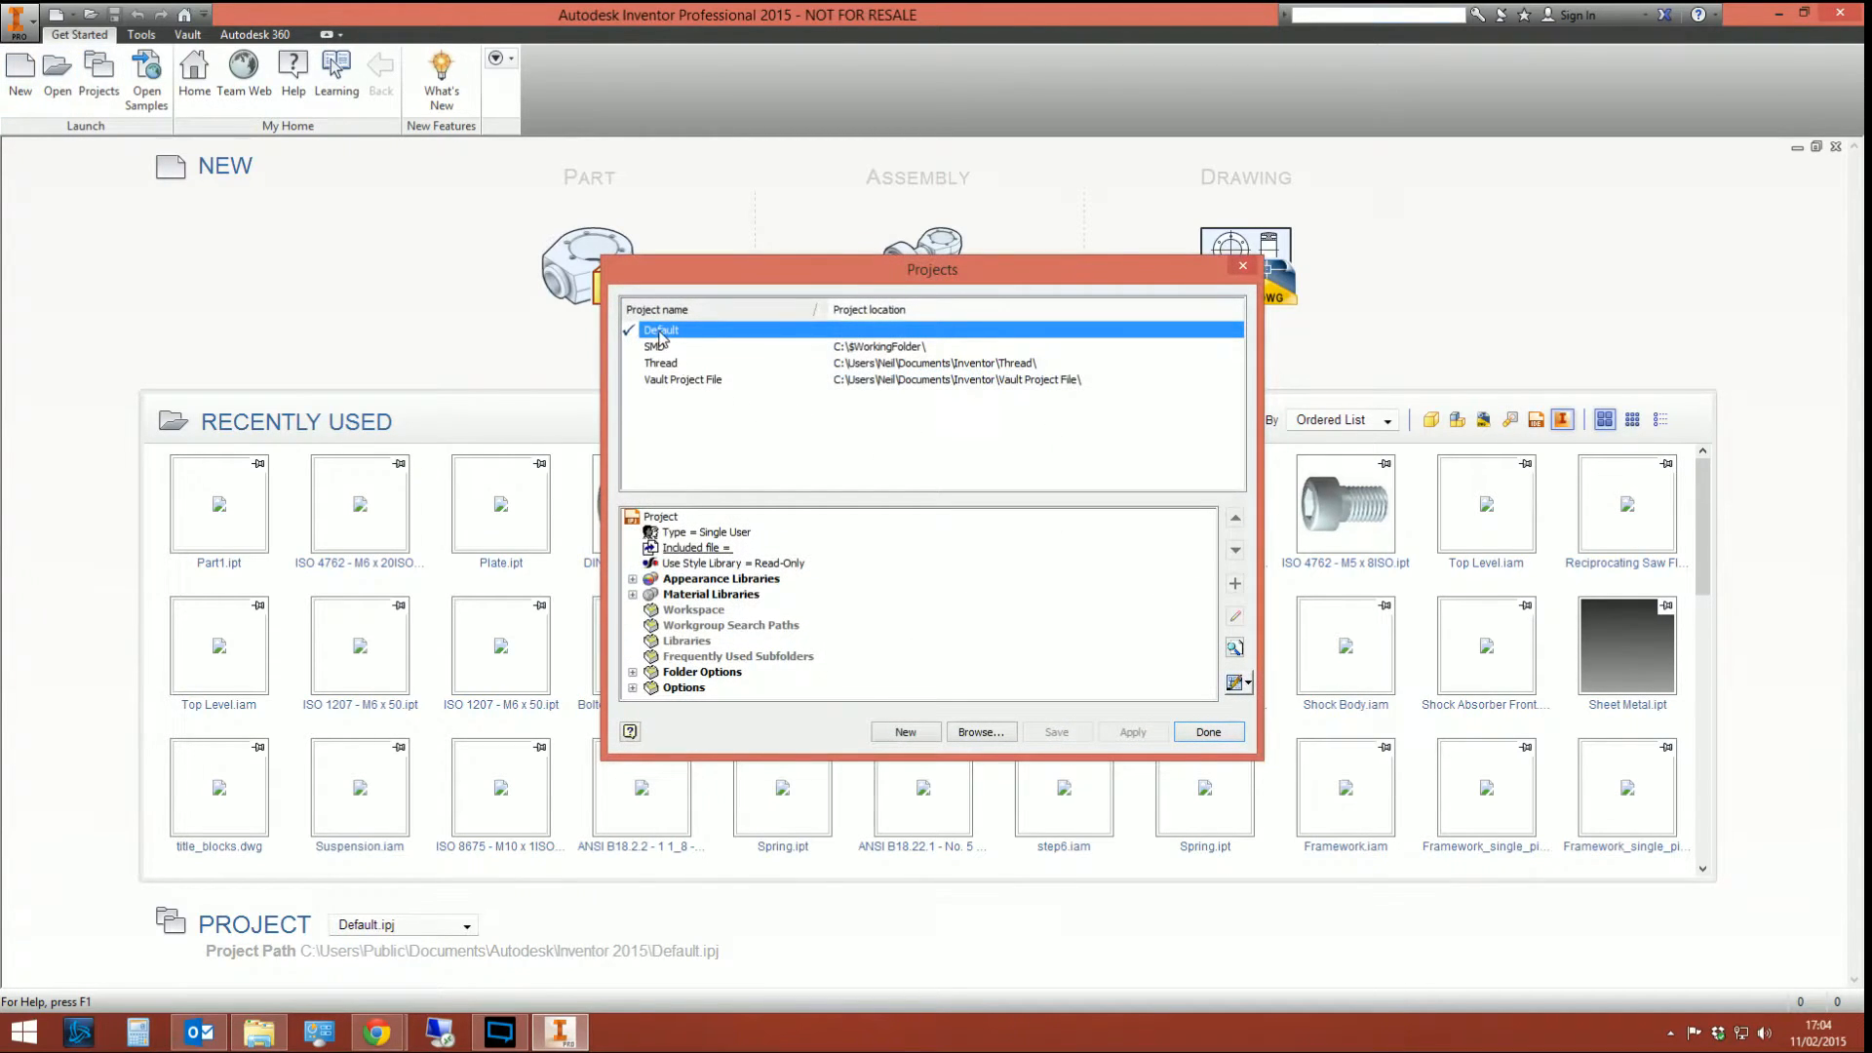
pyautogui.click(661, 363)
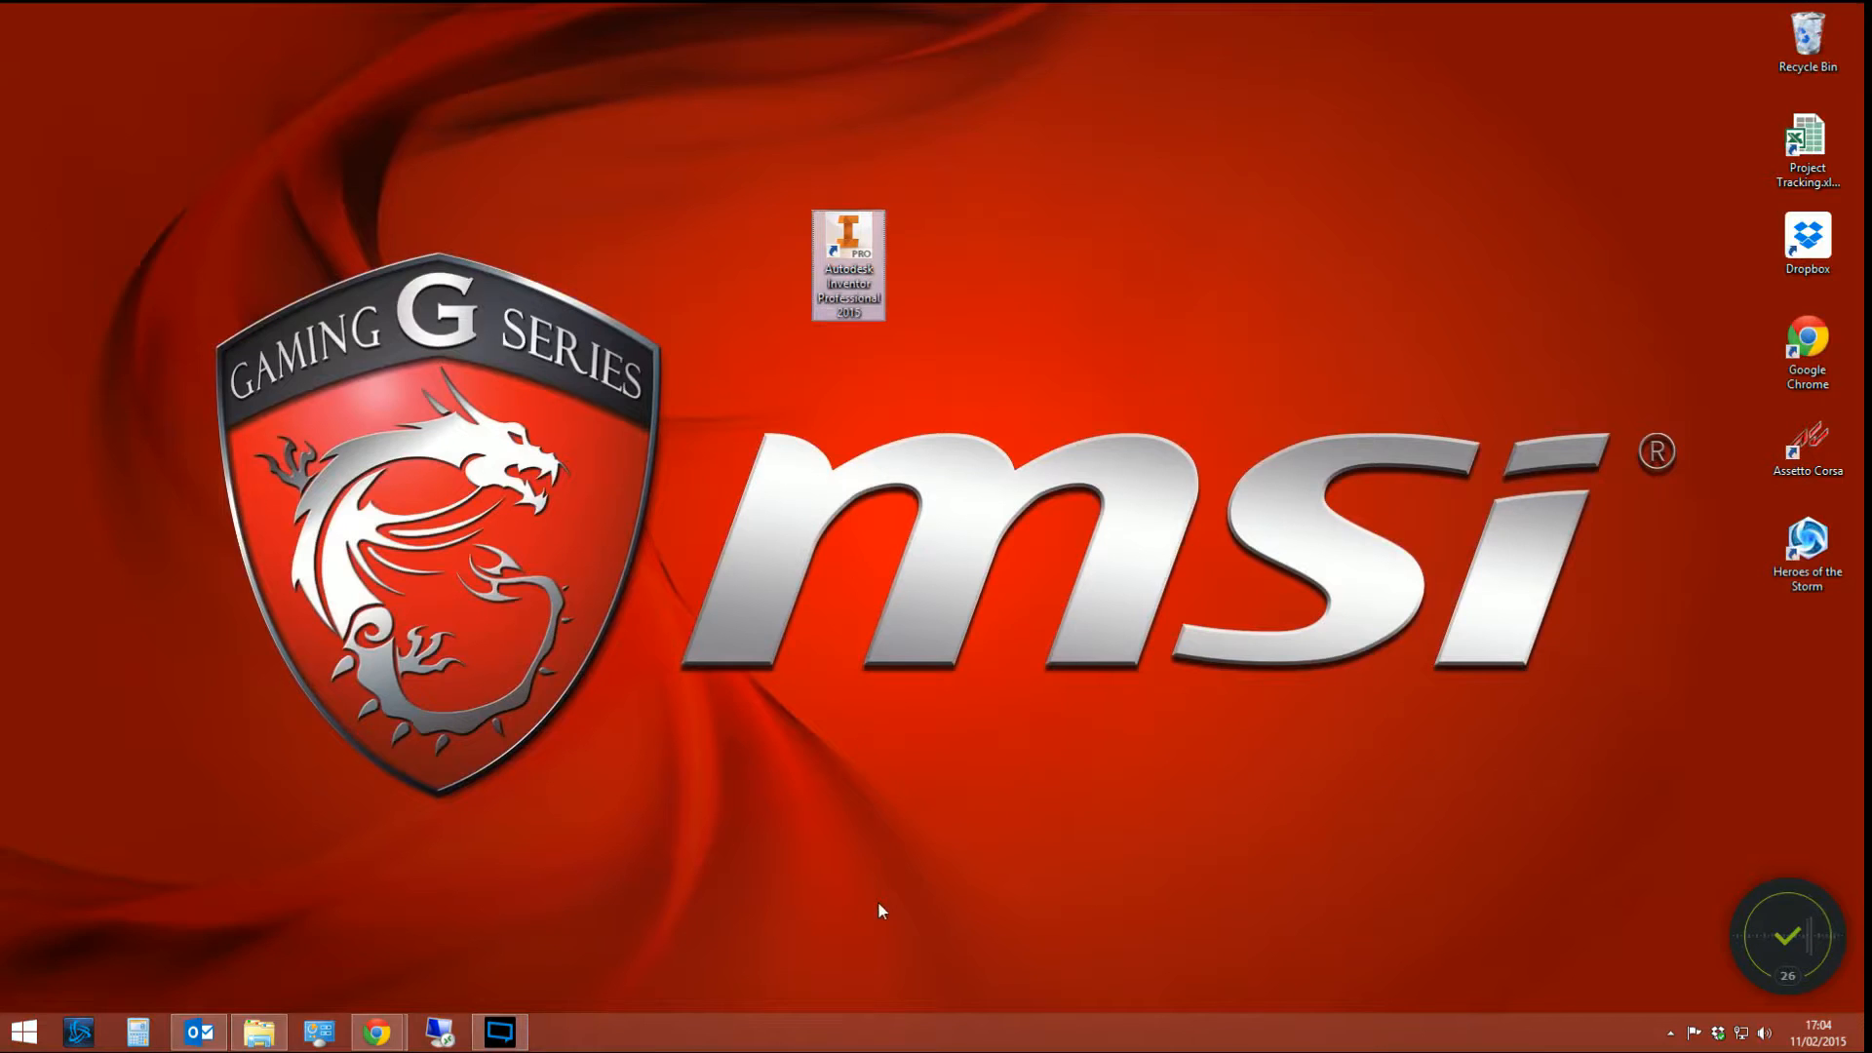
pyautogui.moveTo(847, 227)
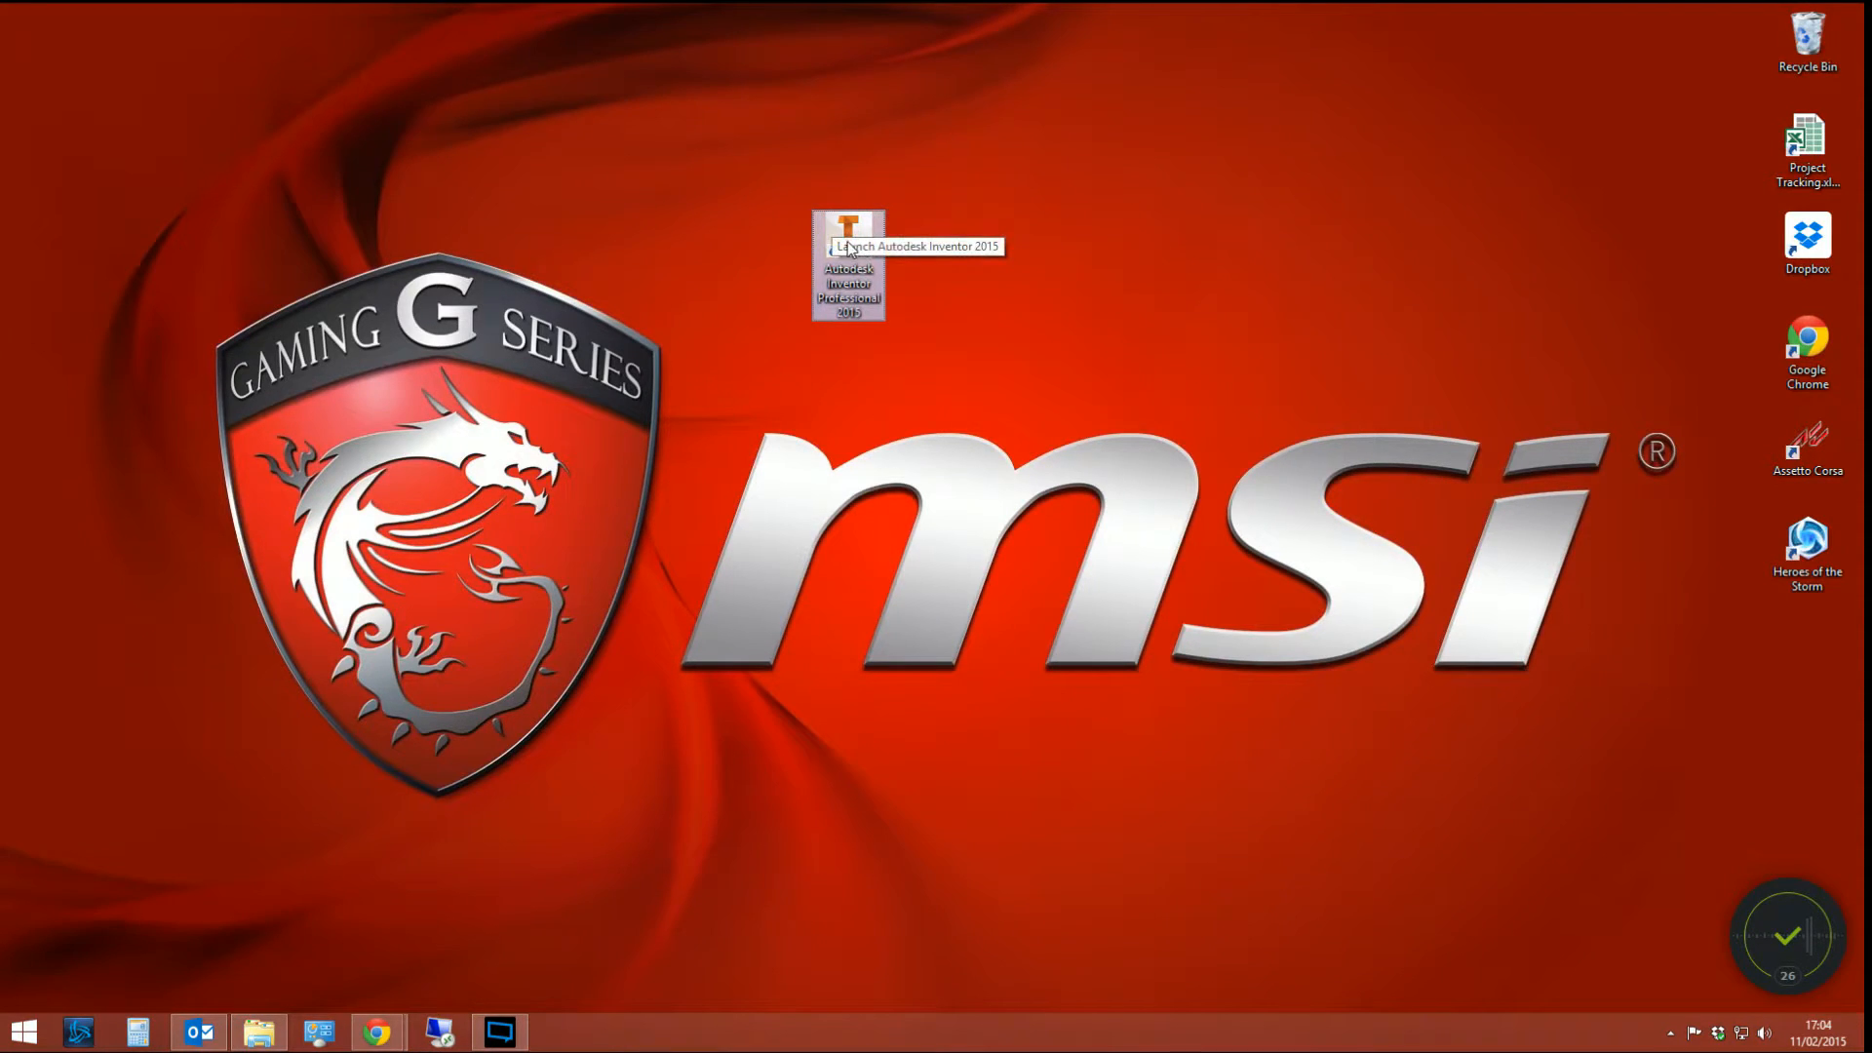
# - Open the Inventor shortcut's Properties and place the cursor at the end of Target
pyautogui.rightClick(848, 261)
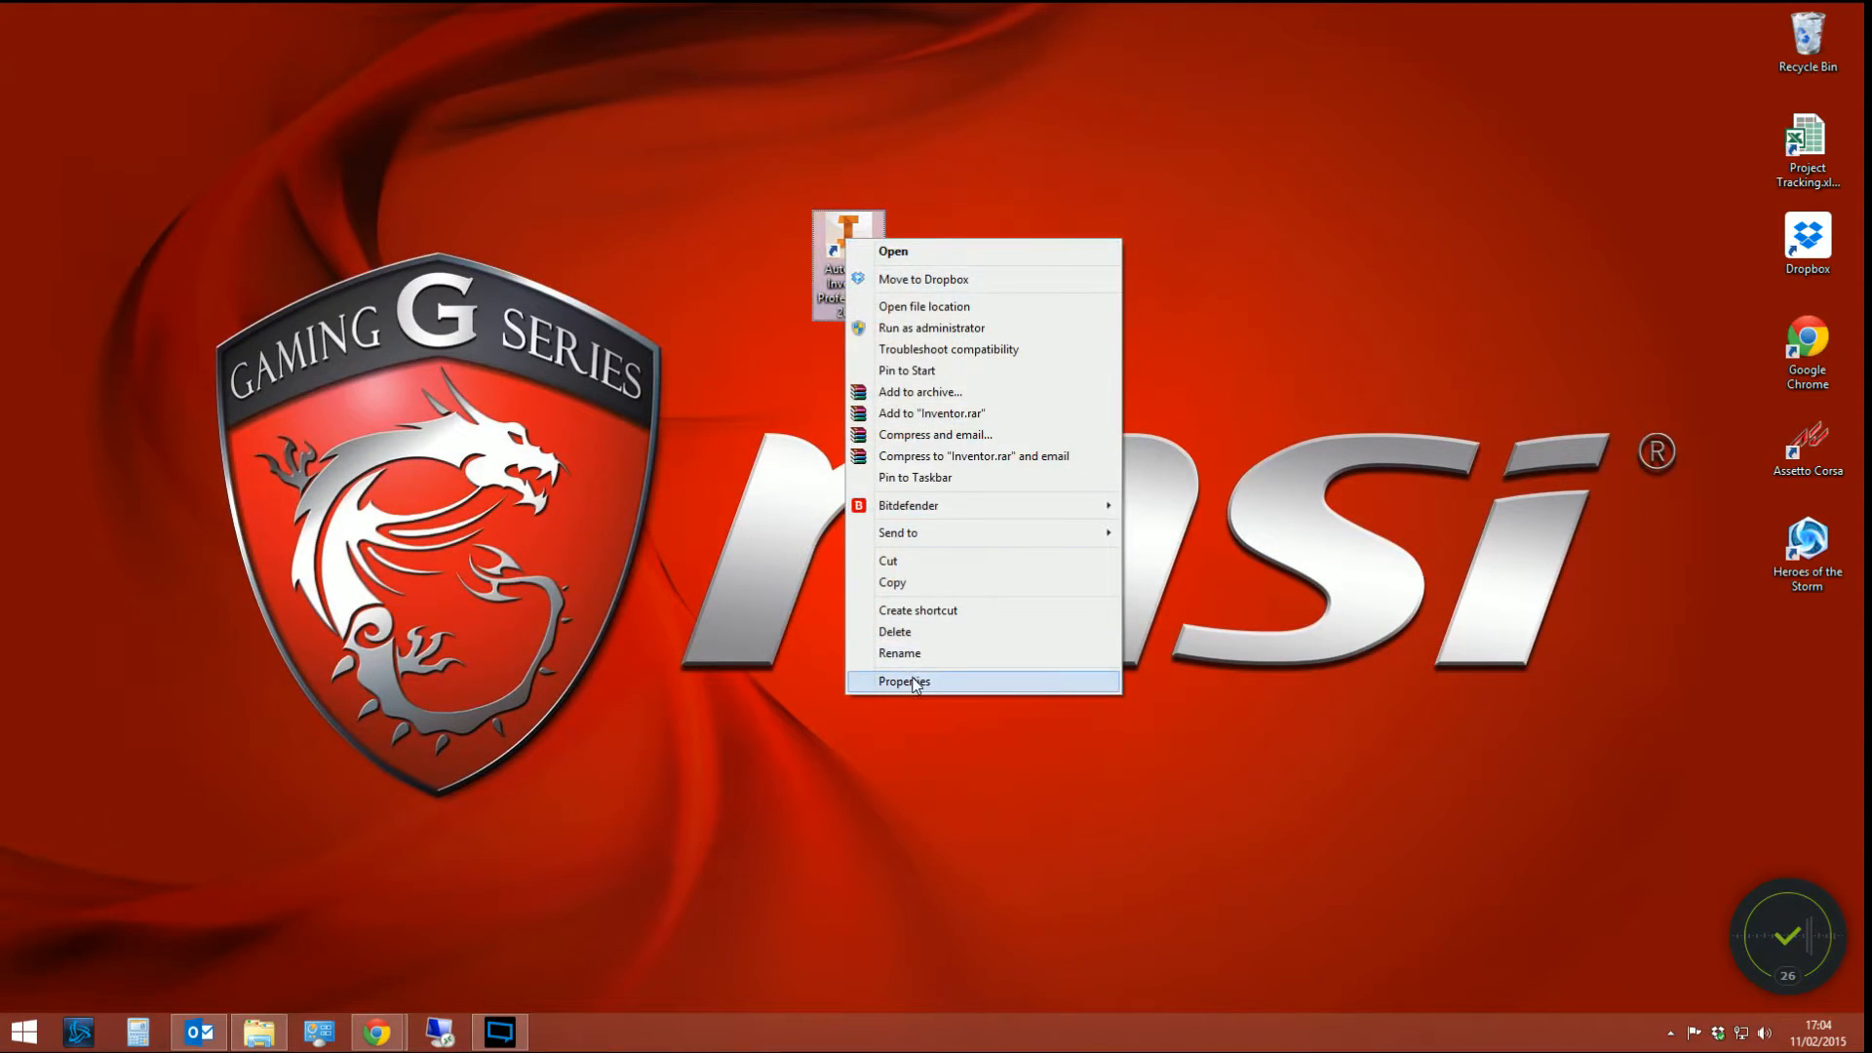
pyautogui.click(904, 680)
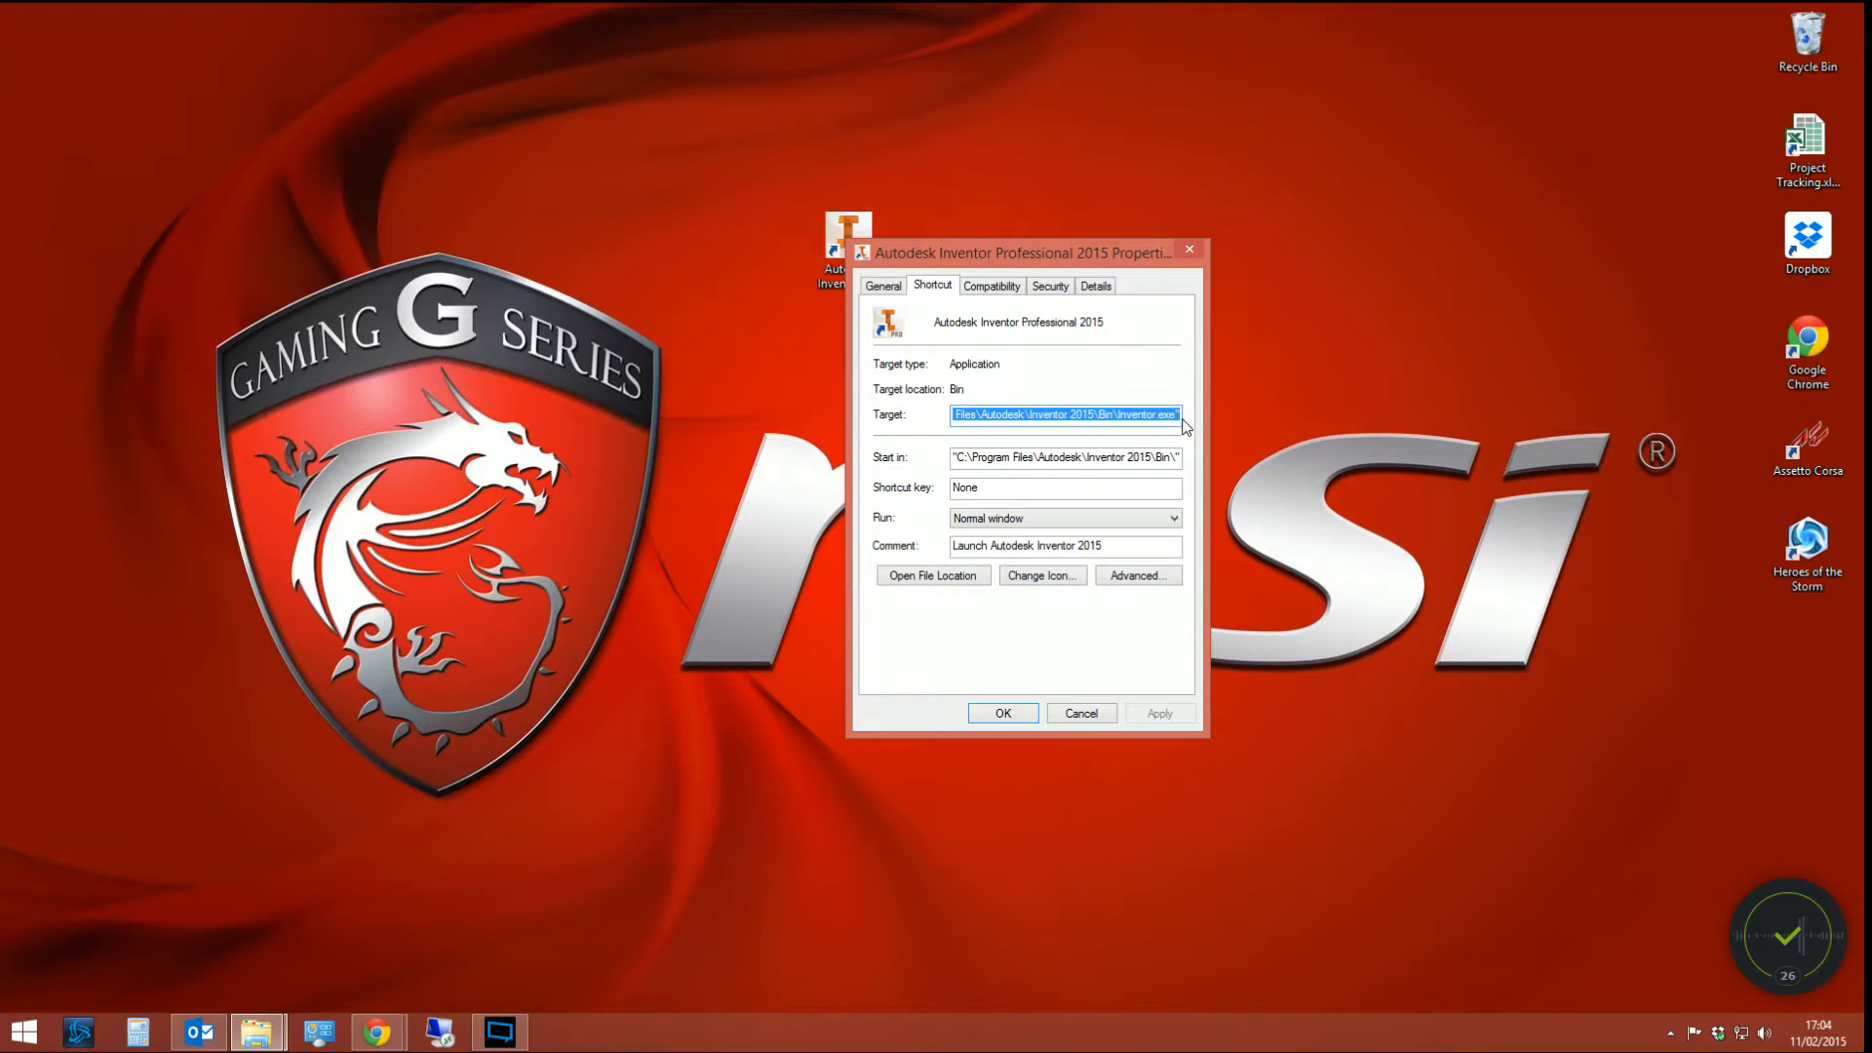
pyautogui.click(1235, 746)
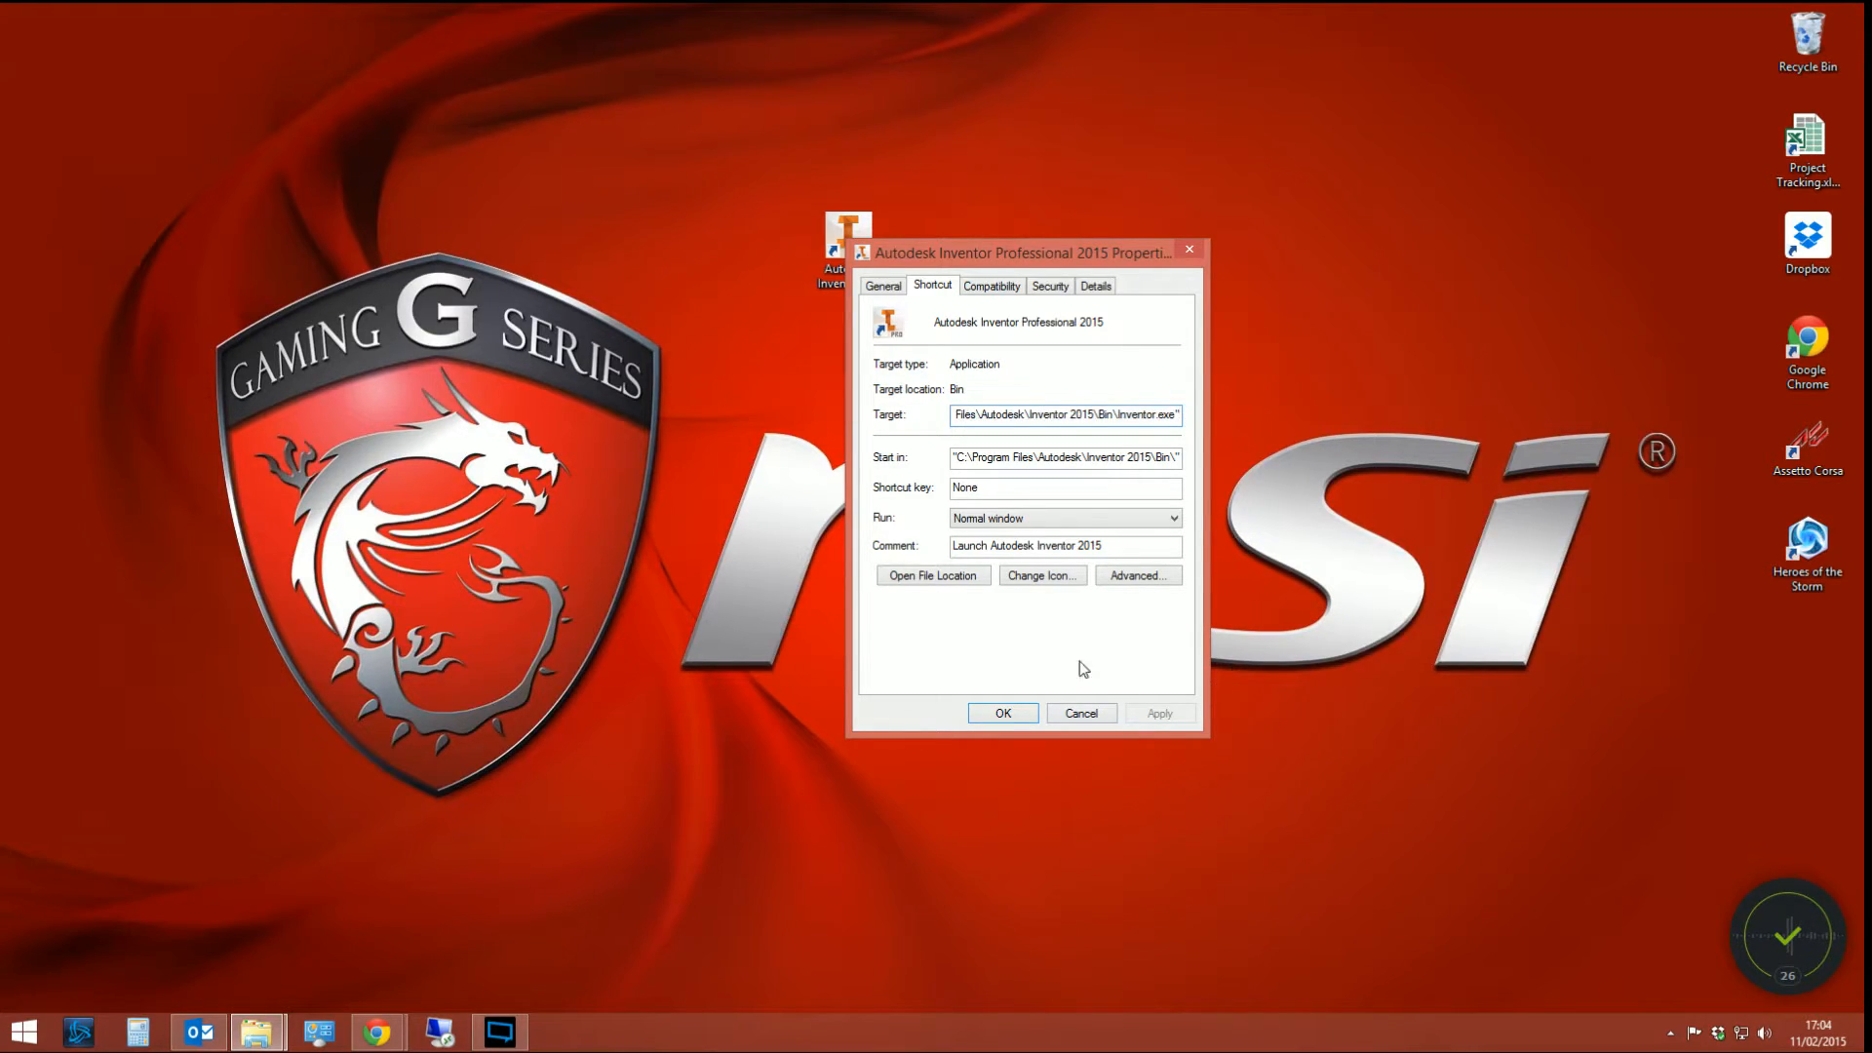
pyautogui.moveTo(257, 1031)
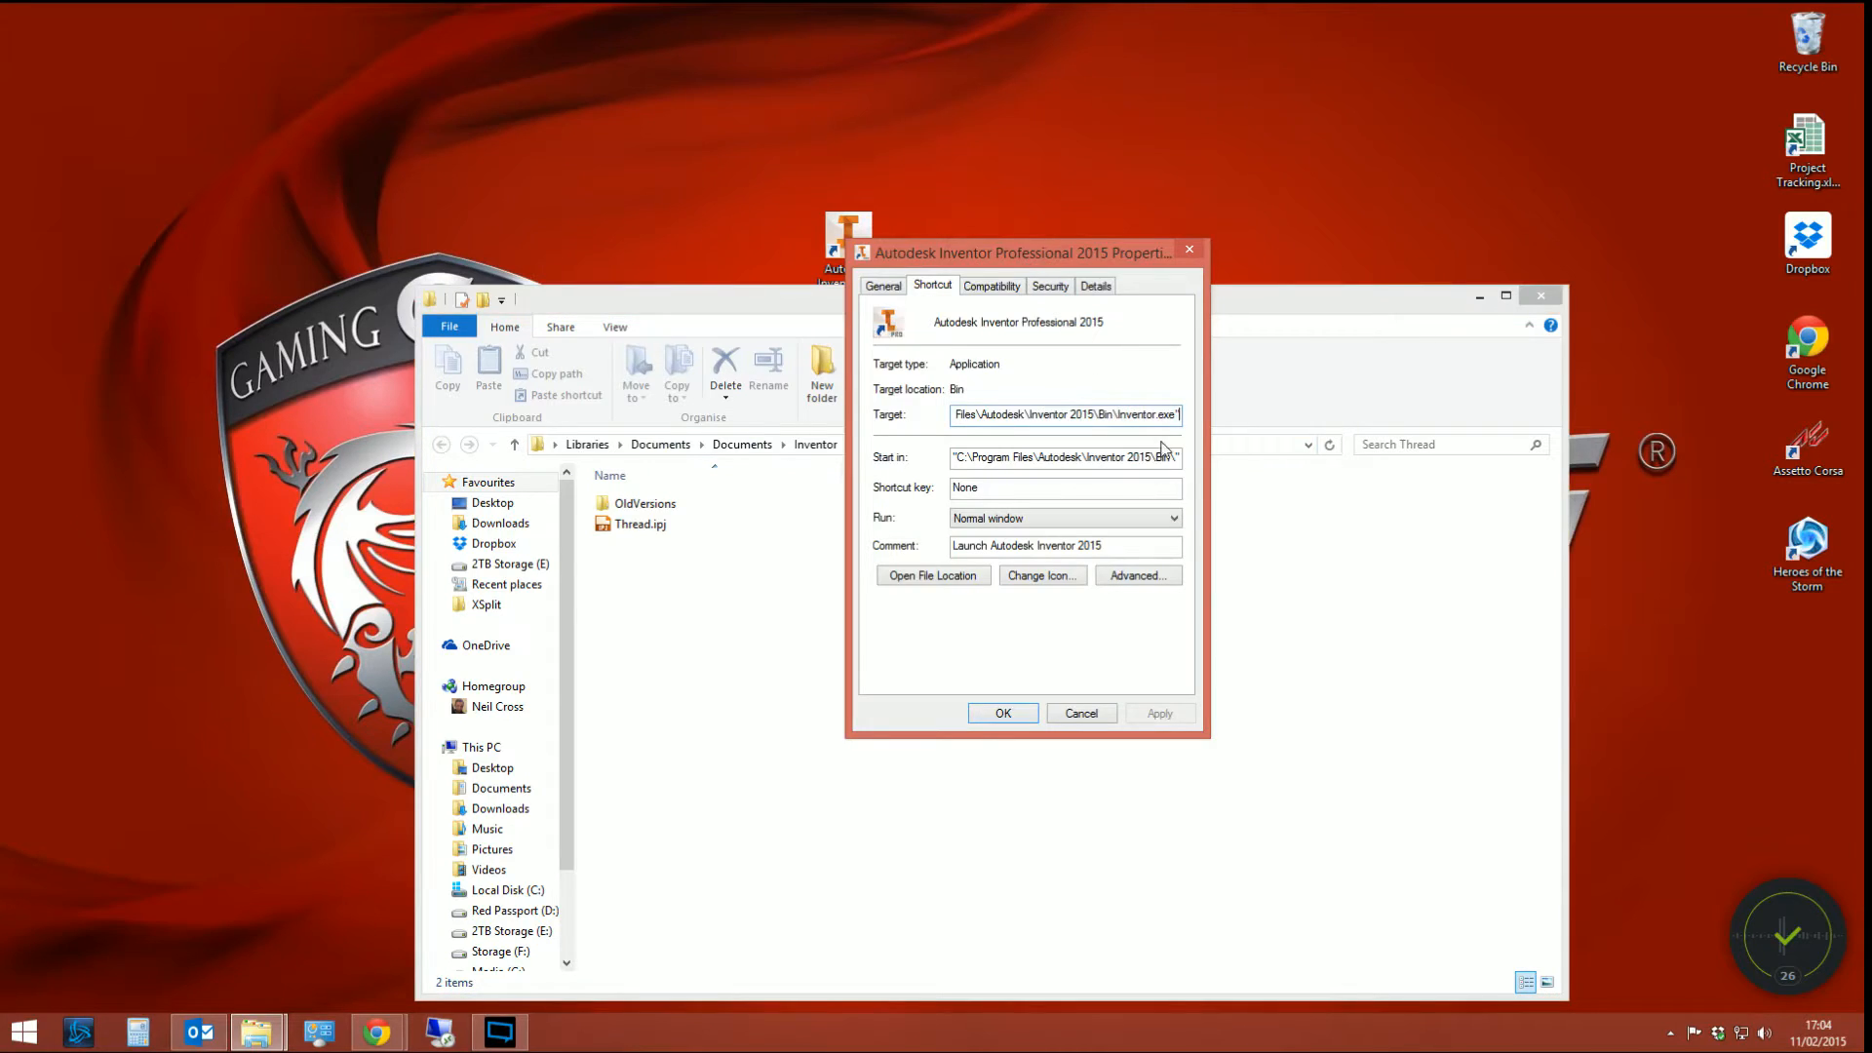
pyautogui.moveTo(1191, 478)
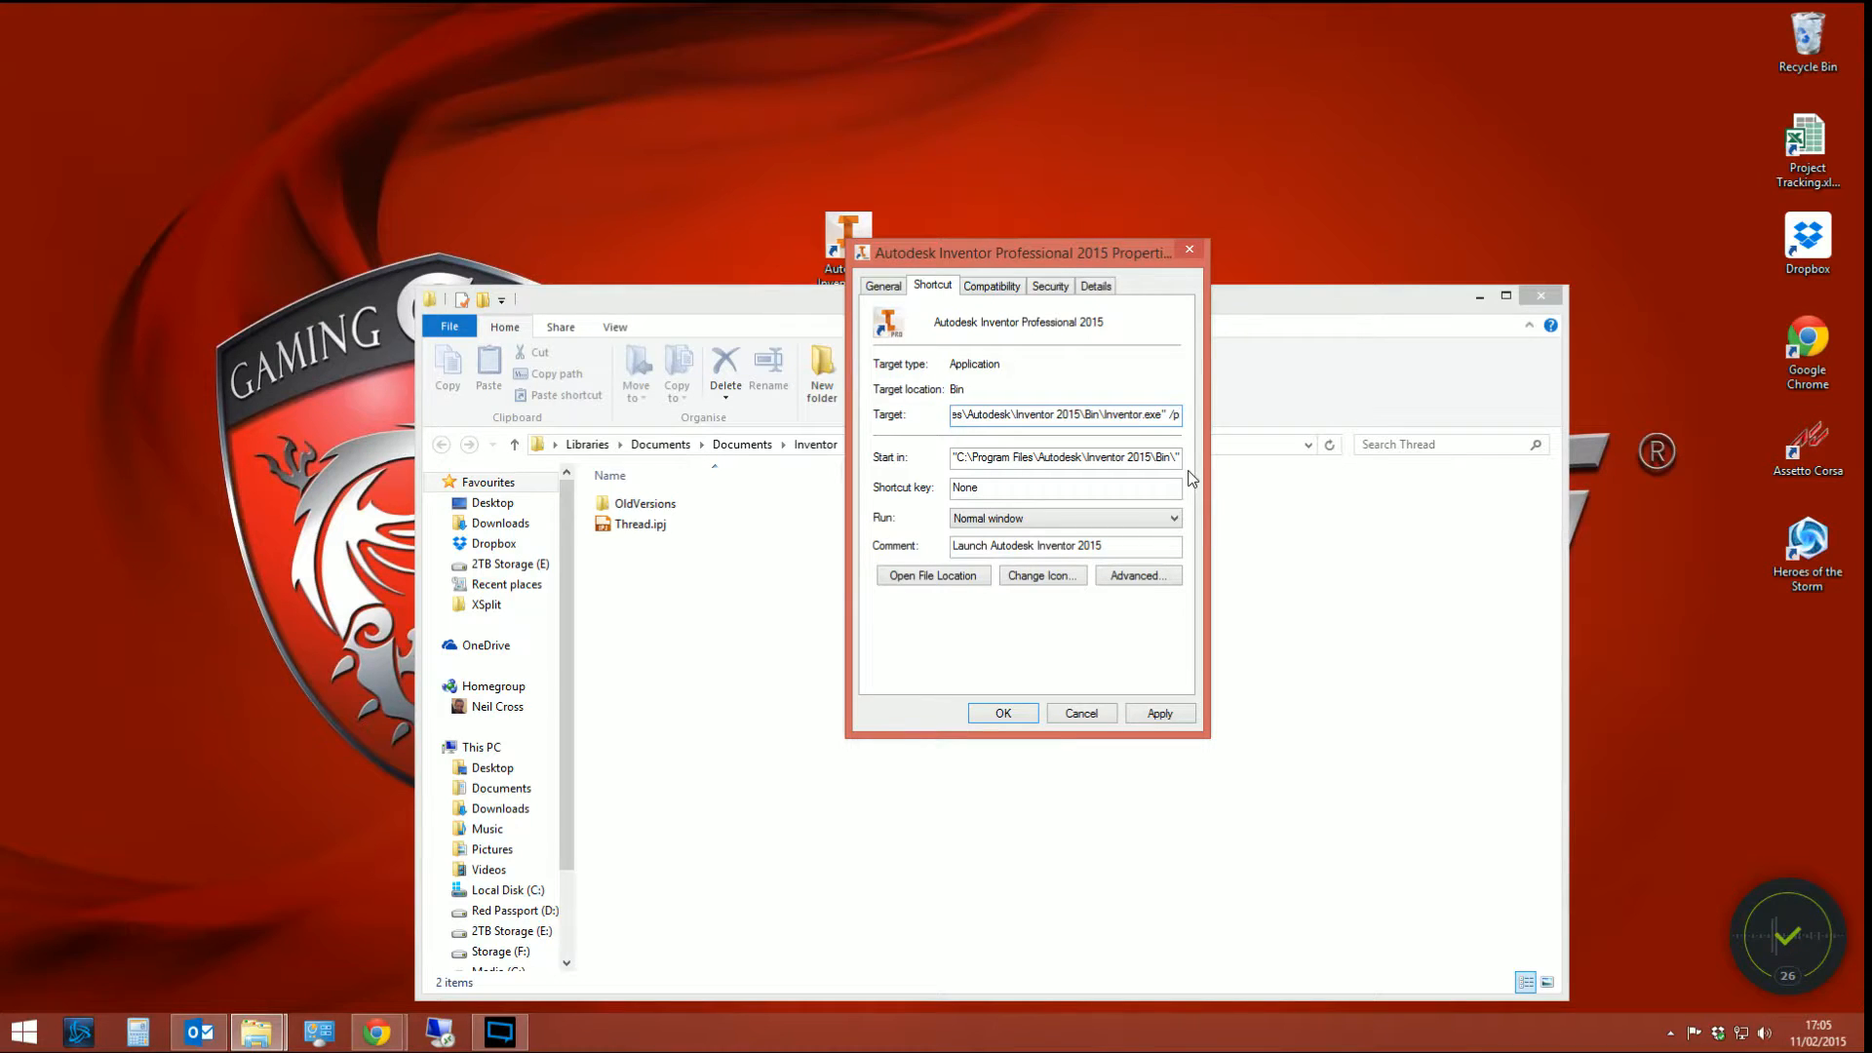
# - Append /pf with the Thread.ipj path to Target, save, and minimize the folder window
pyautogui.write('/pf')
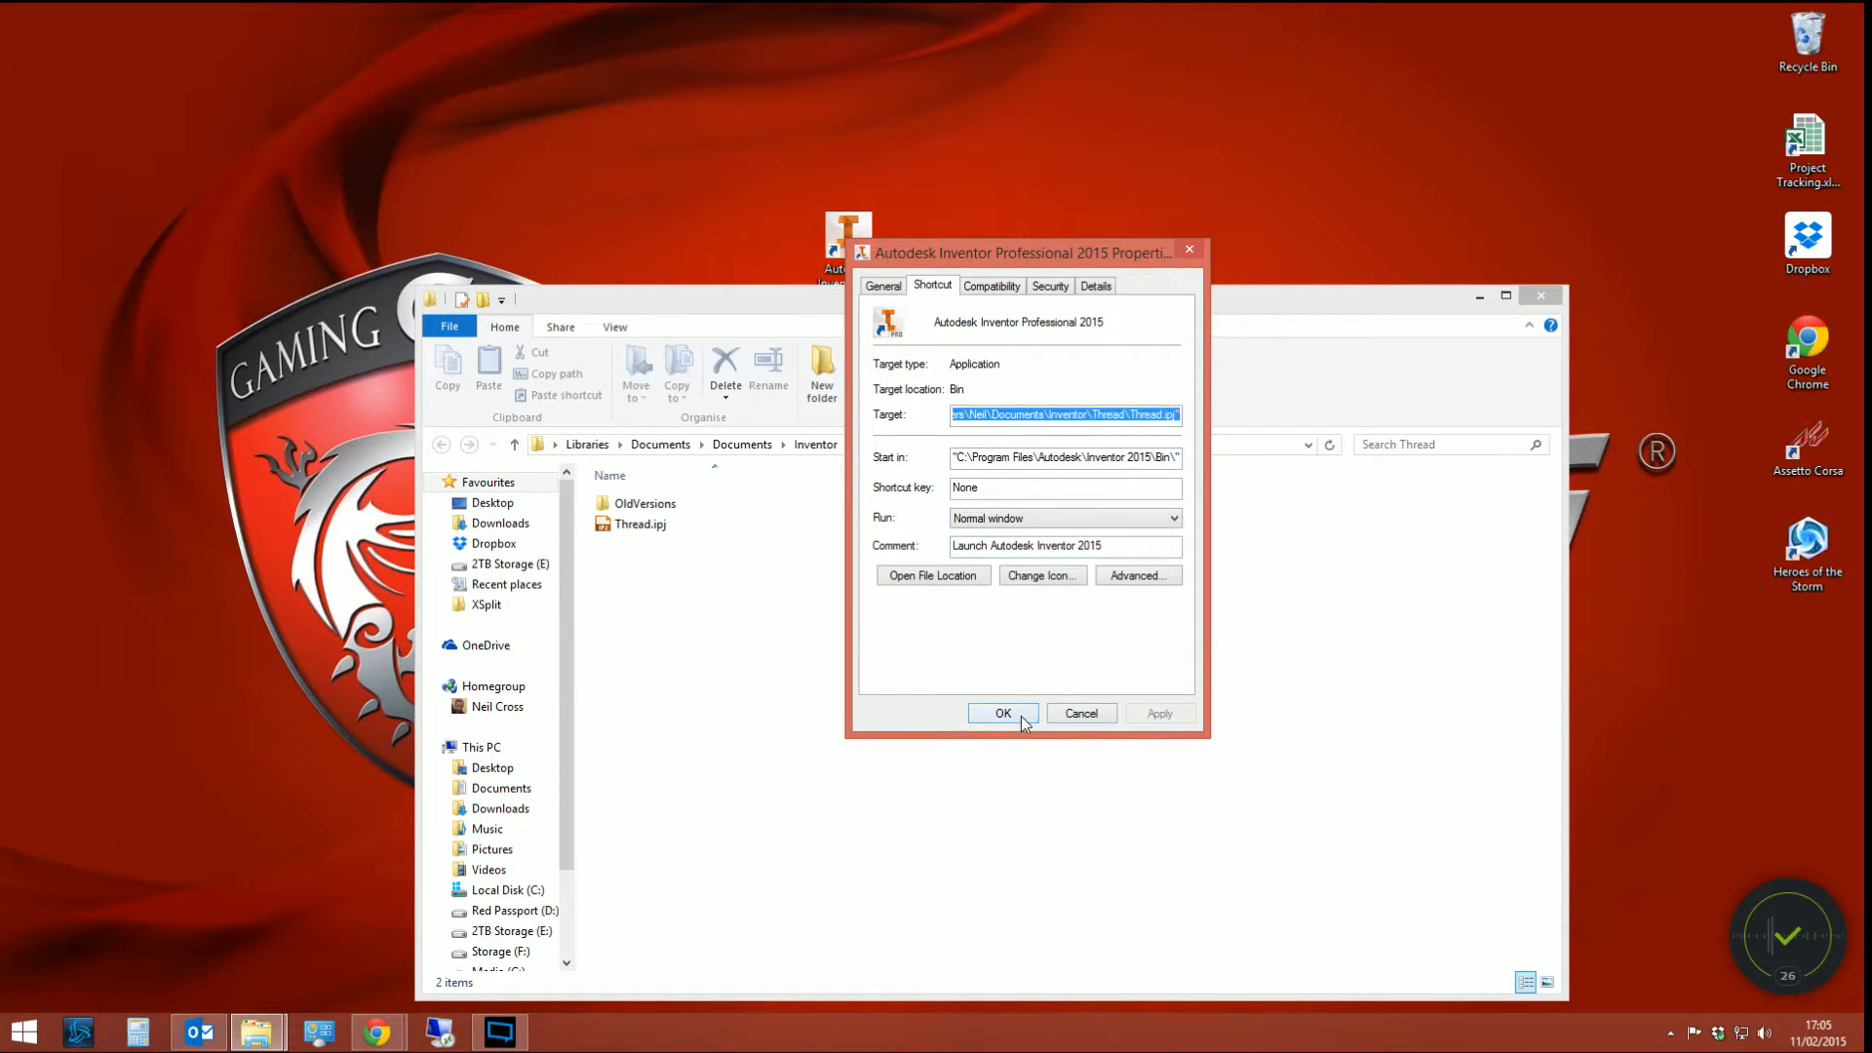
pyautogui.click(1001, 713)
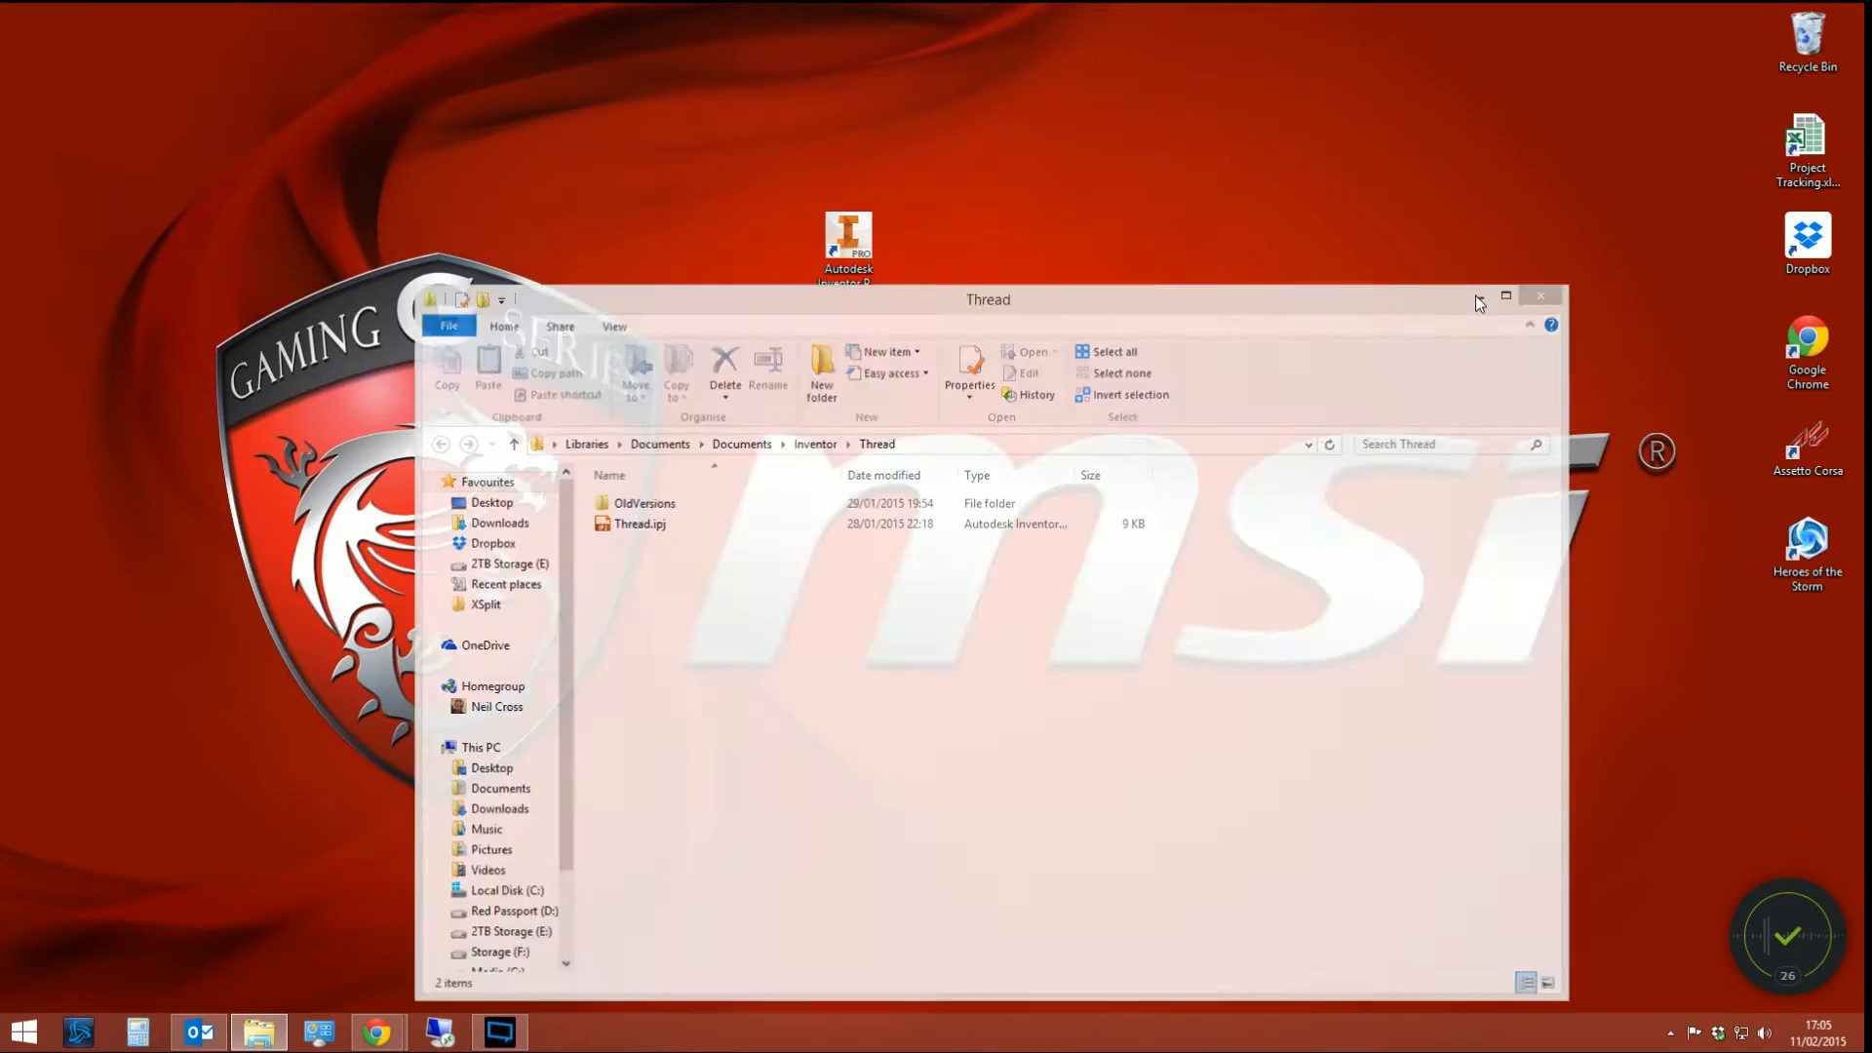
pyautogui.click(1541, 297)
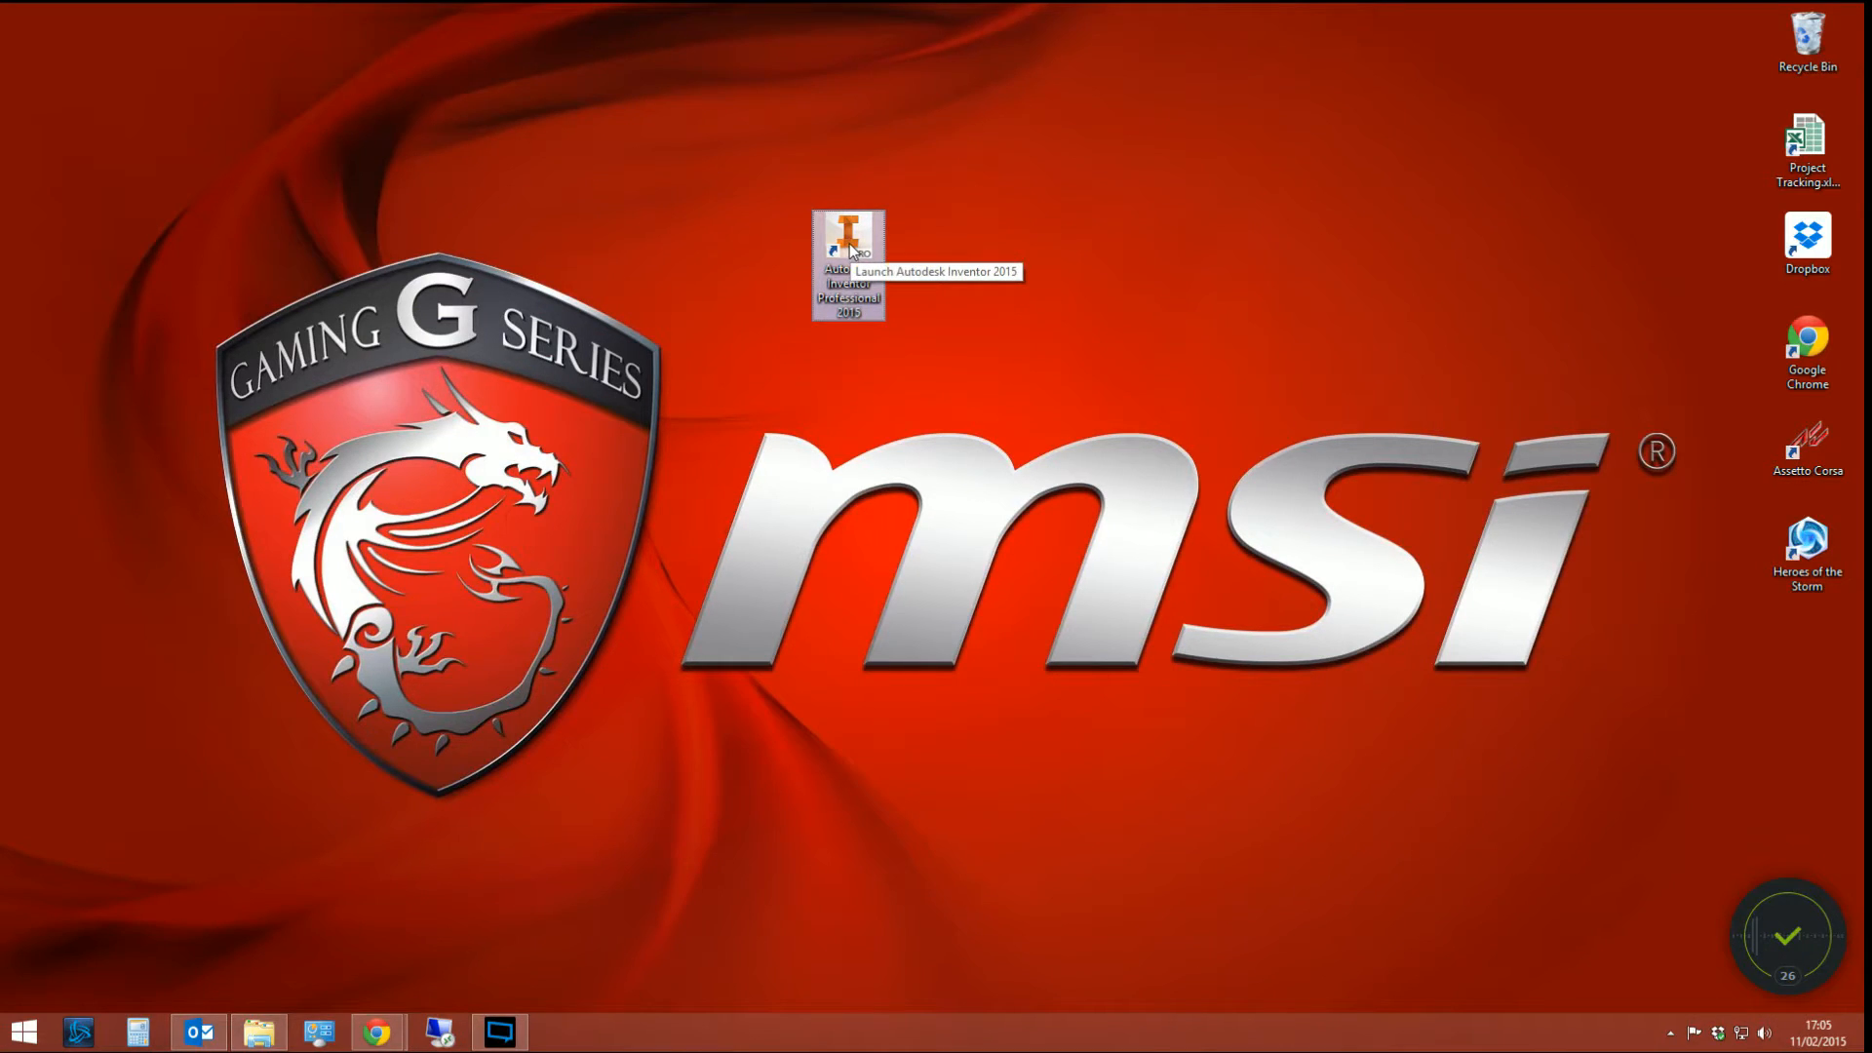
# - Relaunch Inventor and confirm Thread.ipj is the active project in the Projects list
pyautogui.doubleClick(847, 260)
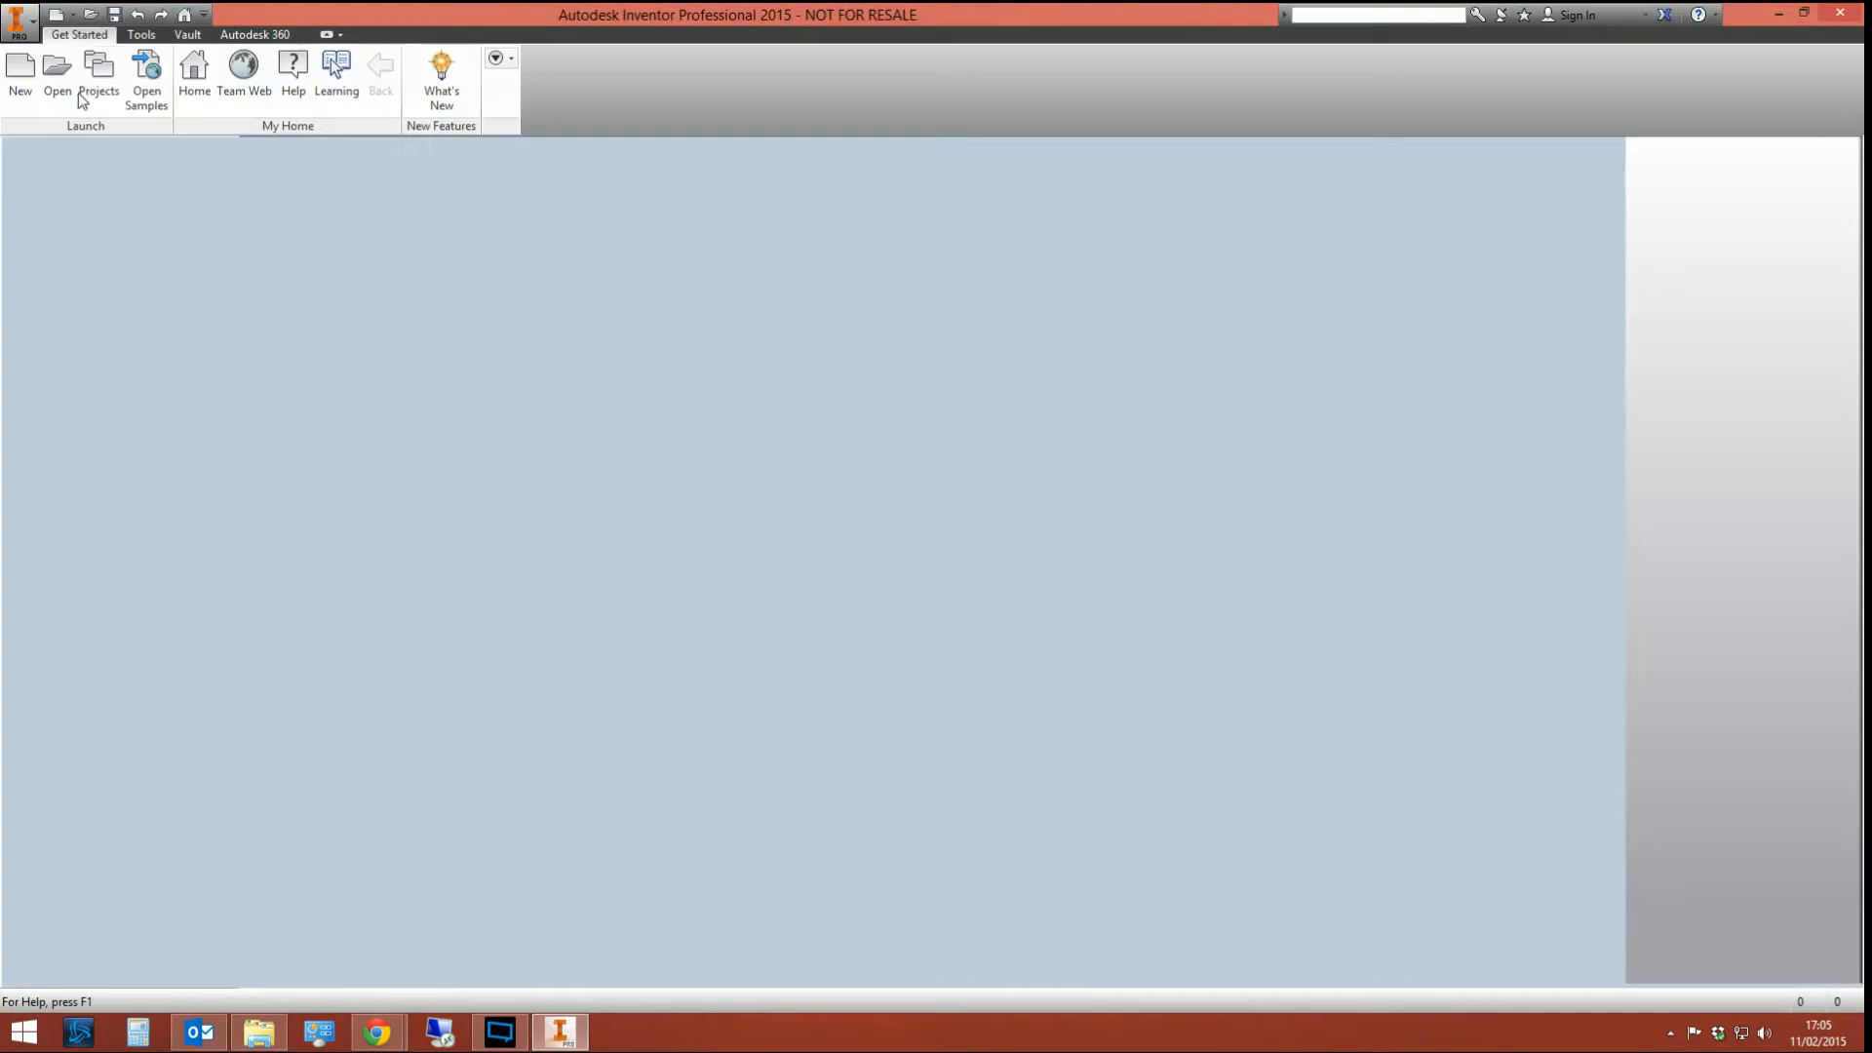
pyautogui.click(100, 78)
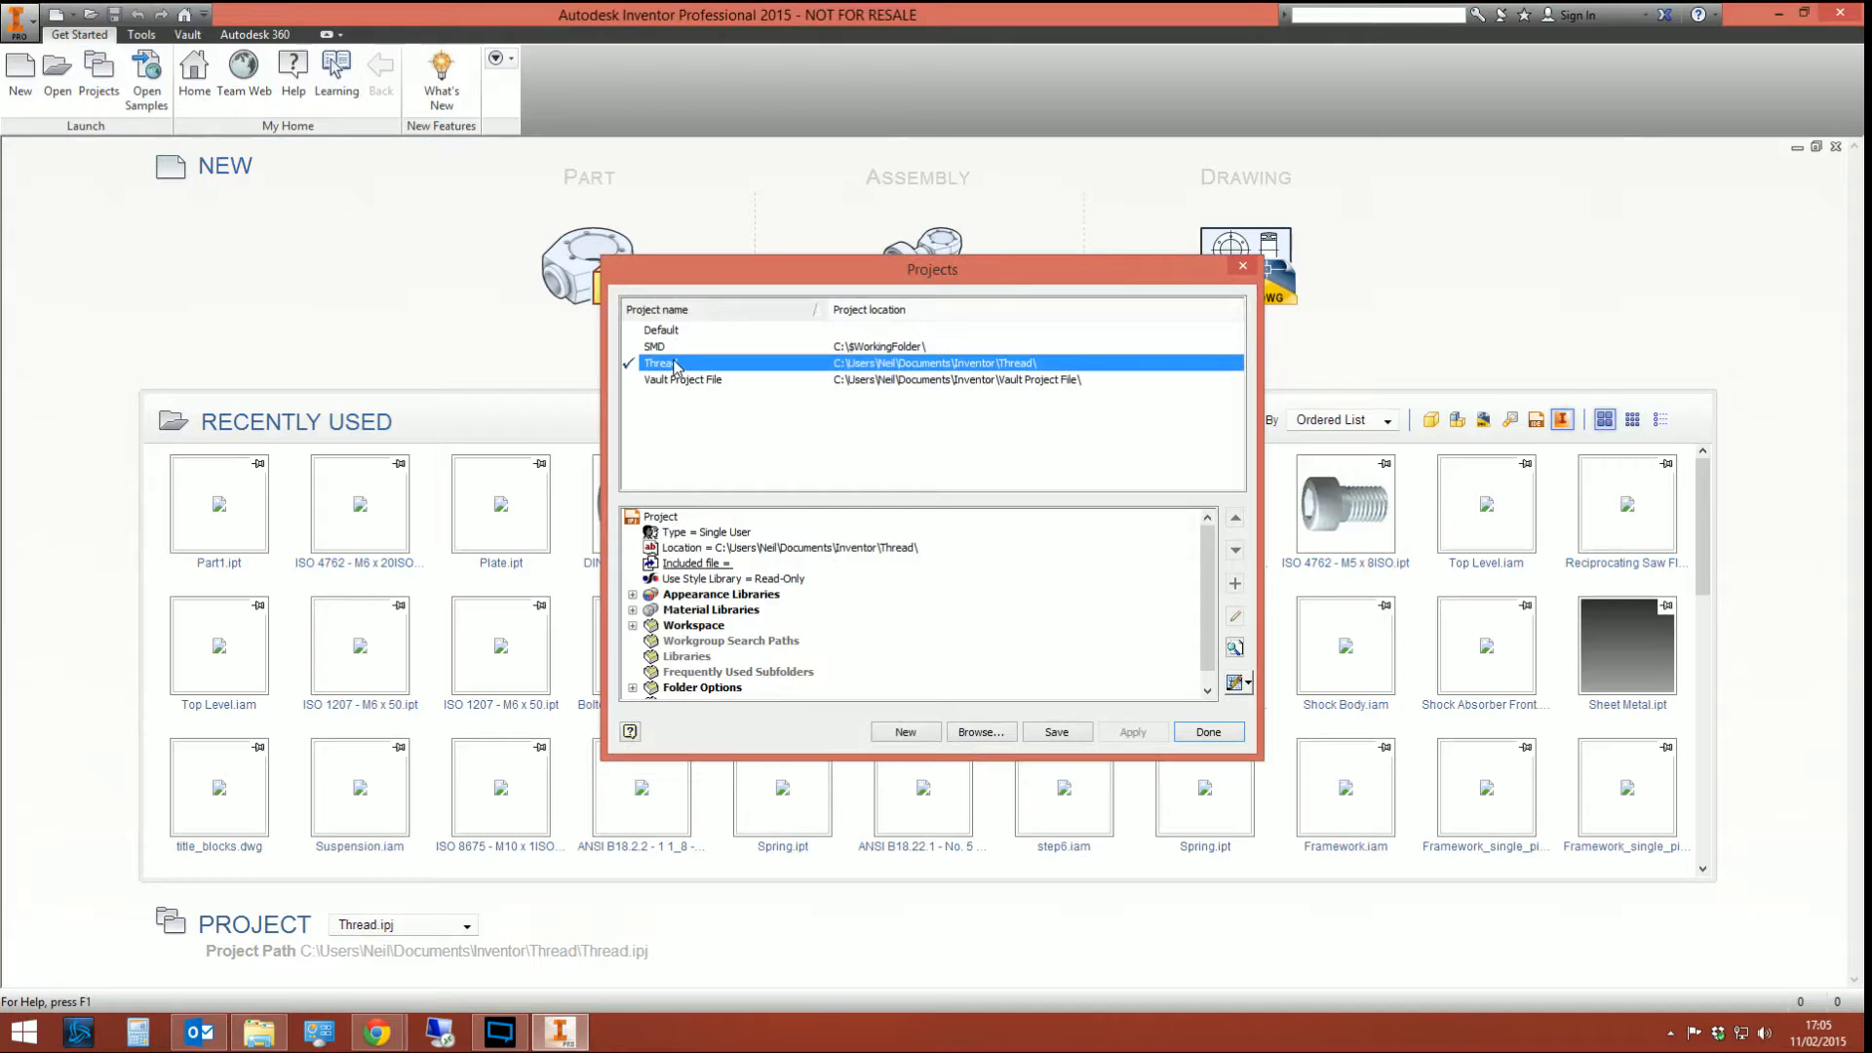
pyautogui.moveTo(1121, 356)
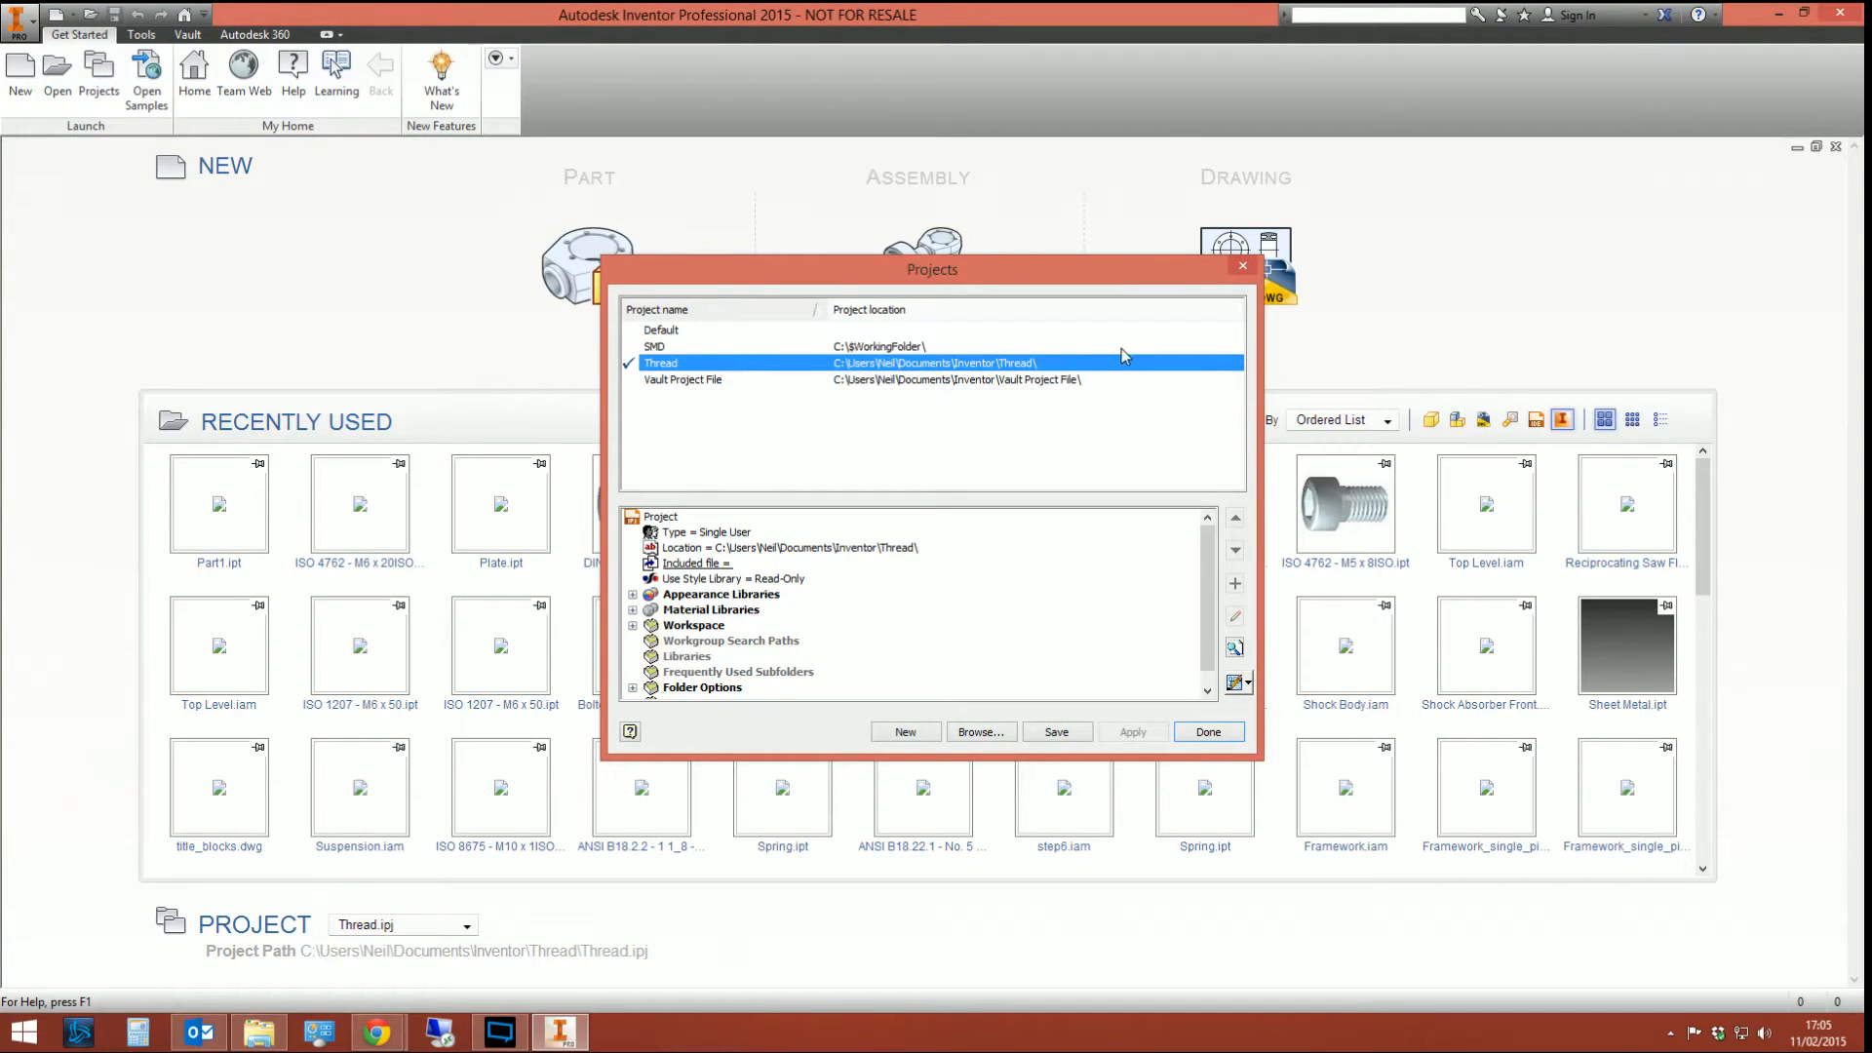
pyautogui.moveTo(1111, 383)
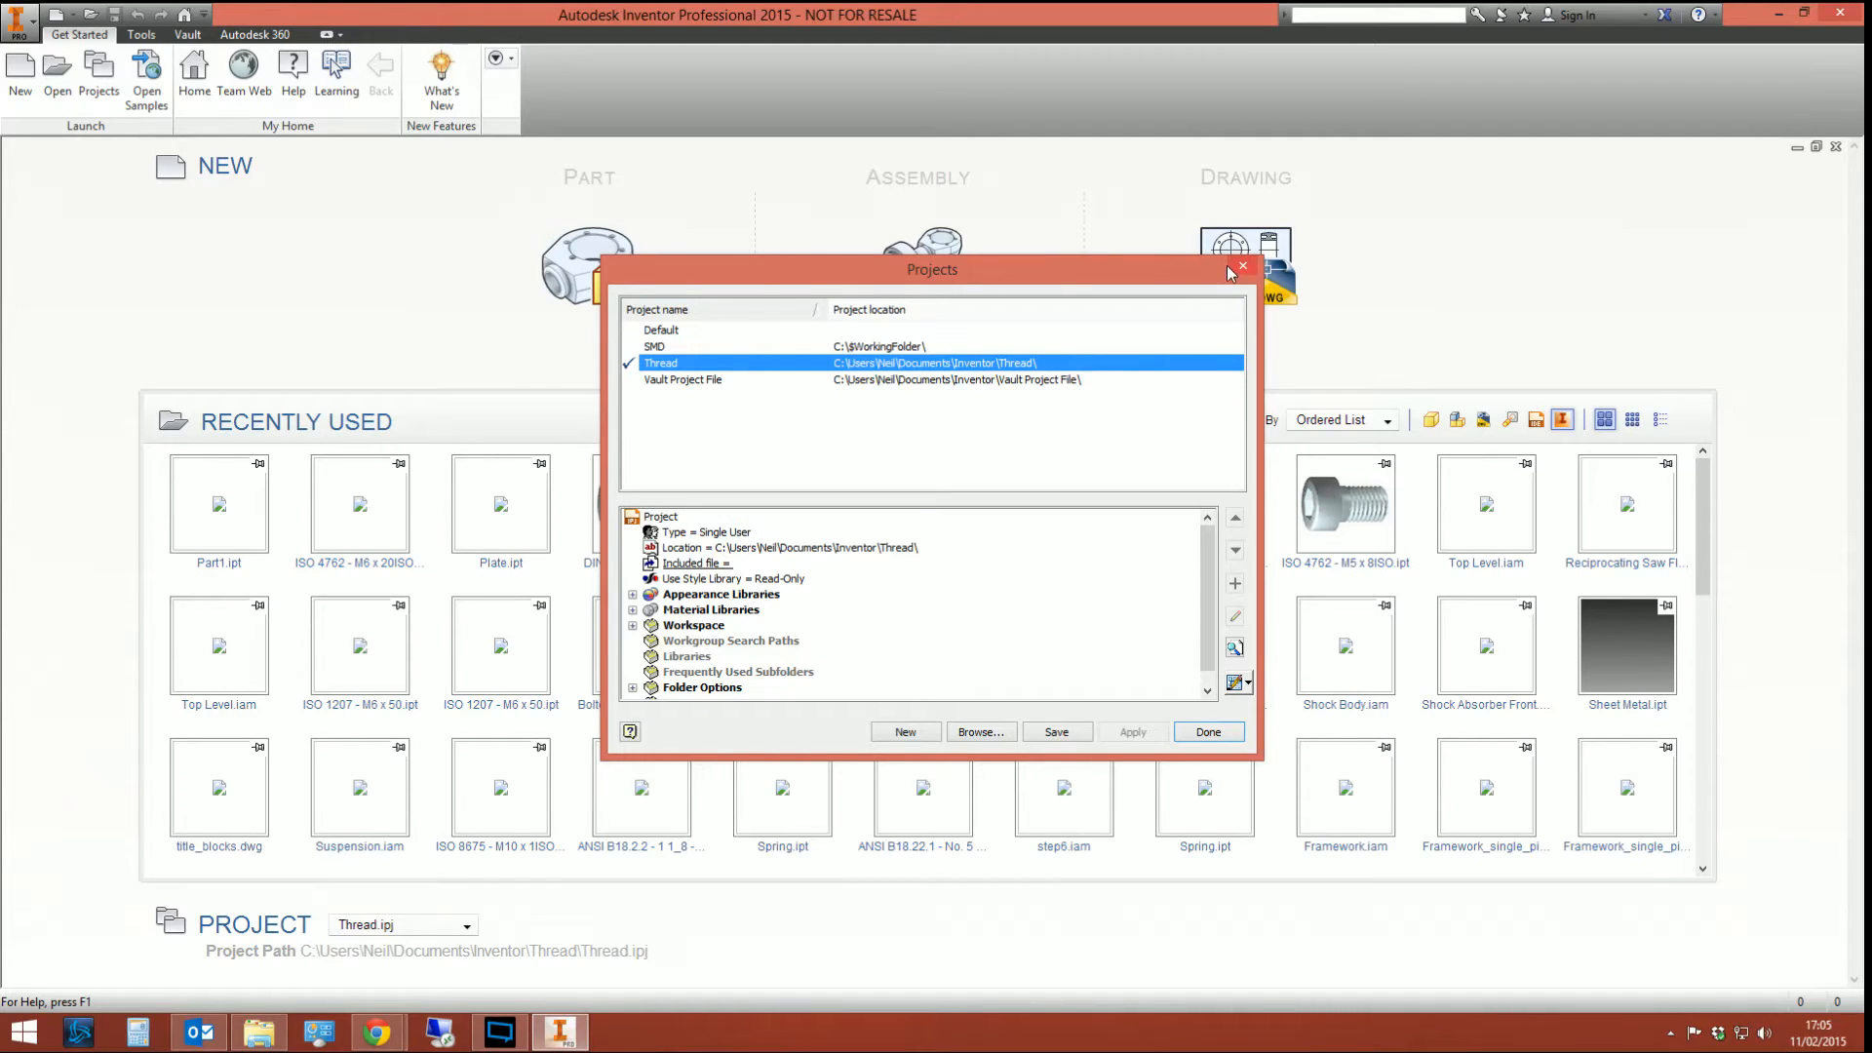
pyautogui.click(1206, 731)
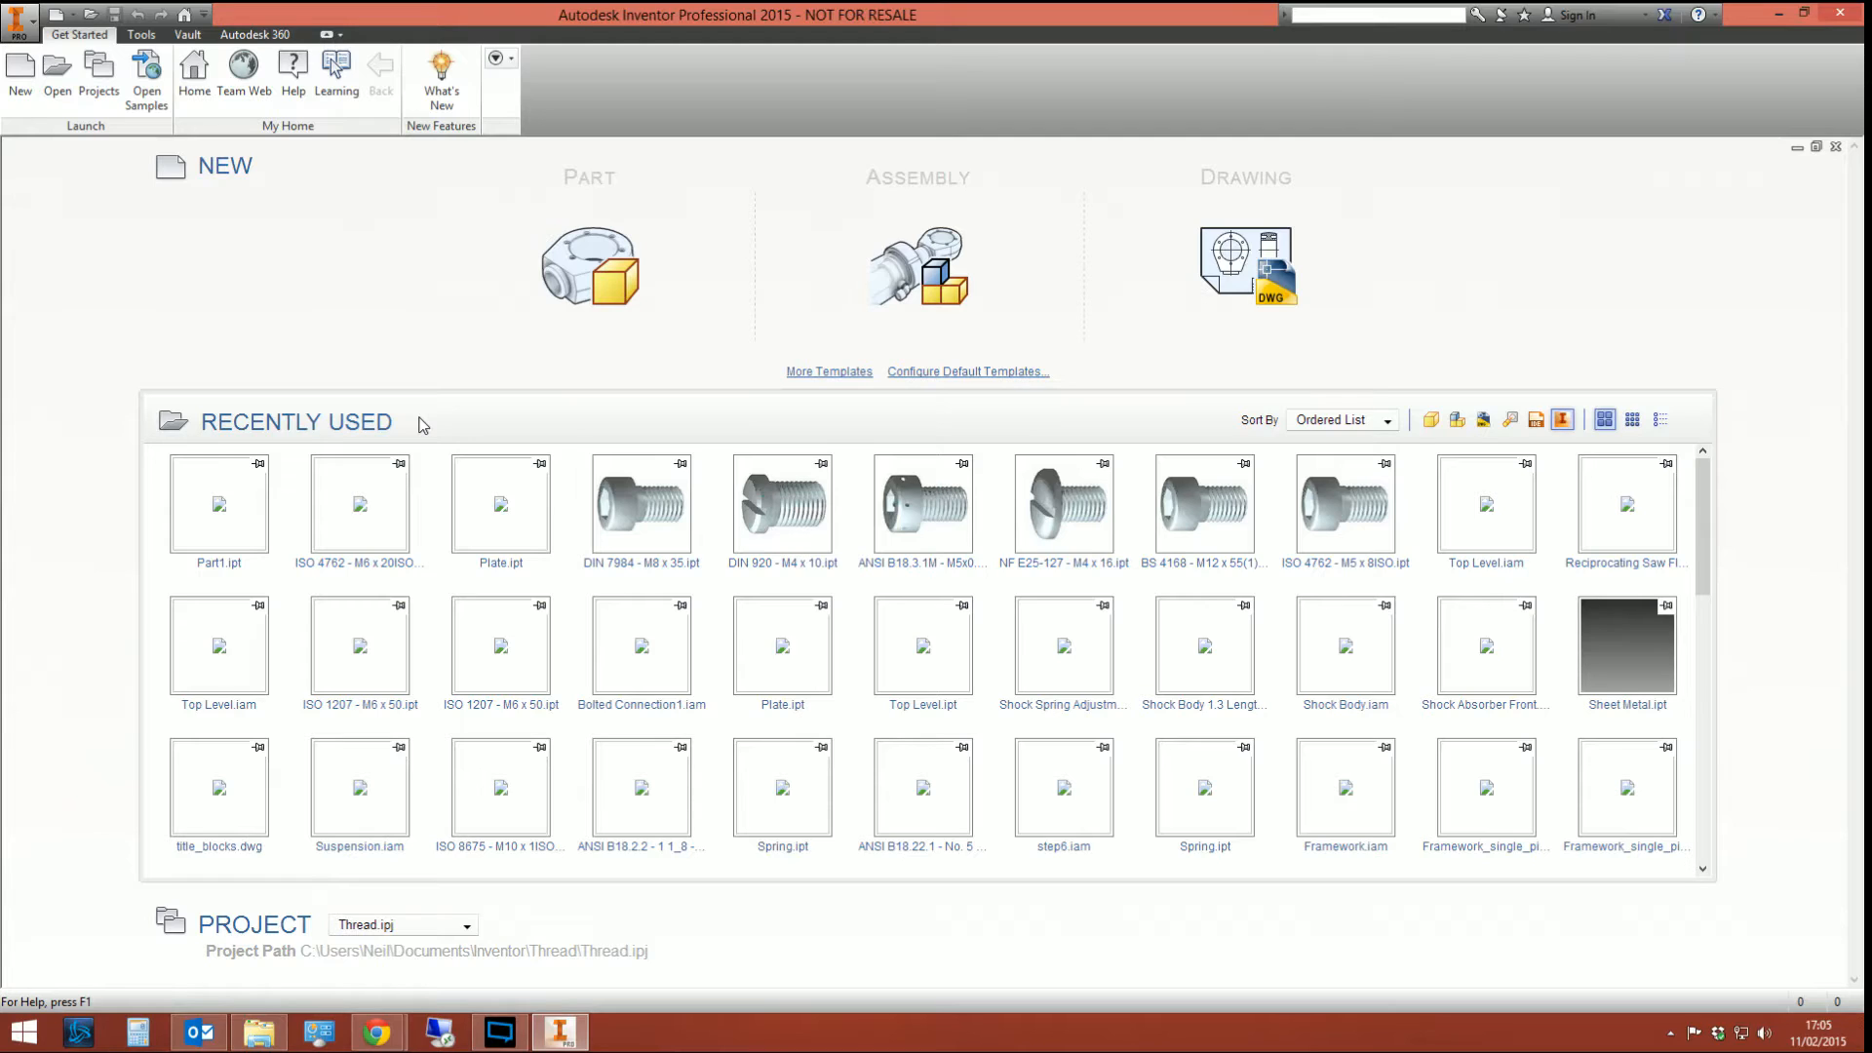
pyautogui.click(358, 513)
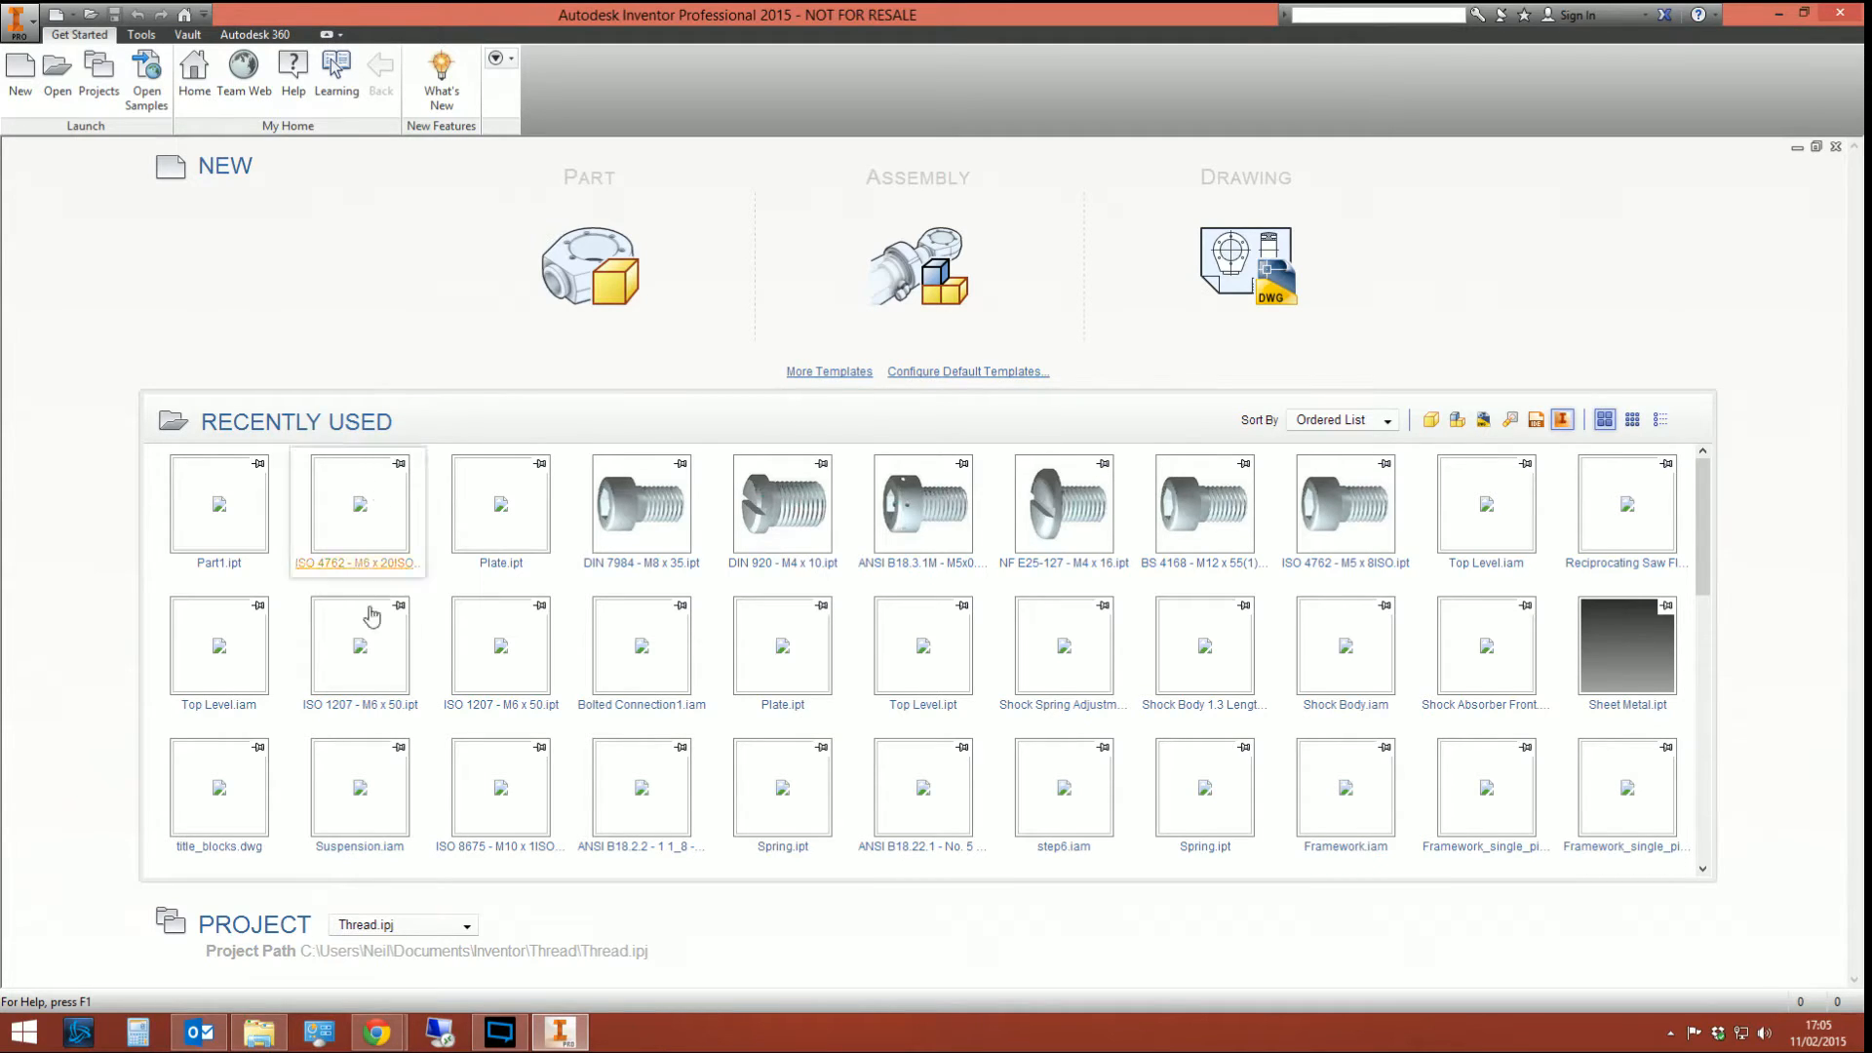
pyautogui.moveTo(257, 1032)
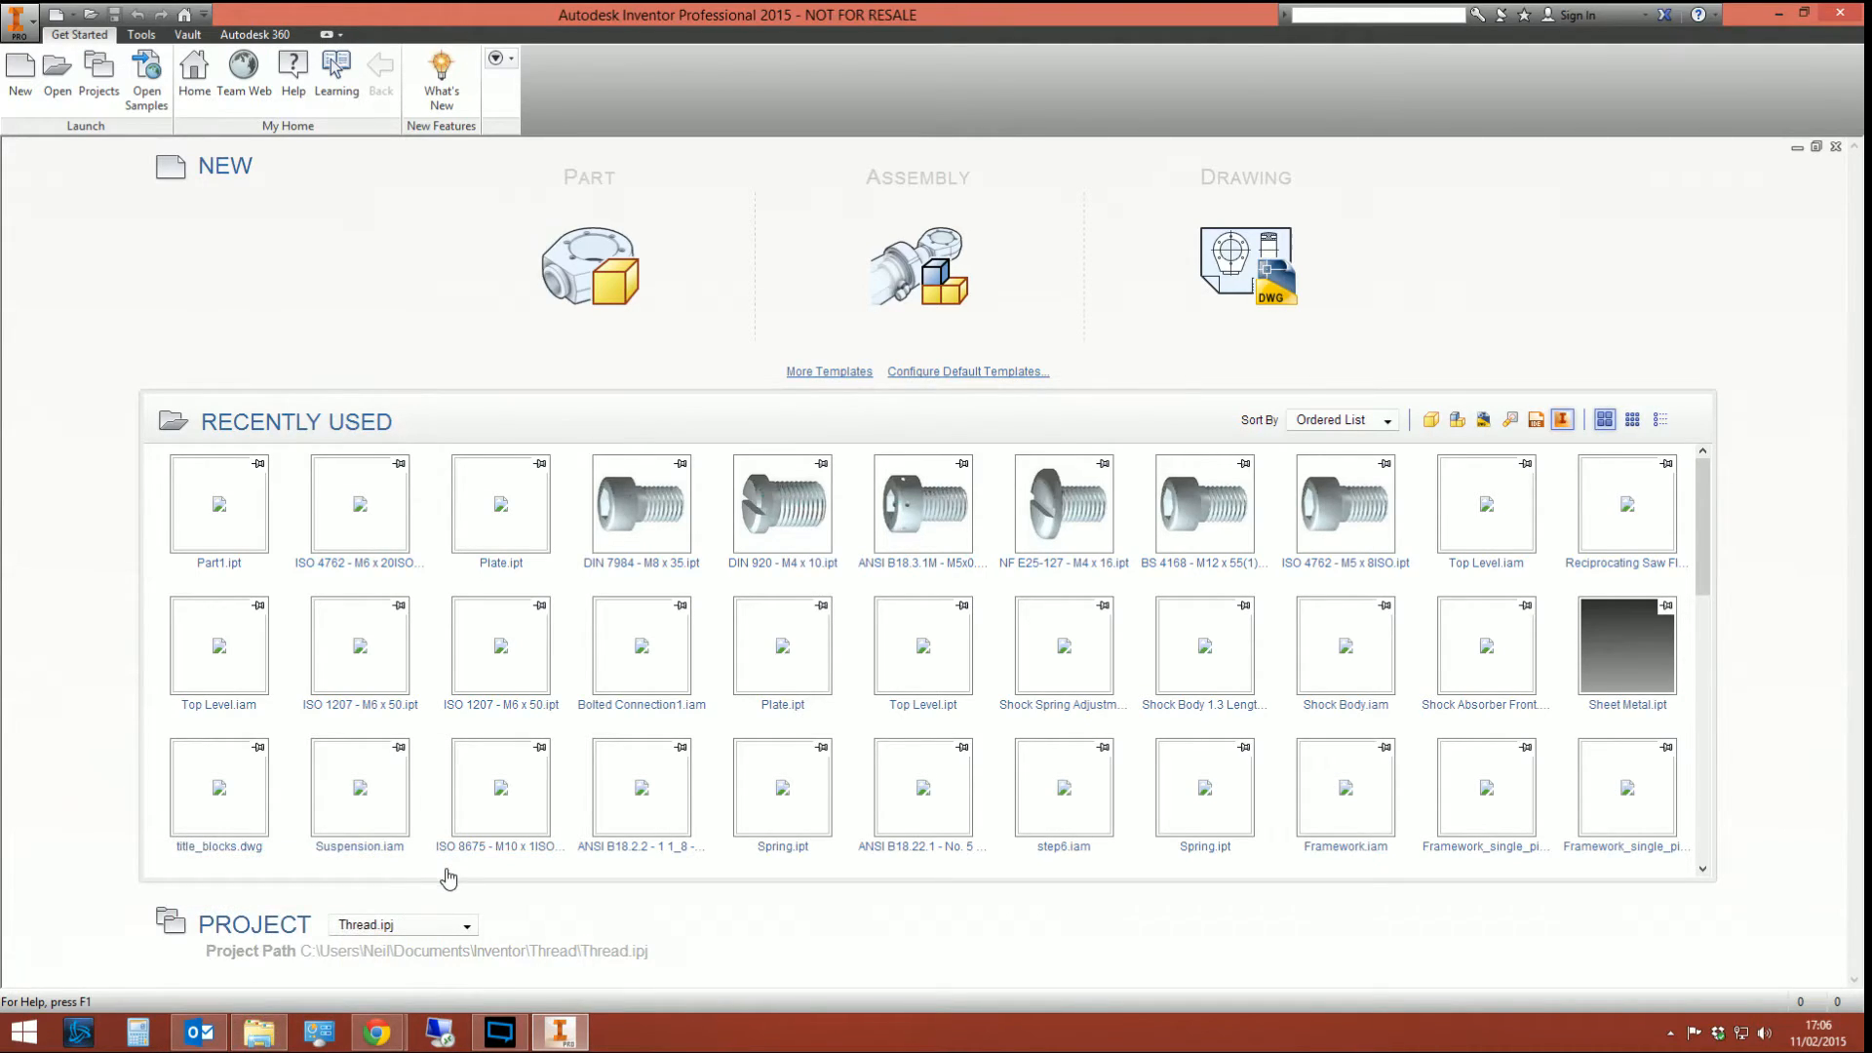
pyautogui.click(500, 794)
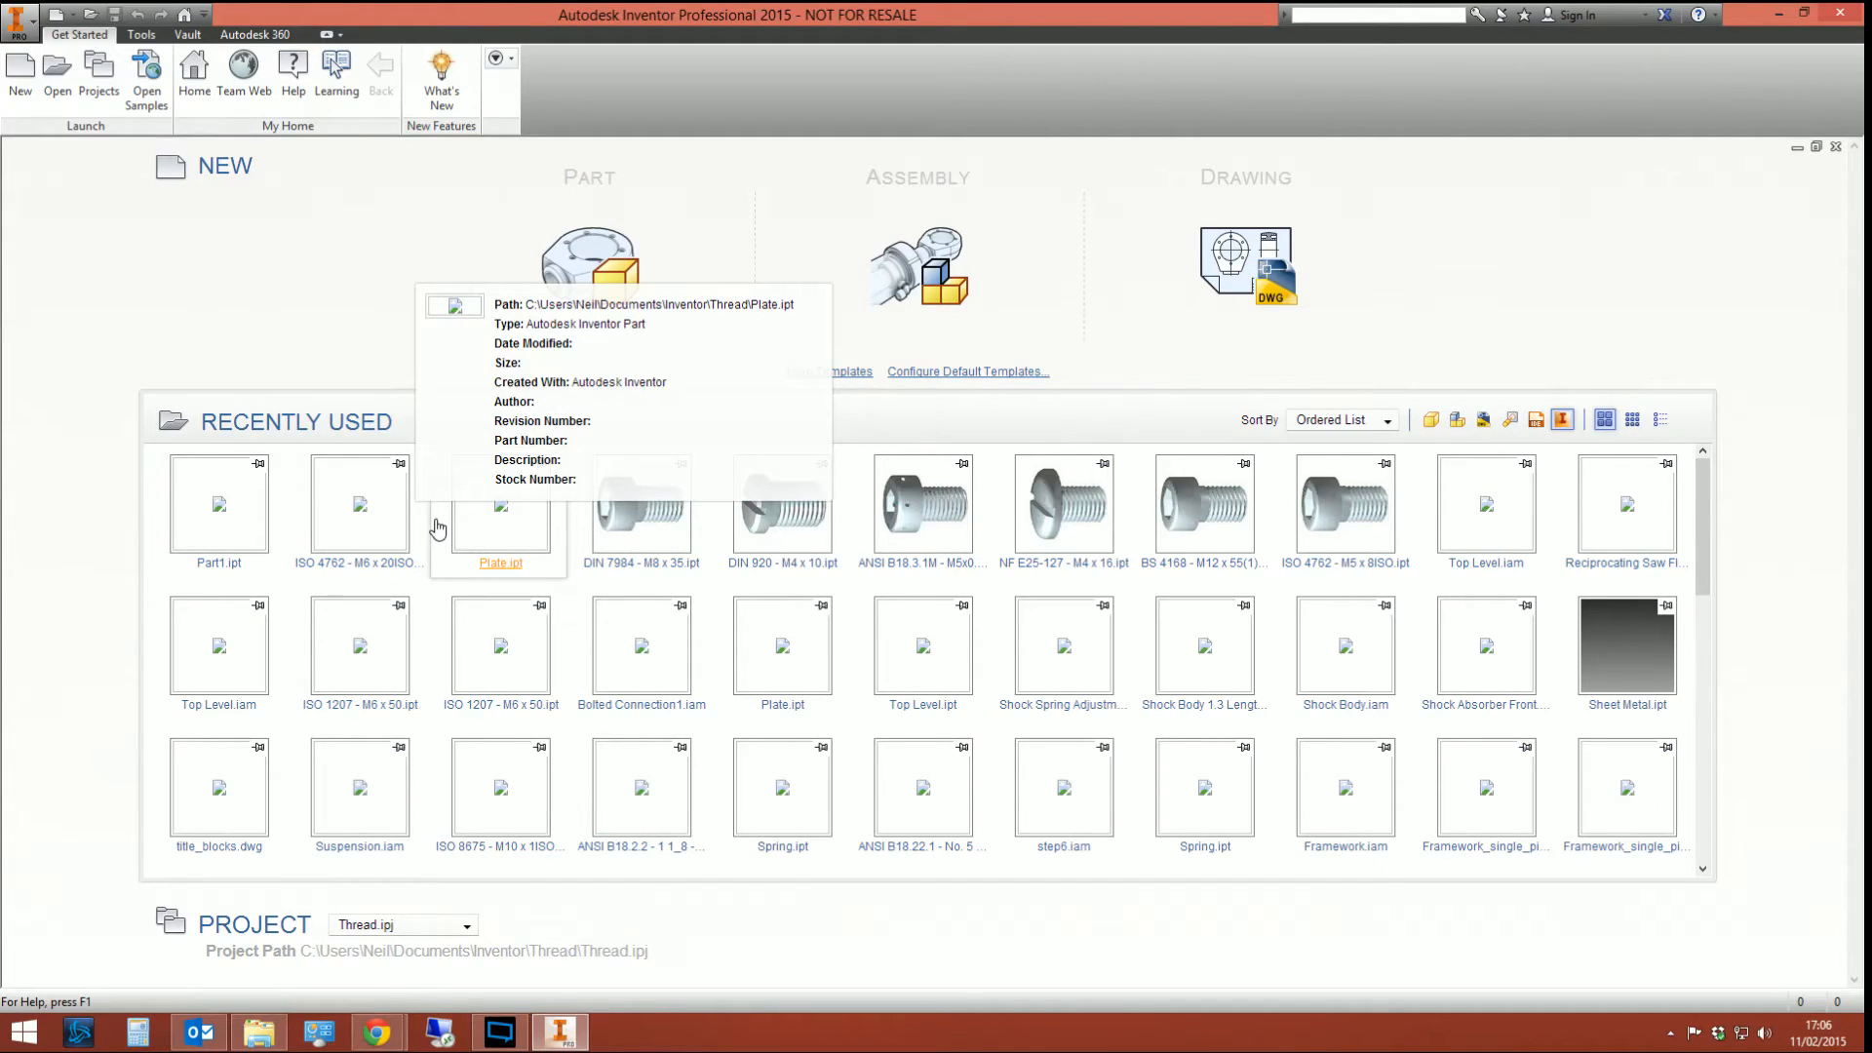
pyautogui.moveTo(485, 199)
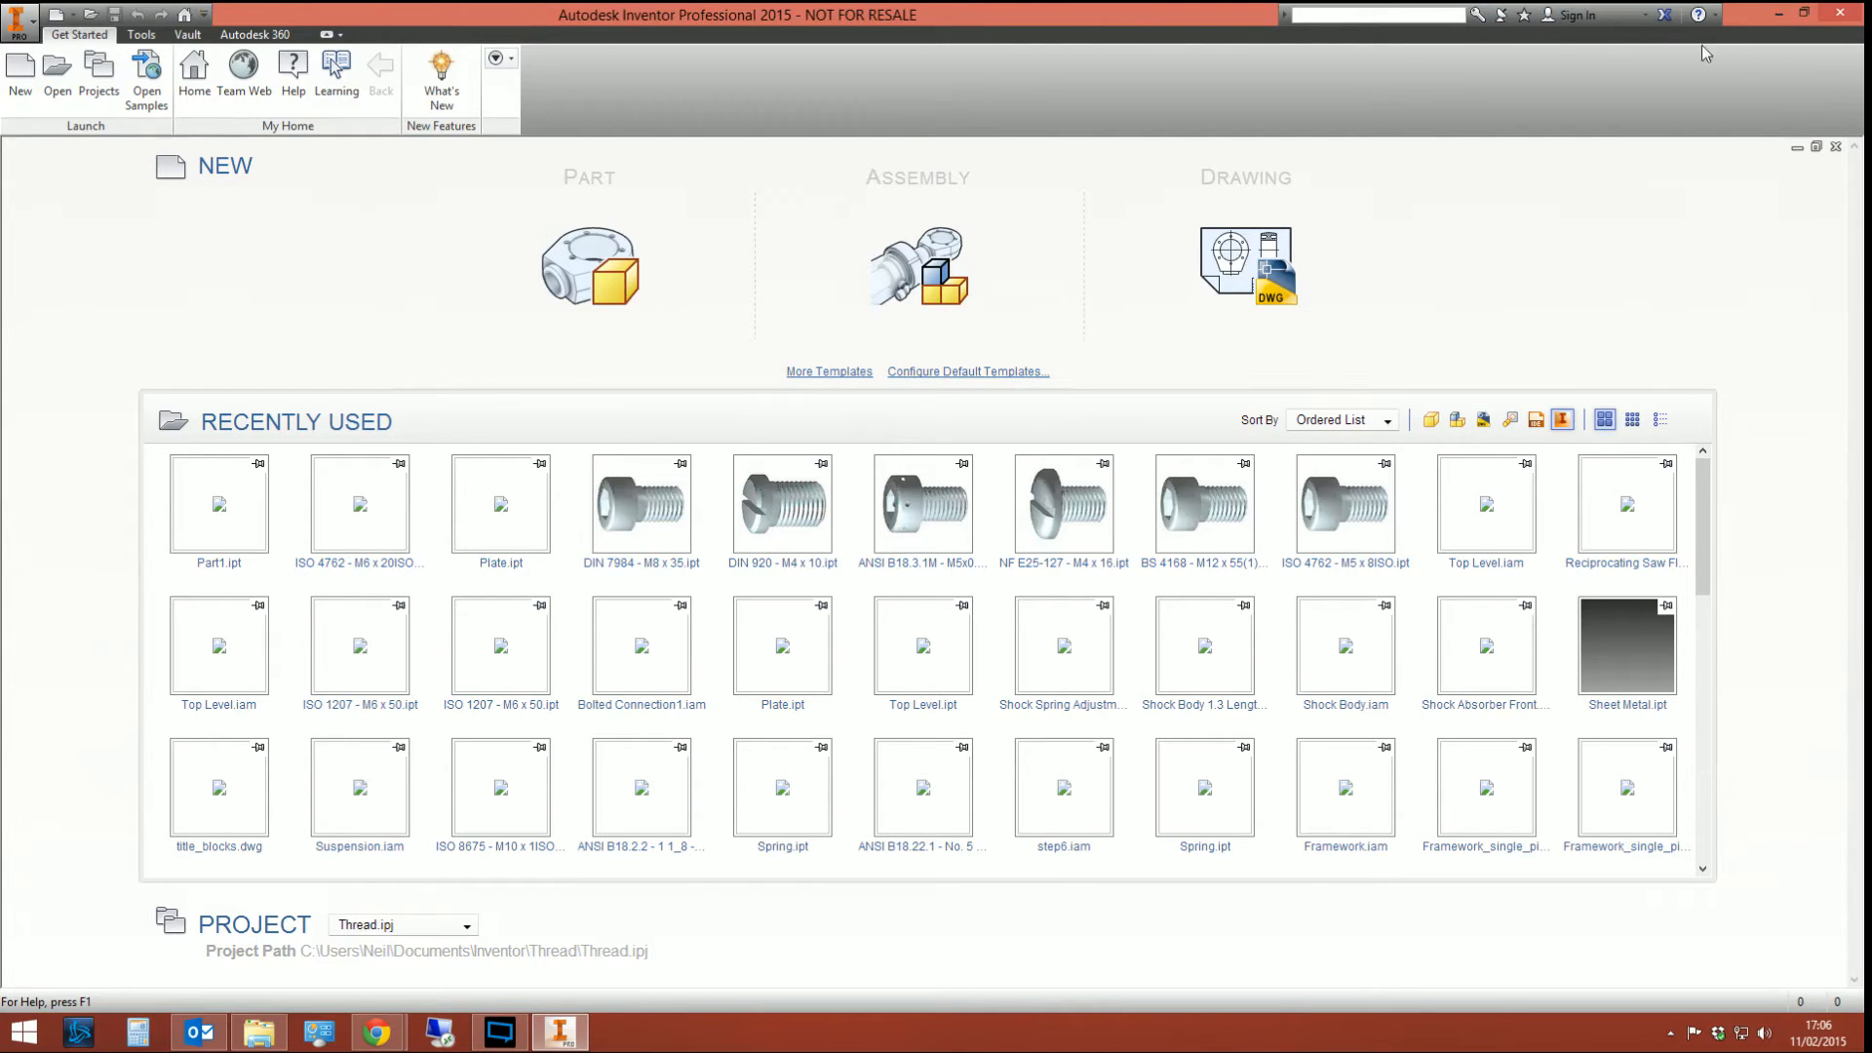
# - Minimize Inventor and bring up, then dismiss, the shortcut's context menu
pyautogui.click(1801, 12)
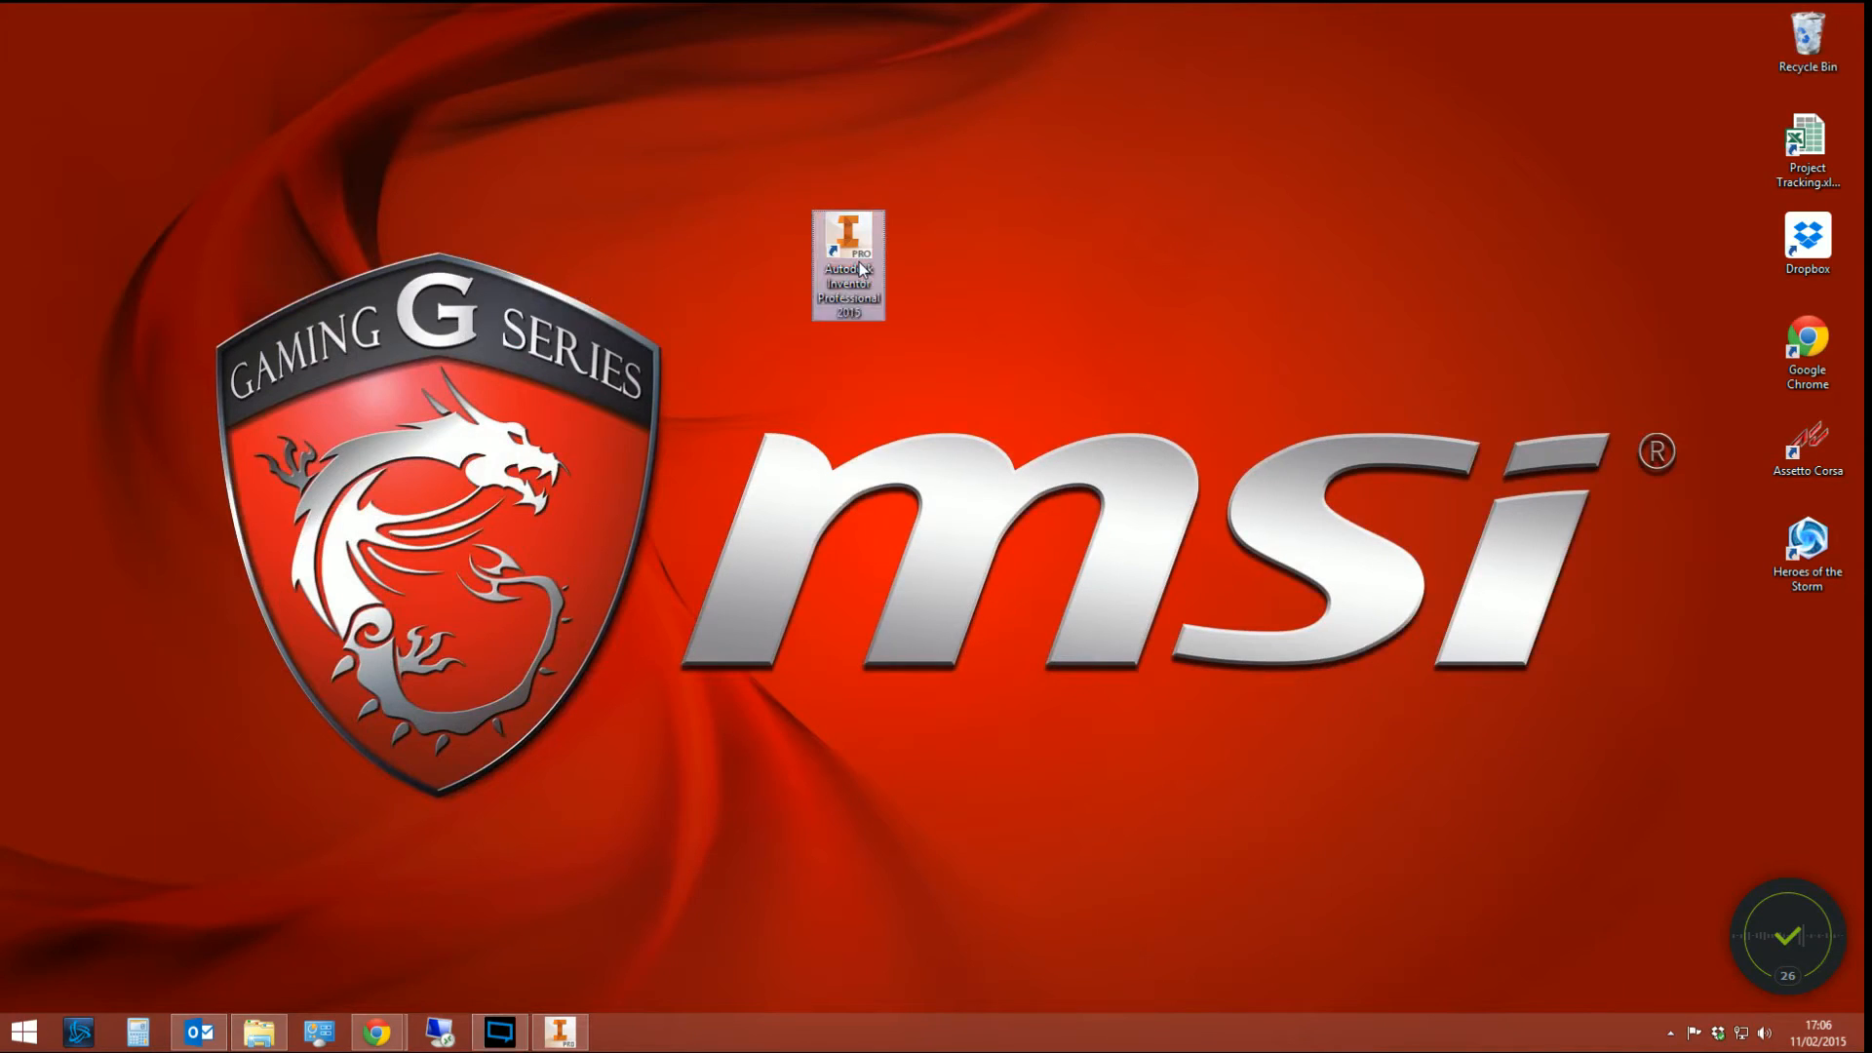
pyautogui.moveTo(845, 245)
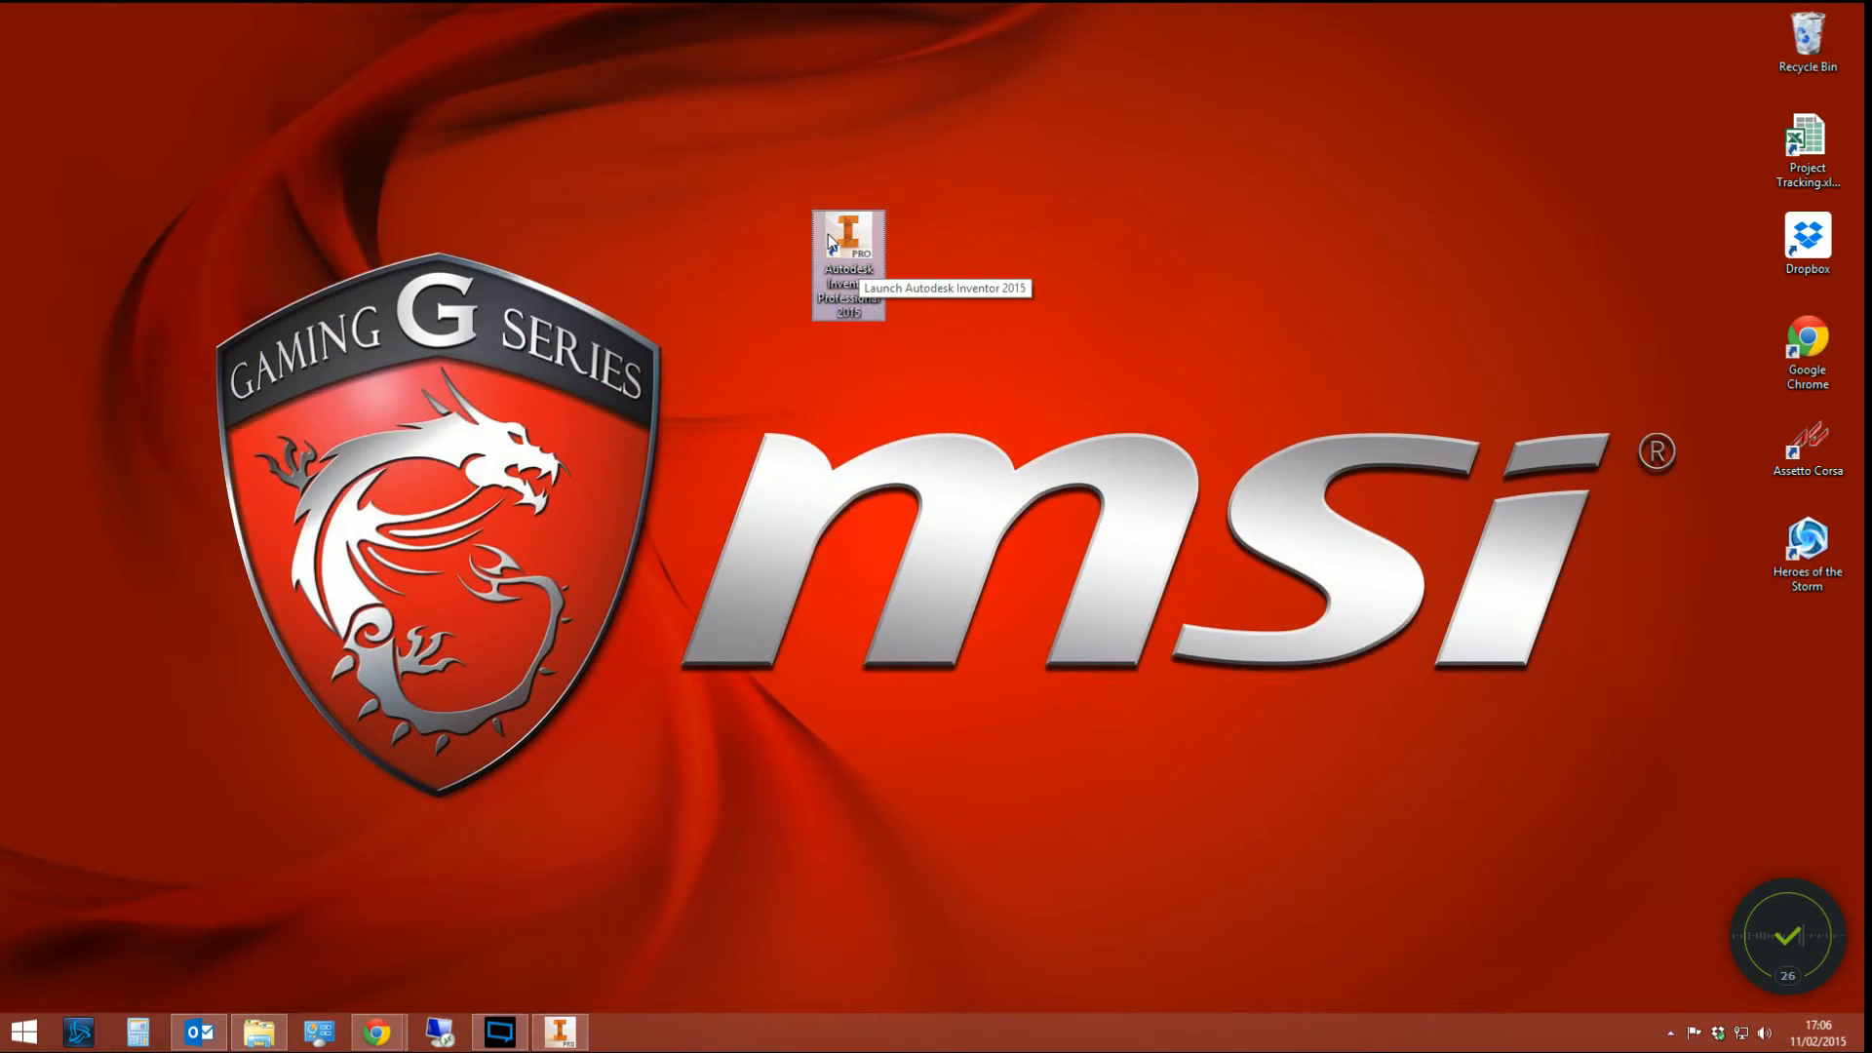
pyautogui.rightClick(847, 262)
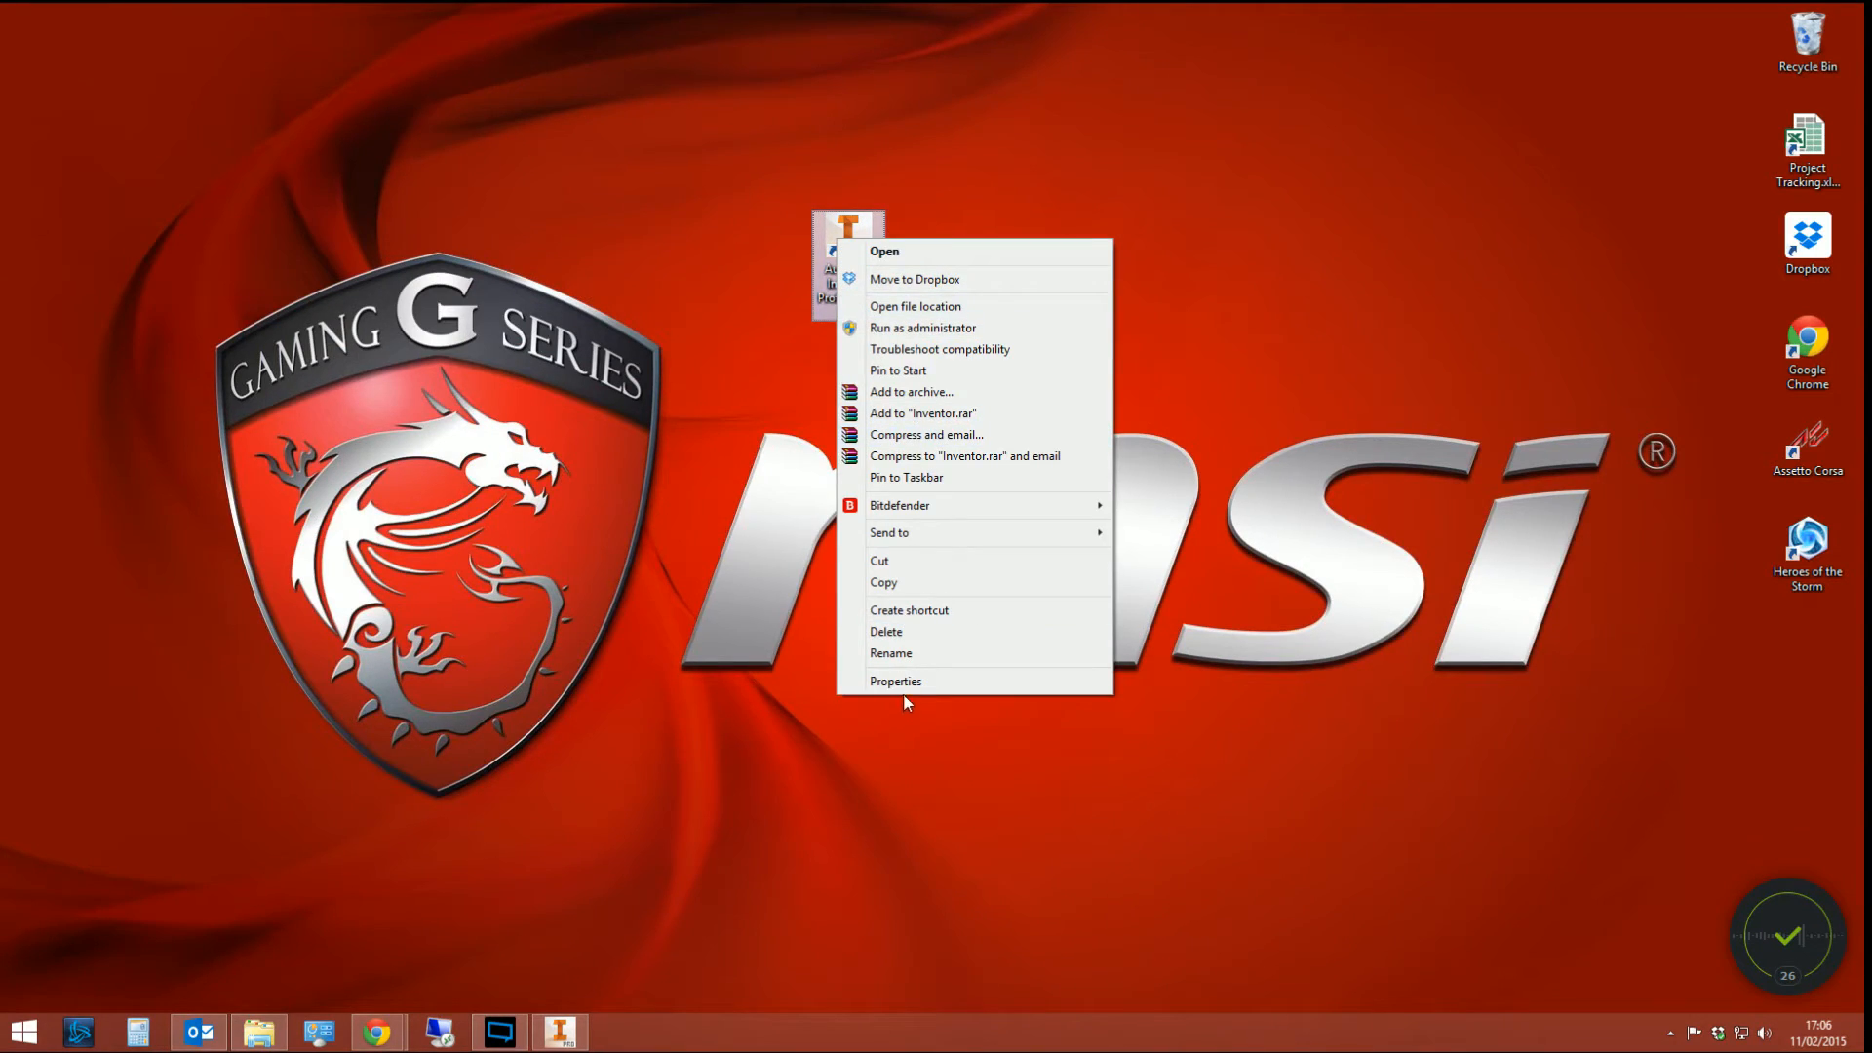
pyautogui.click(895, 681)
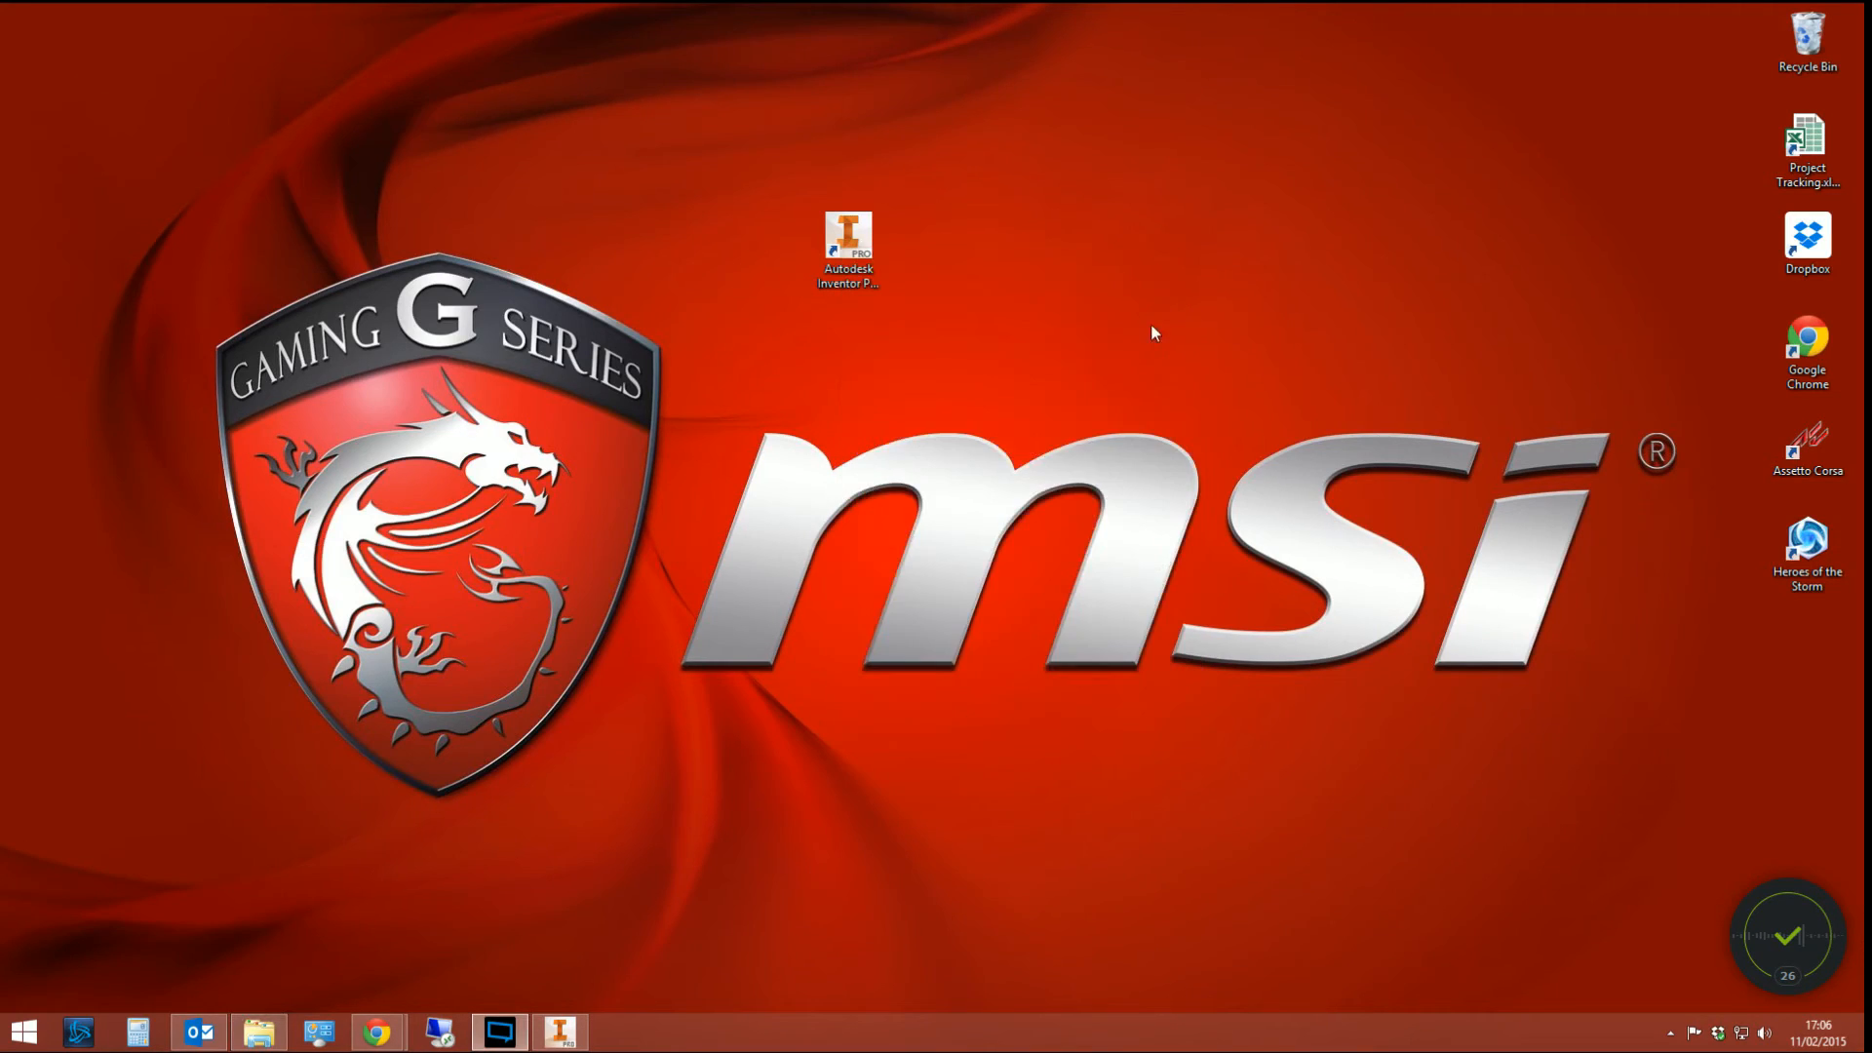
pyautogui.moveTo(1136, 355)
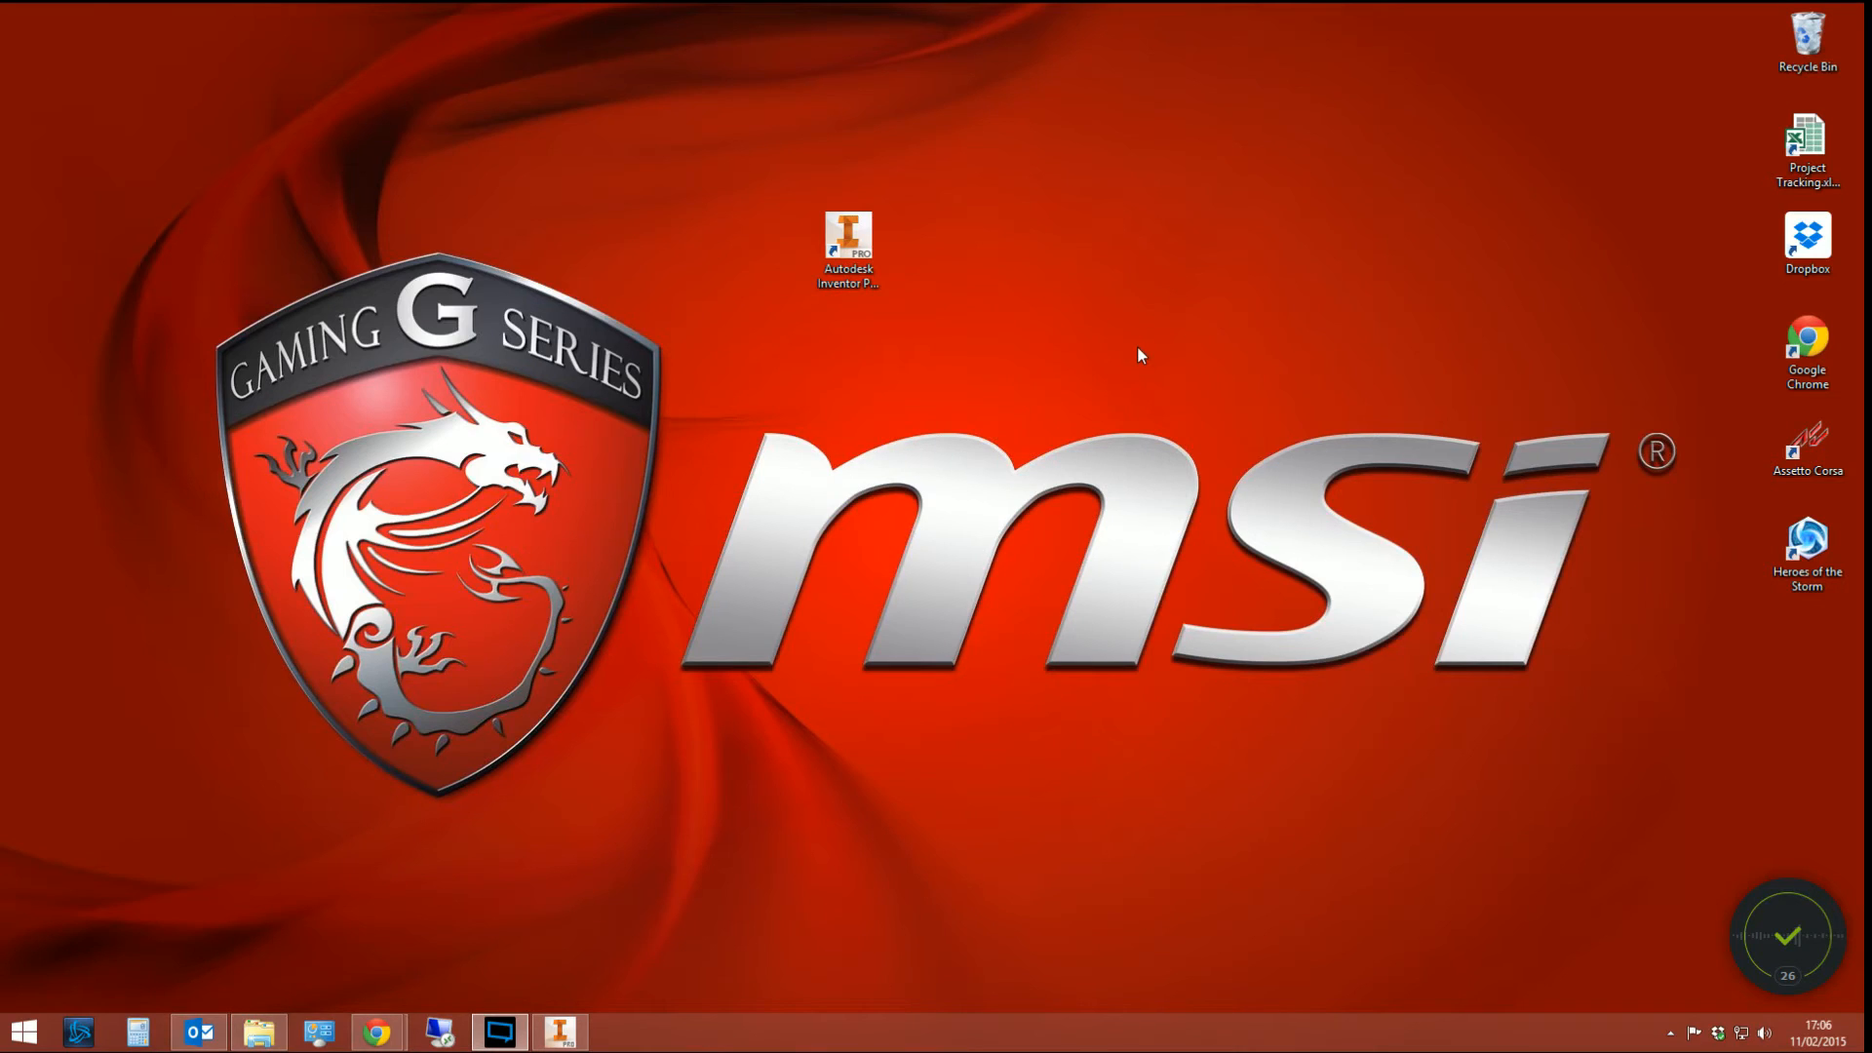
pyautogui.moveTo(376, 1030)
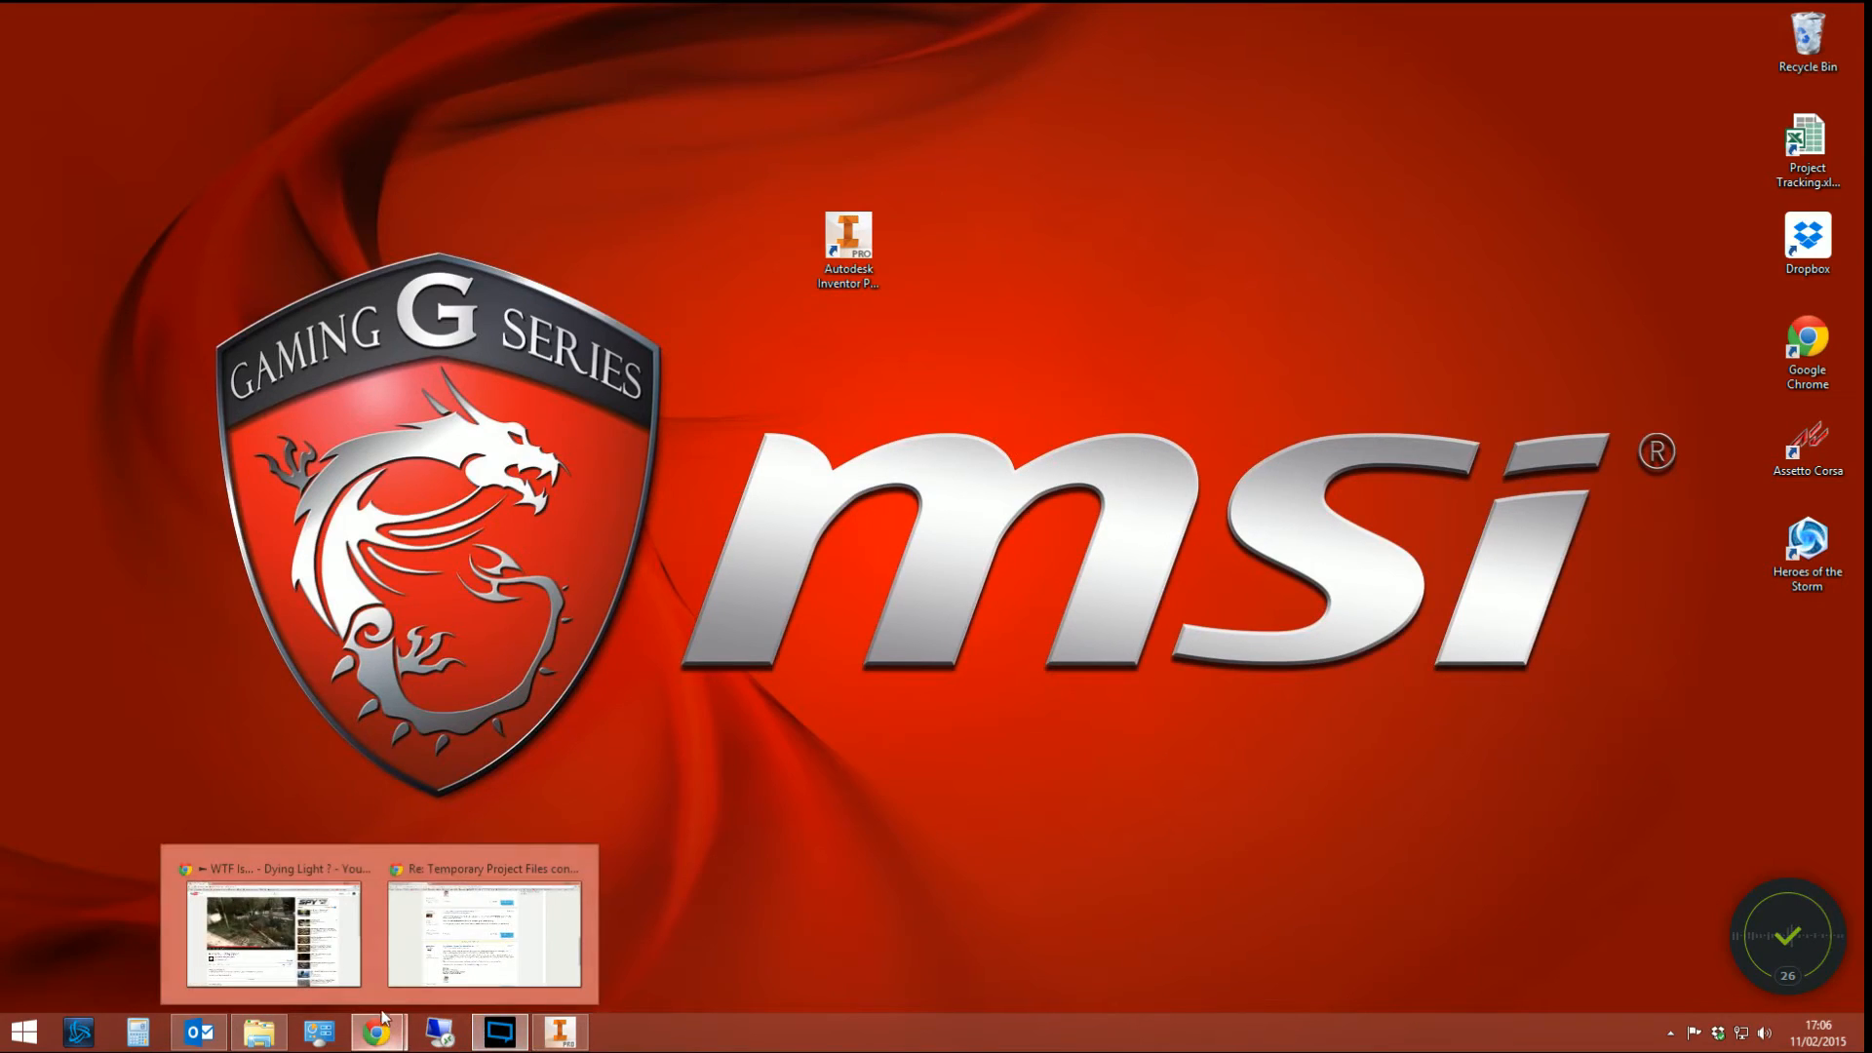
# - Show the Chrome forum thread recommending the /pf switch in the shortcut Target
pyautogui.click(483, 931)
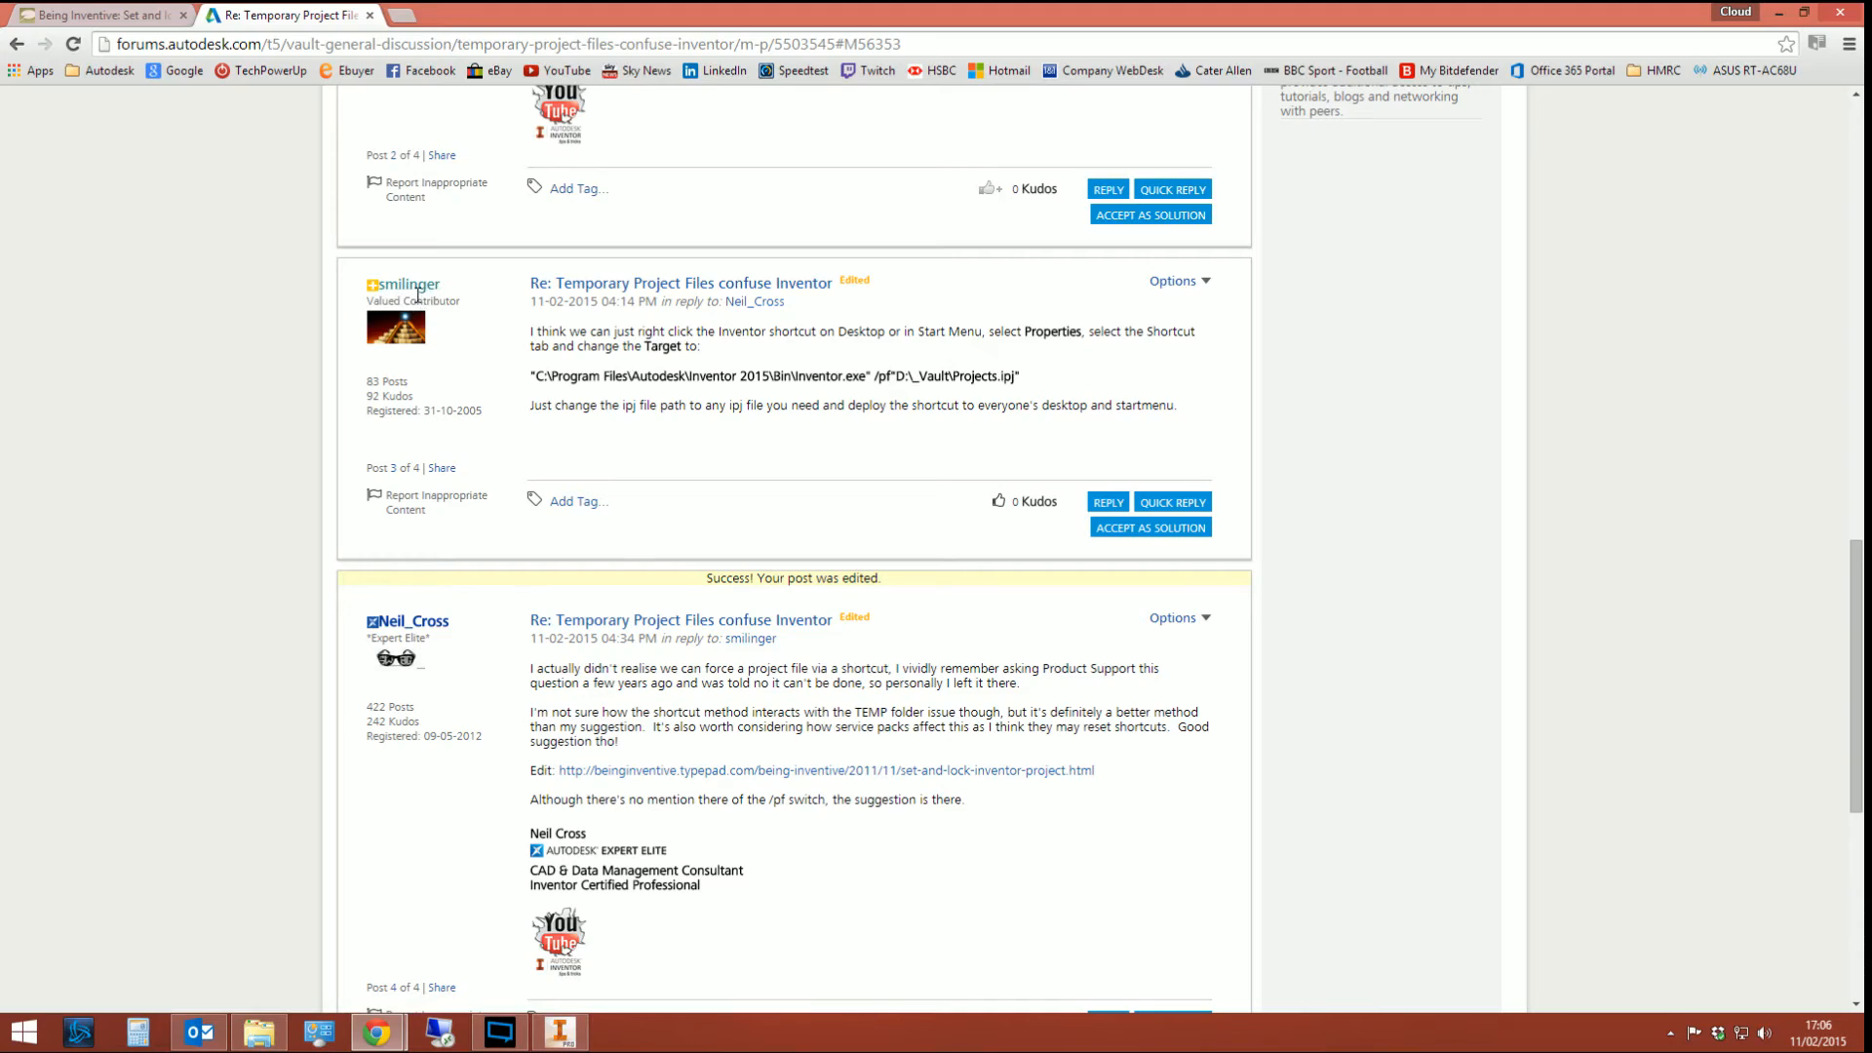
pyautogui.moveTo(406, 303)
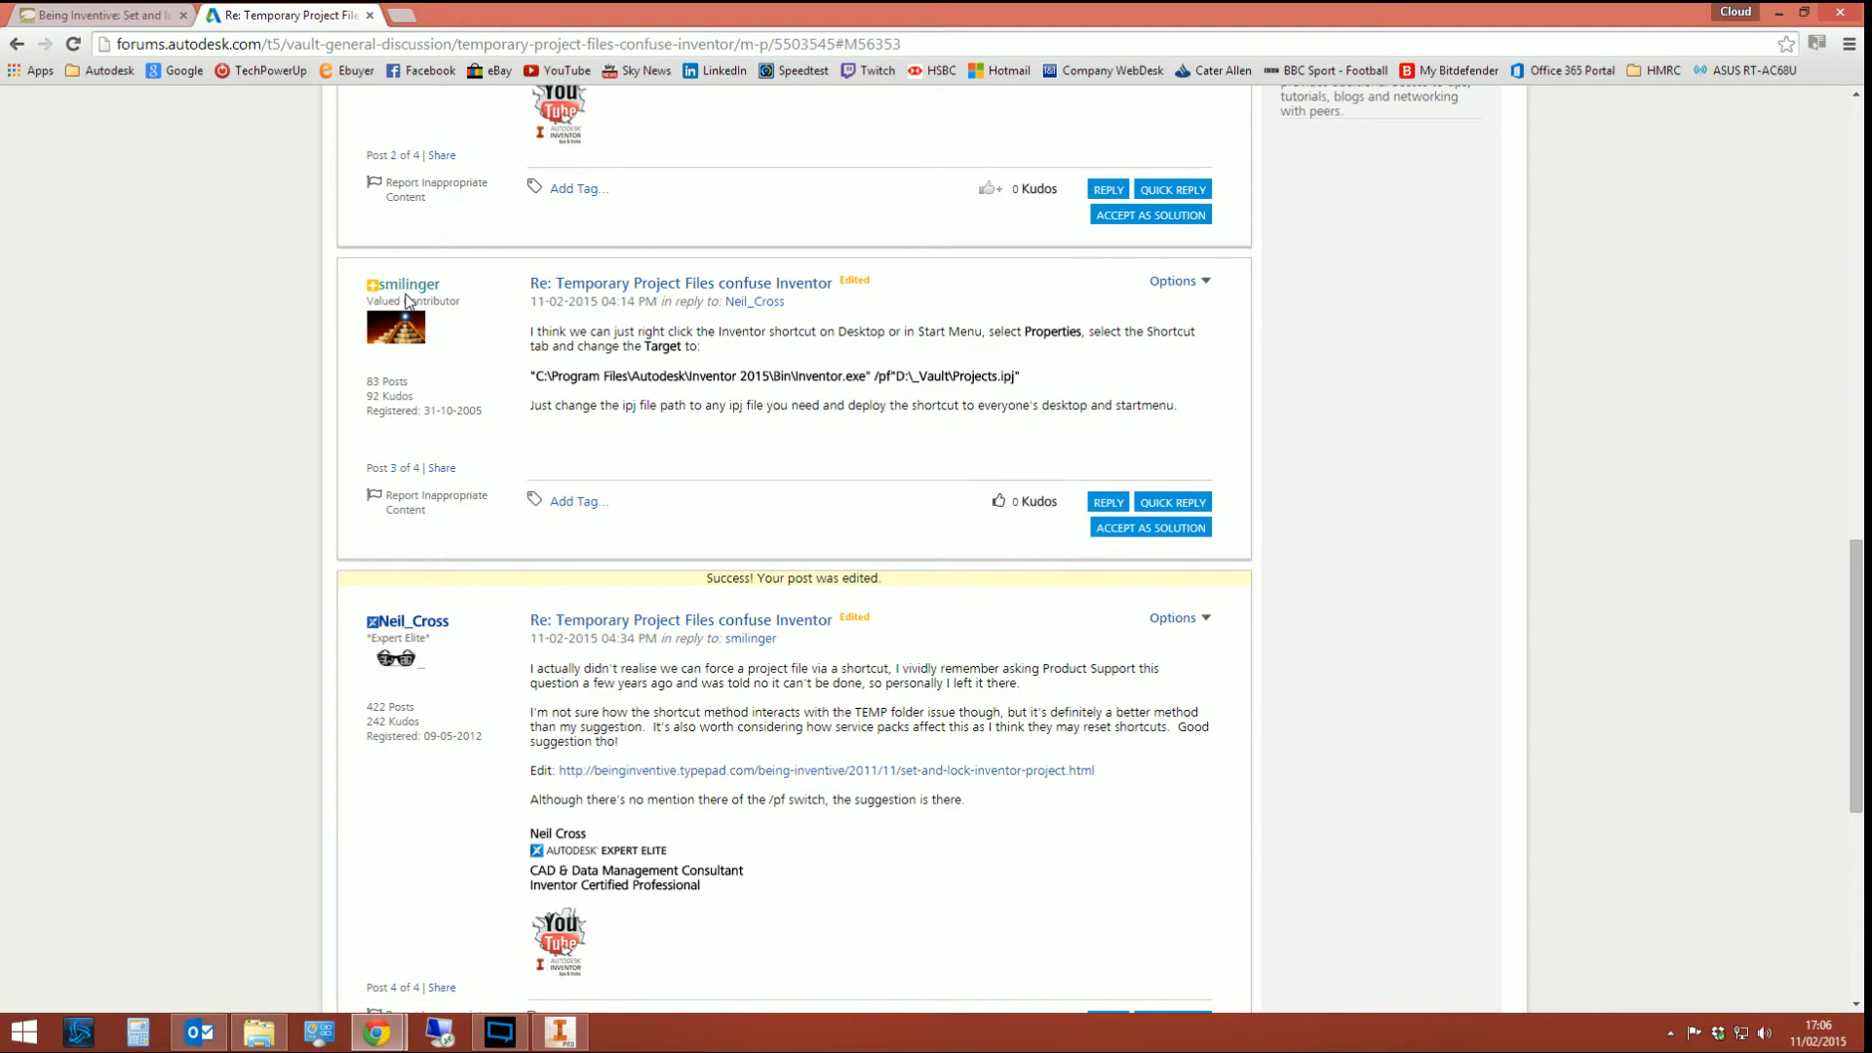
pyautogui.moveTo(608, 329)
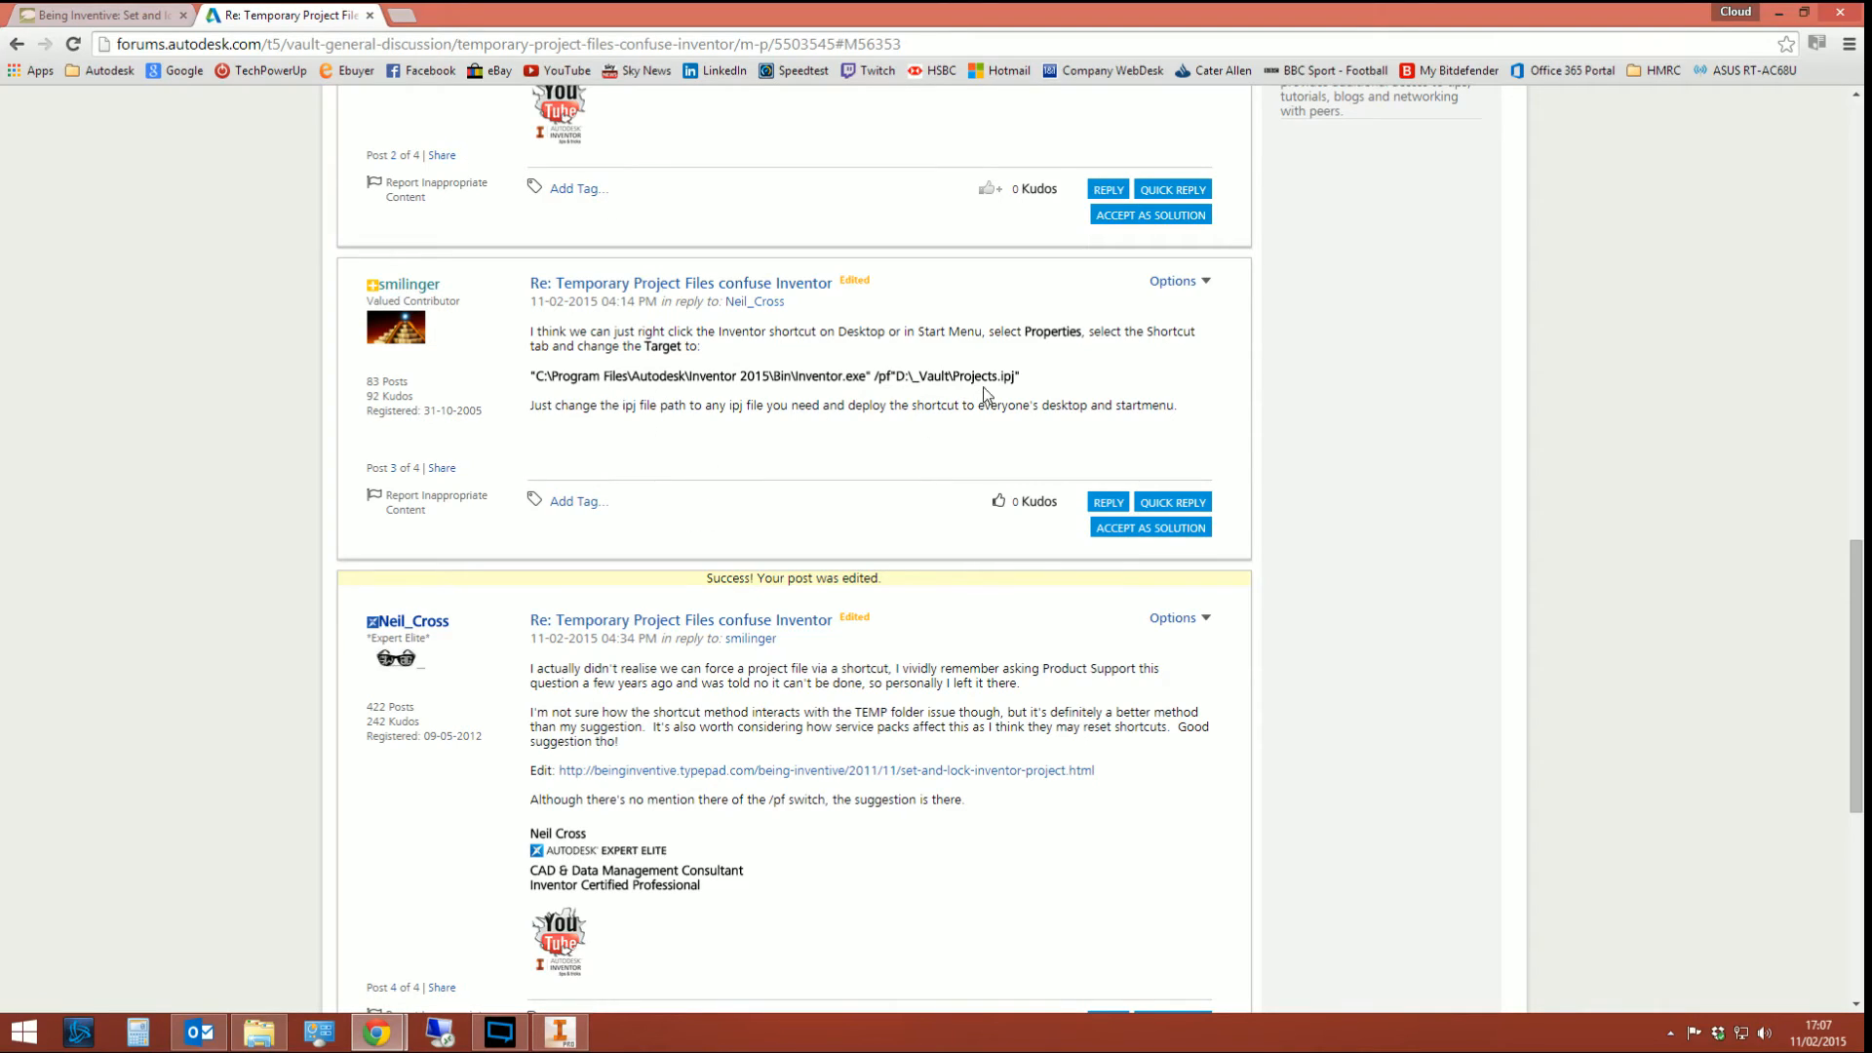
pyautogui.moveTo(330, 541)
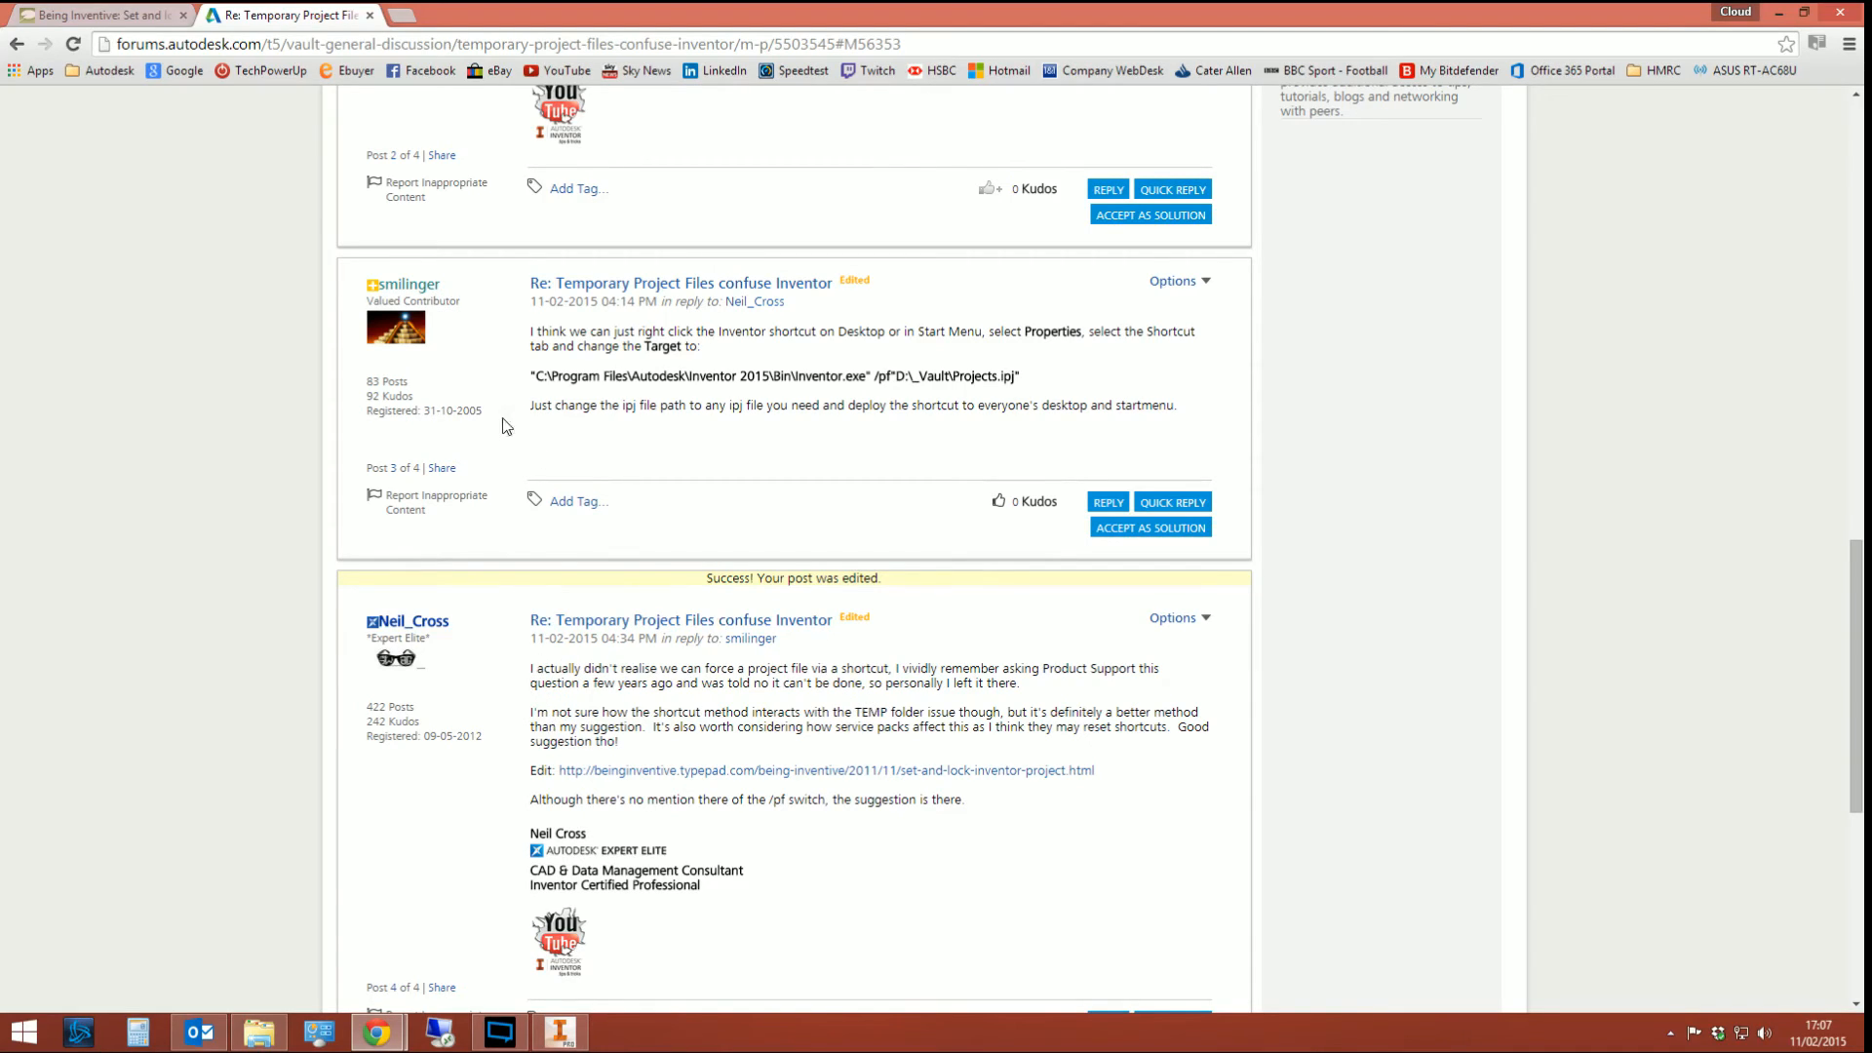
pyautogui.moveTo(643, 395)
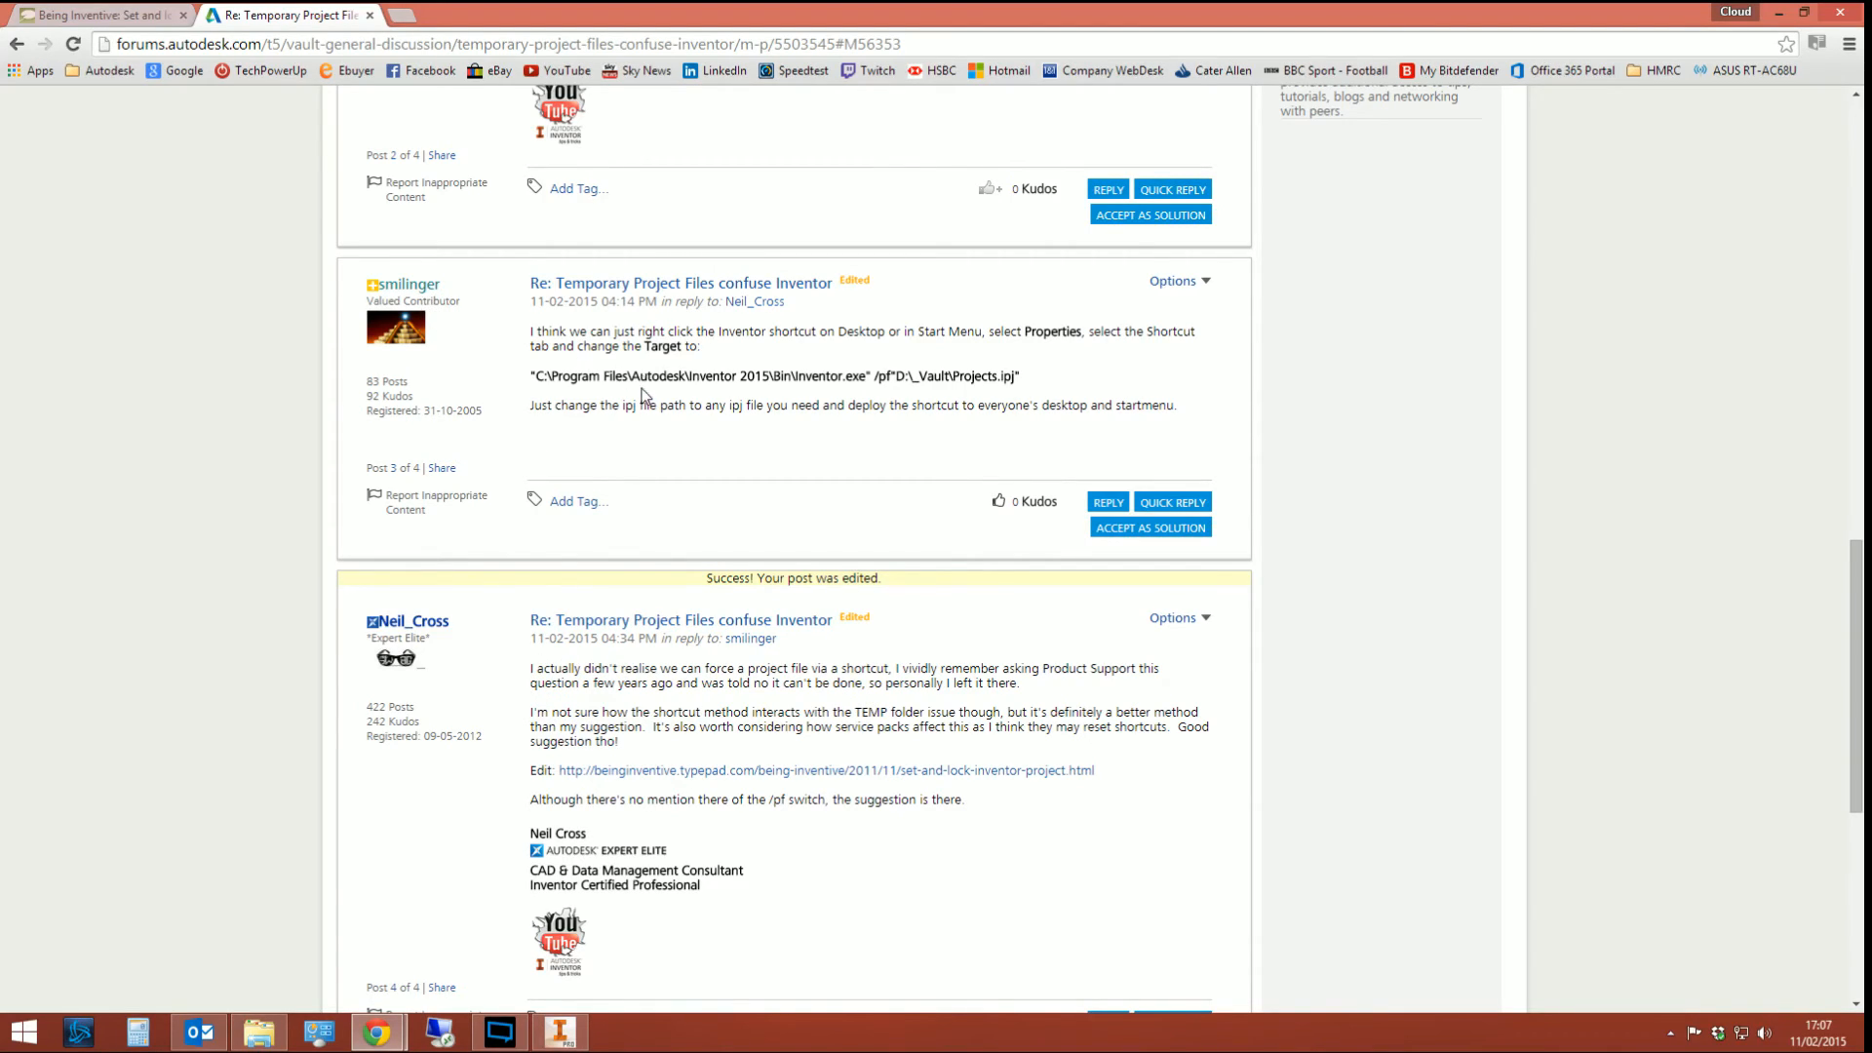
pyautogui.moveTo(667, 368)
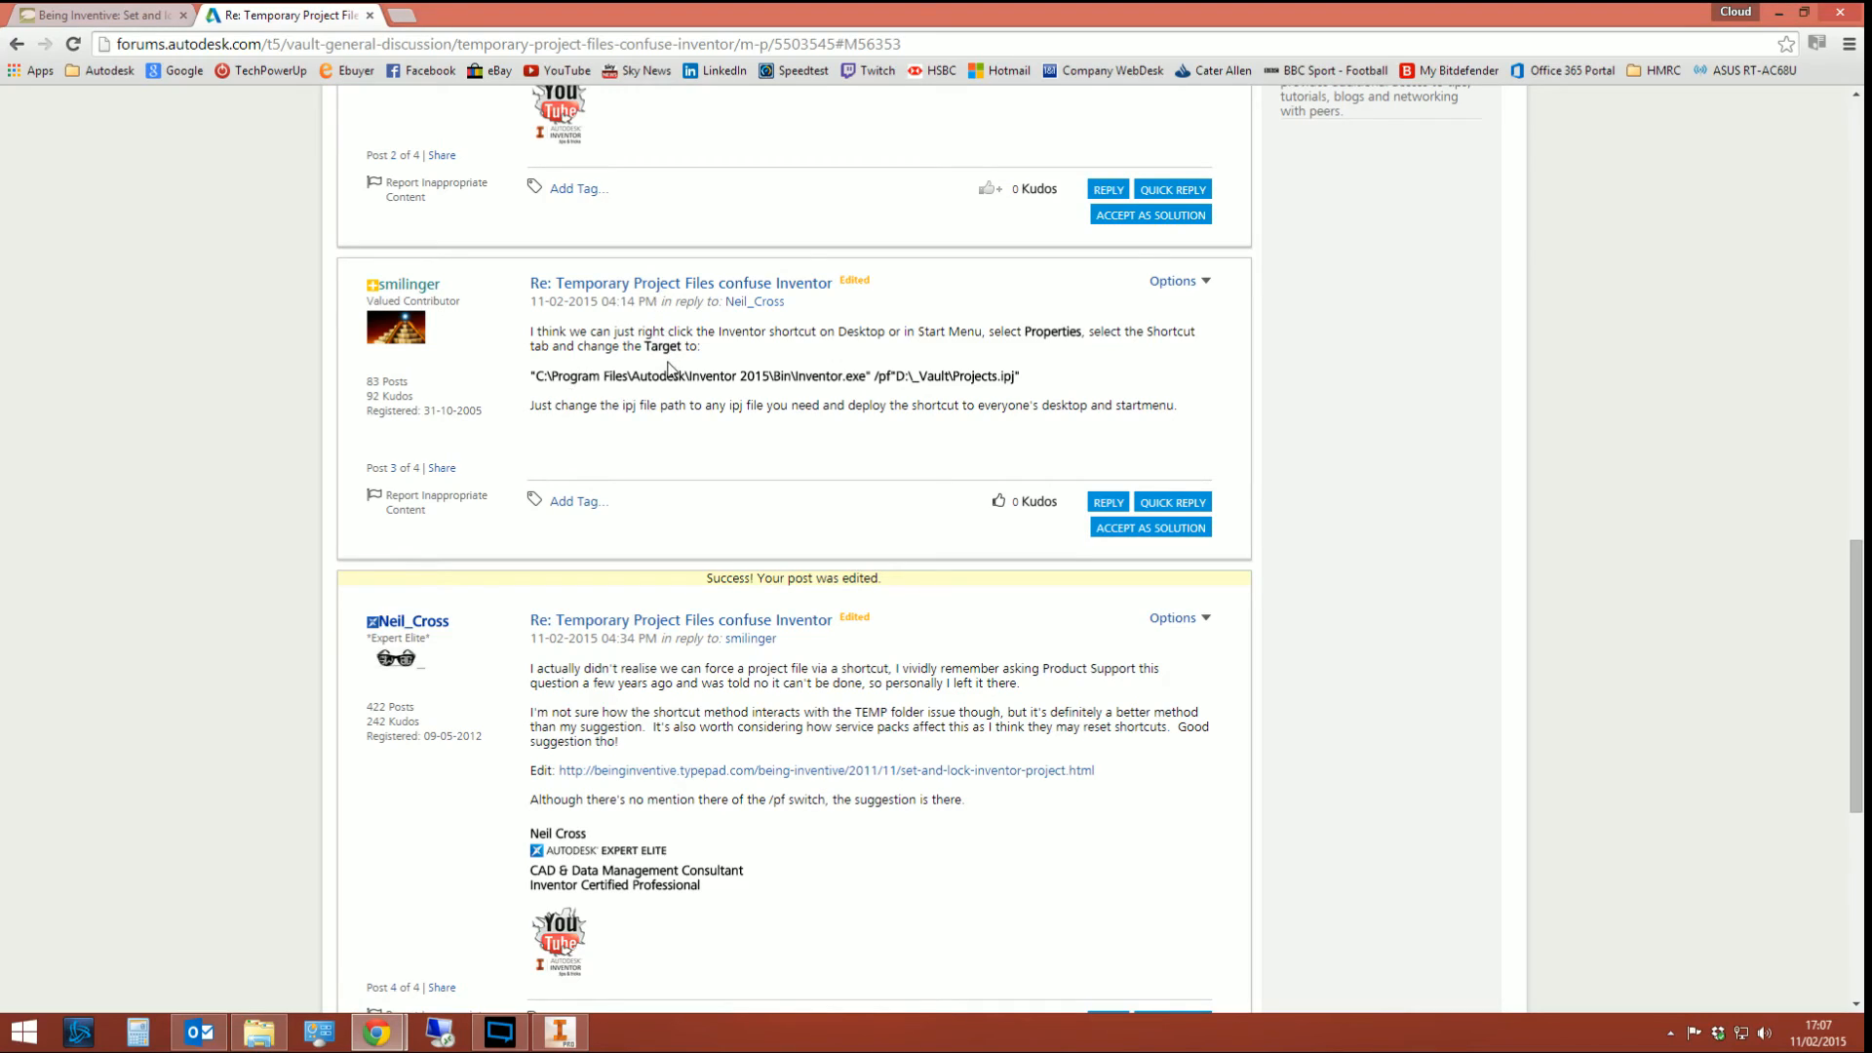
pyautogui.moveTo(663, 424)
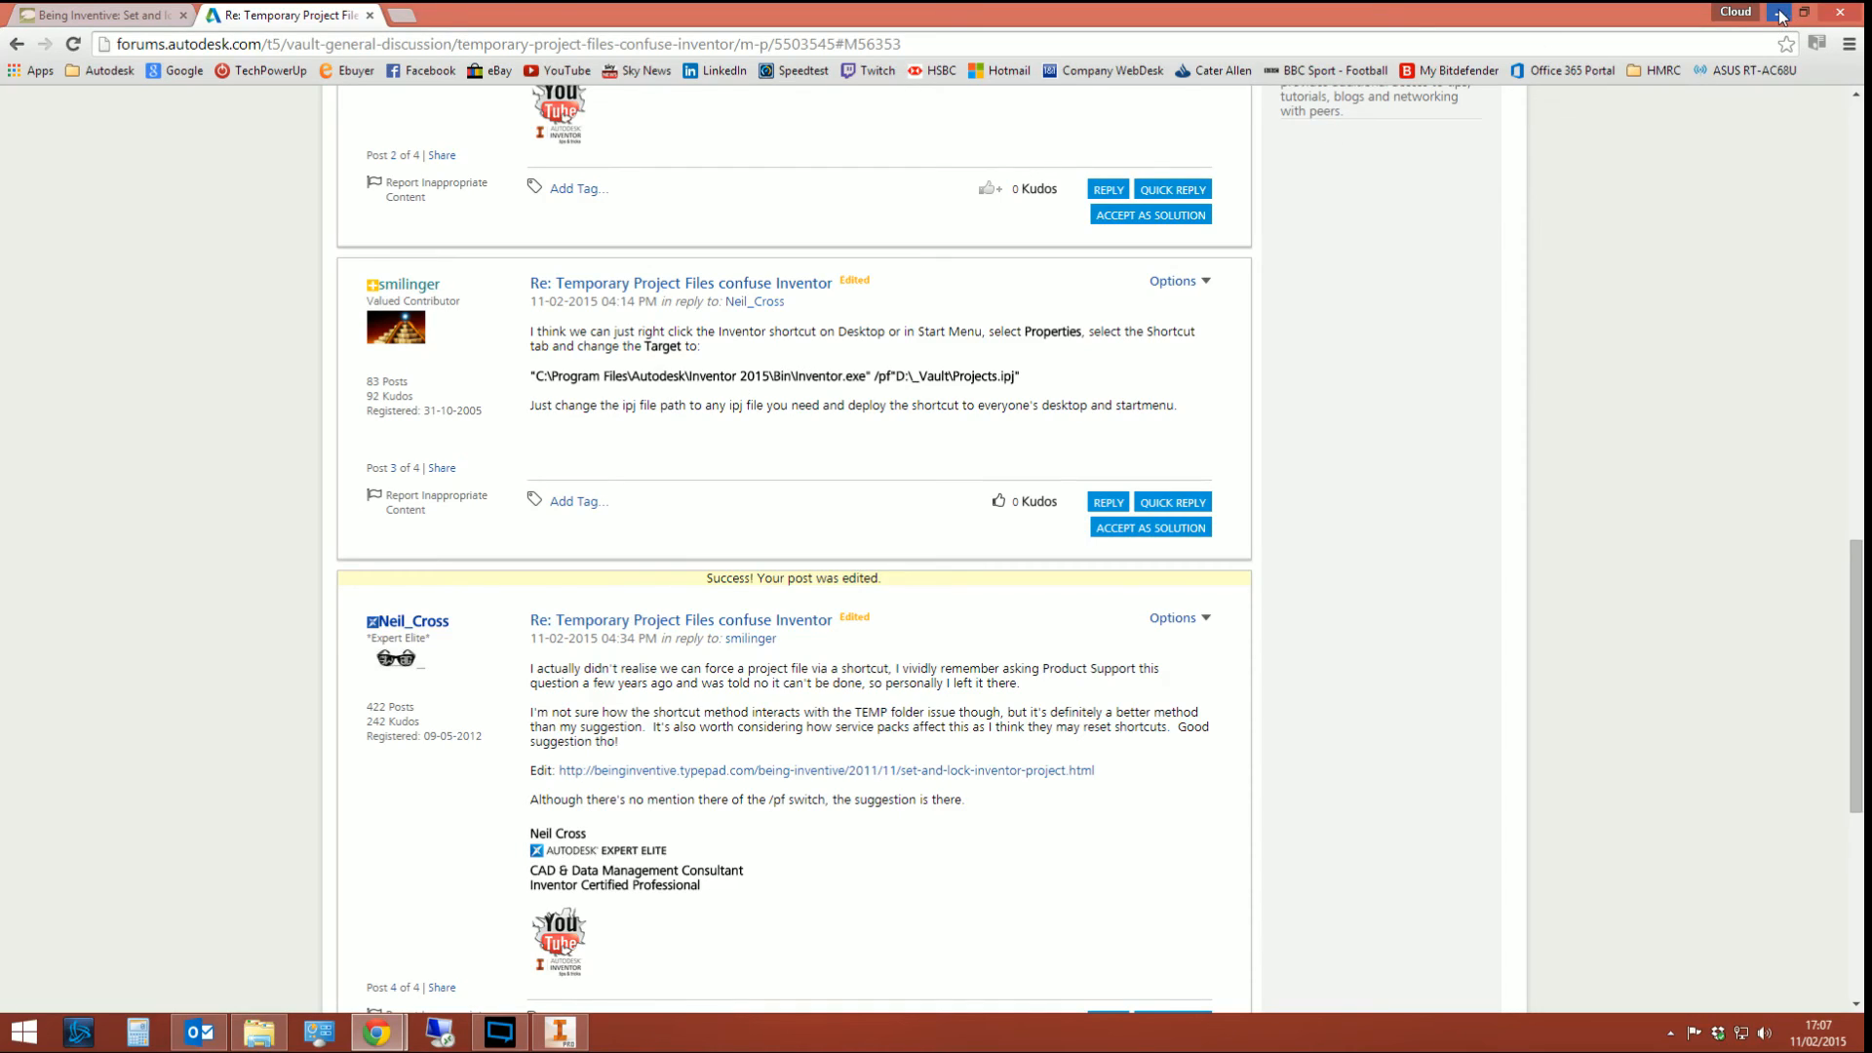
pyautogui.moveTo(1778, 13)
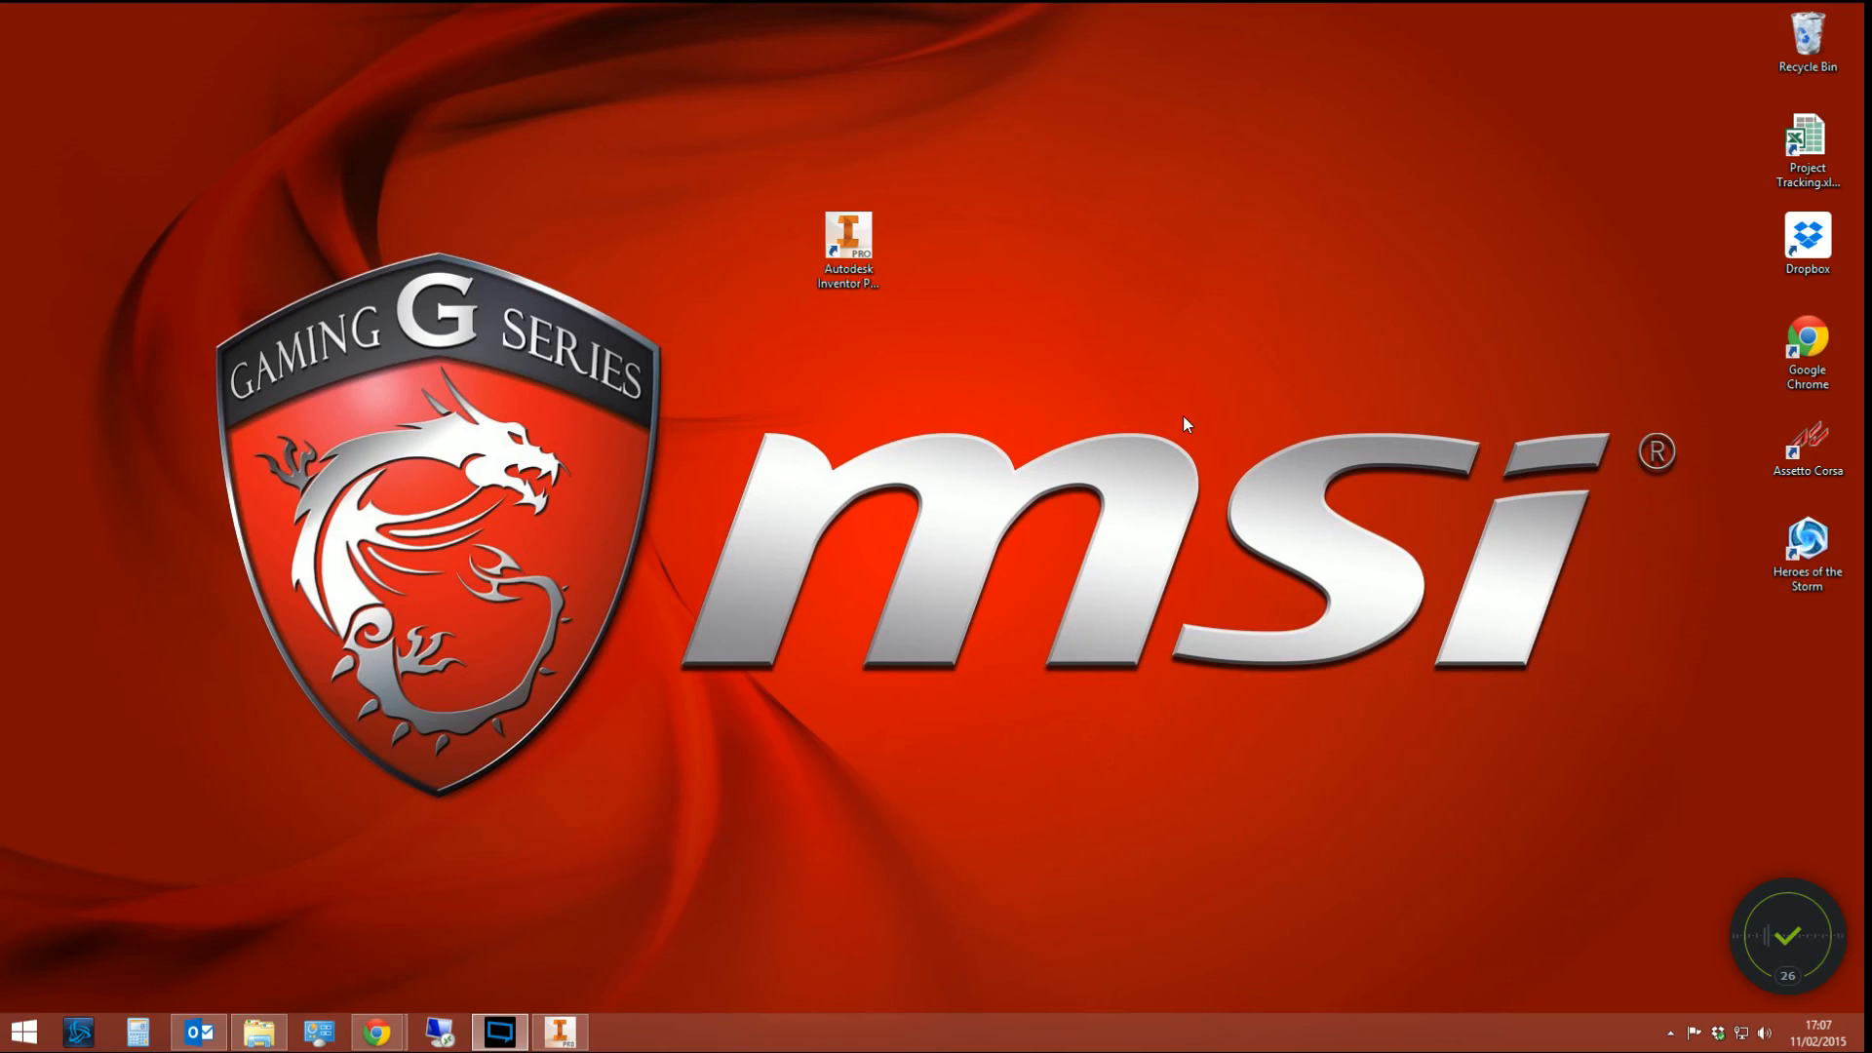
pyautogui.moveTo(709, 821)
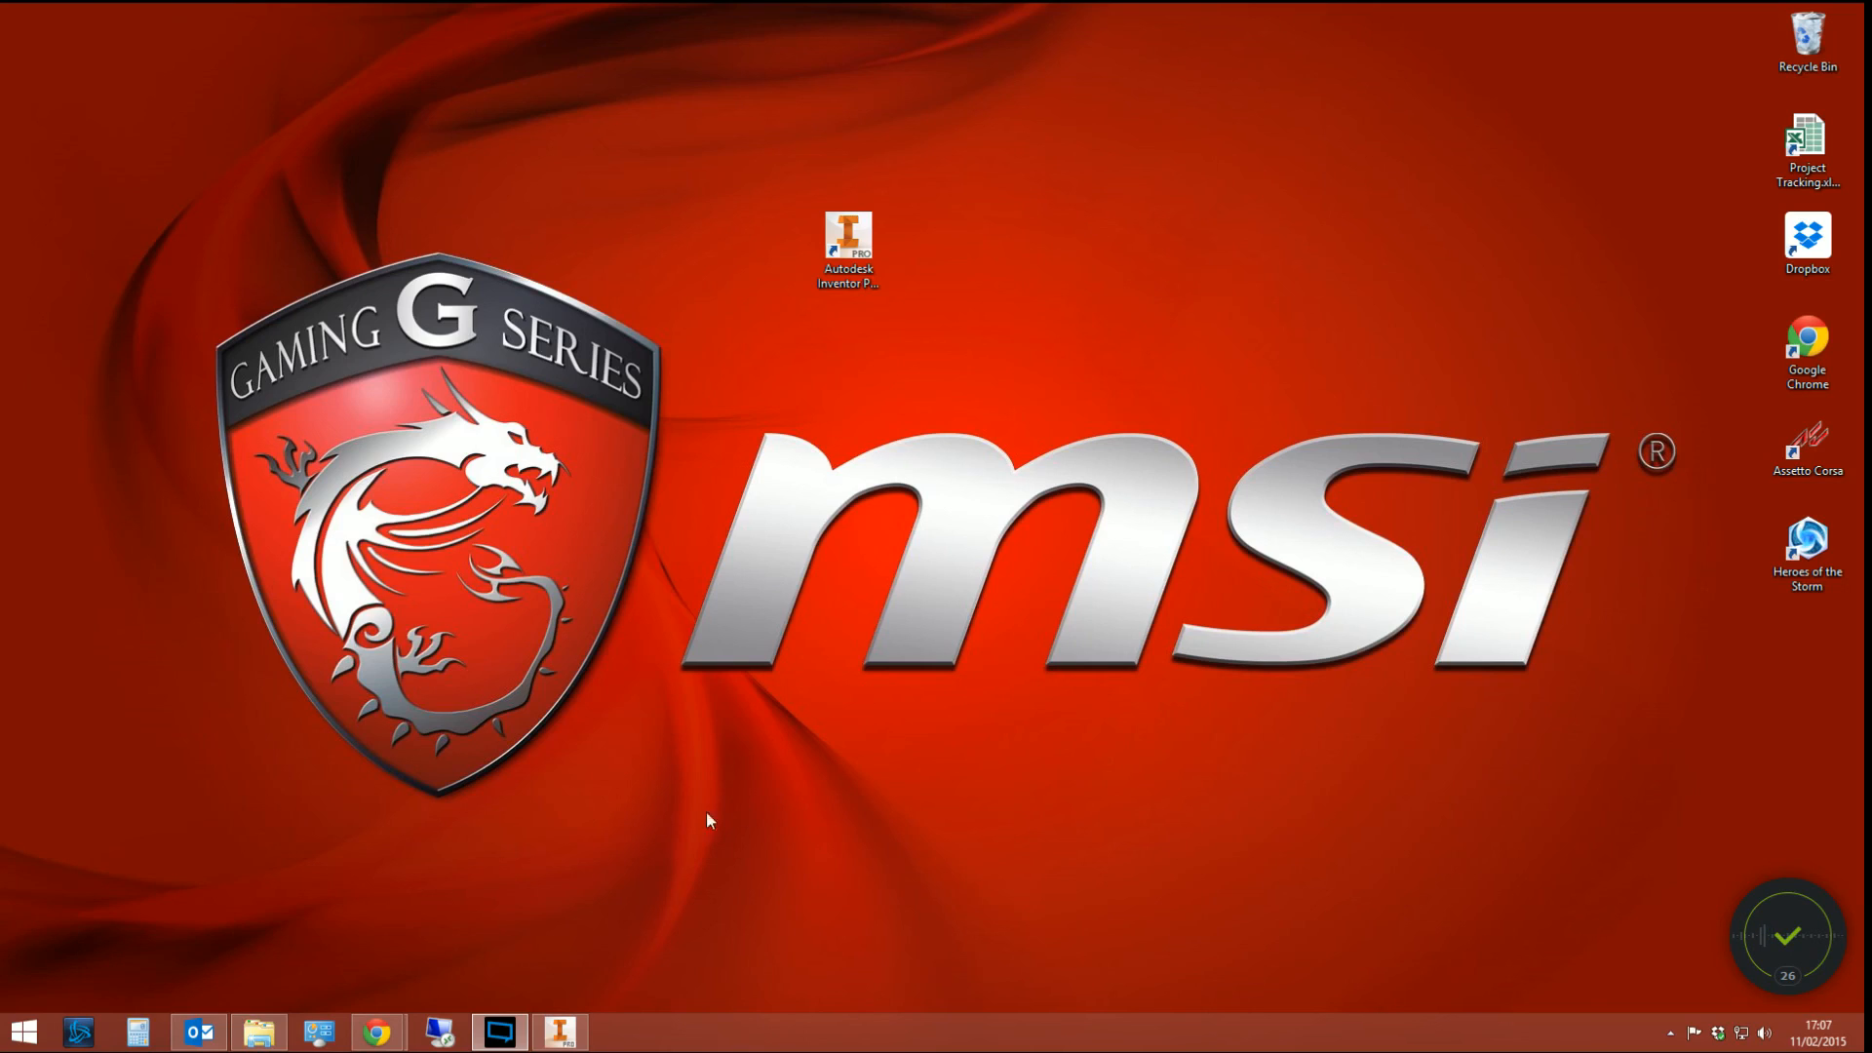